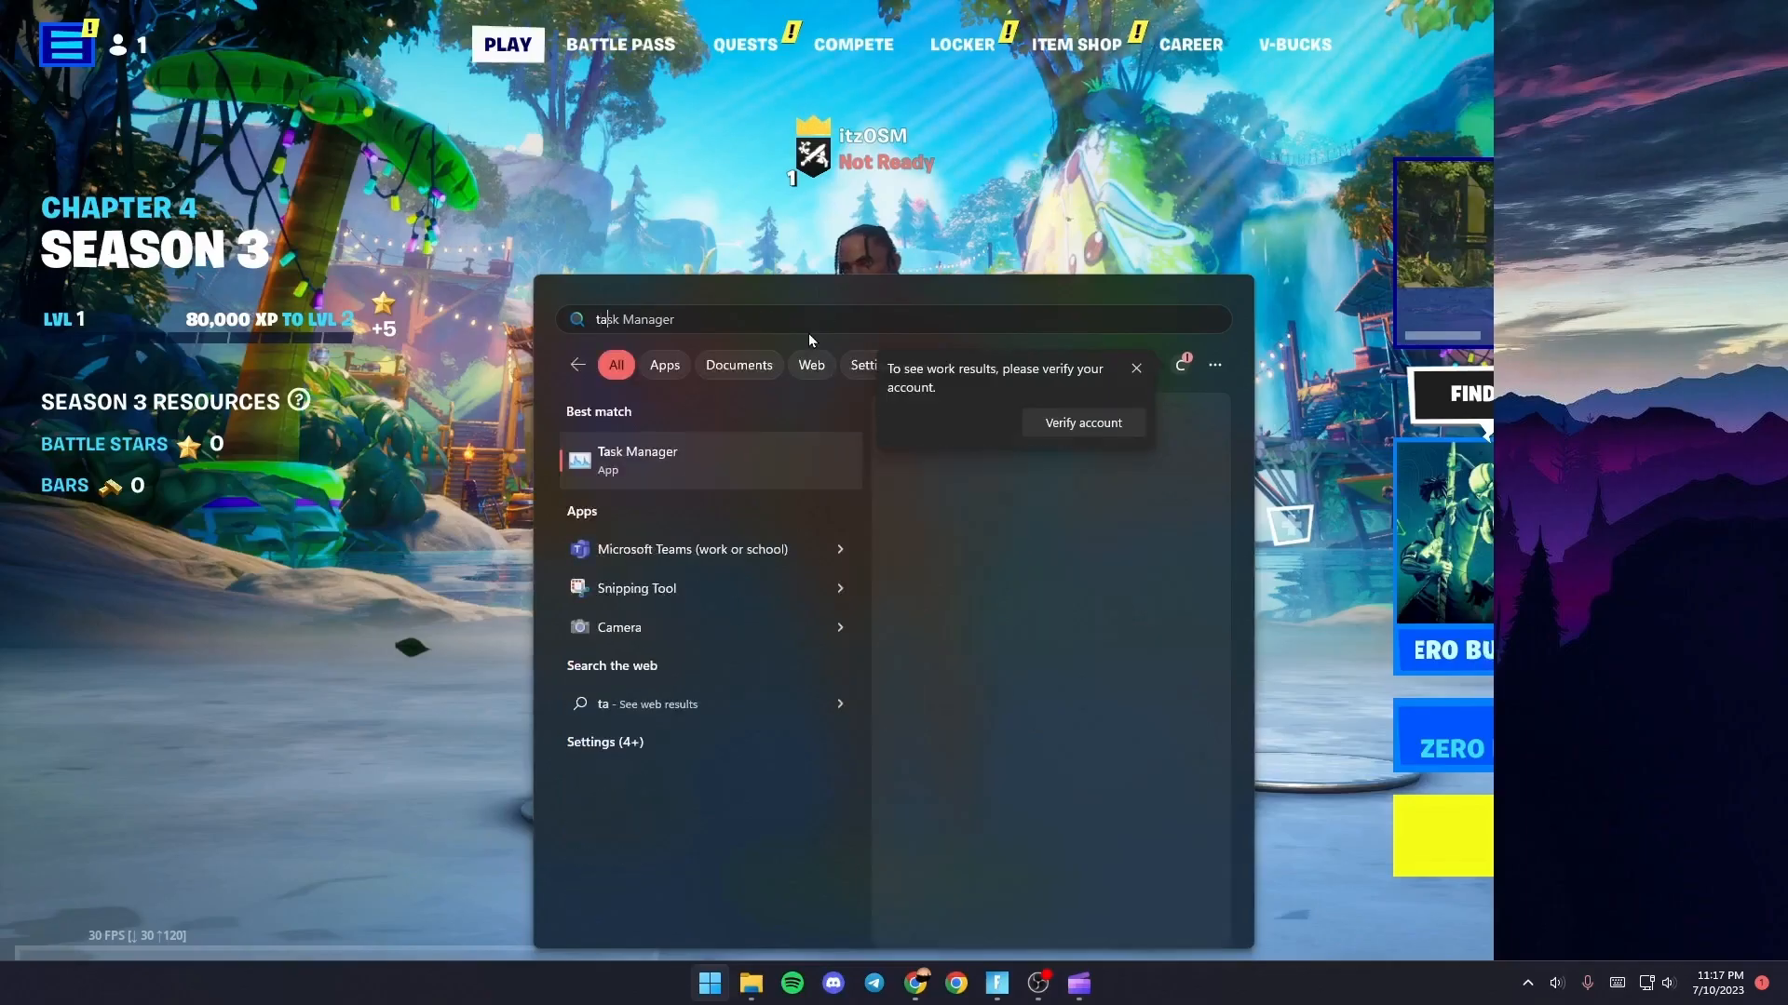
Step: Launch Task Manager from the Windows Search results
{"action": "left_click", "coordinate": [637, 459]}
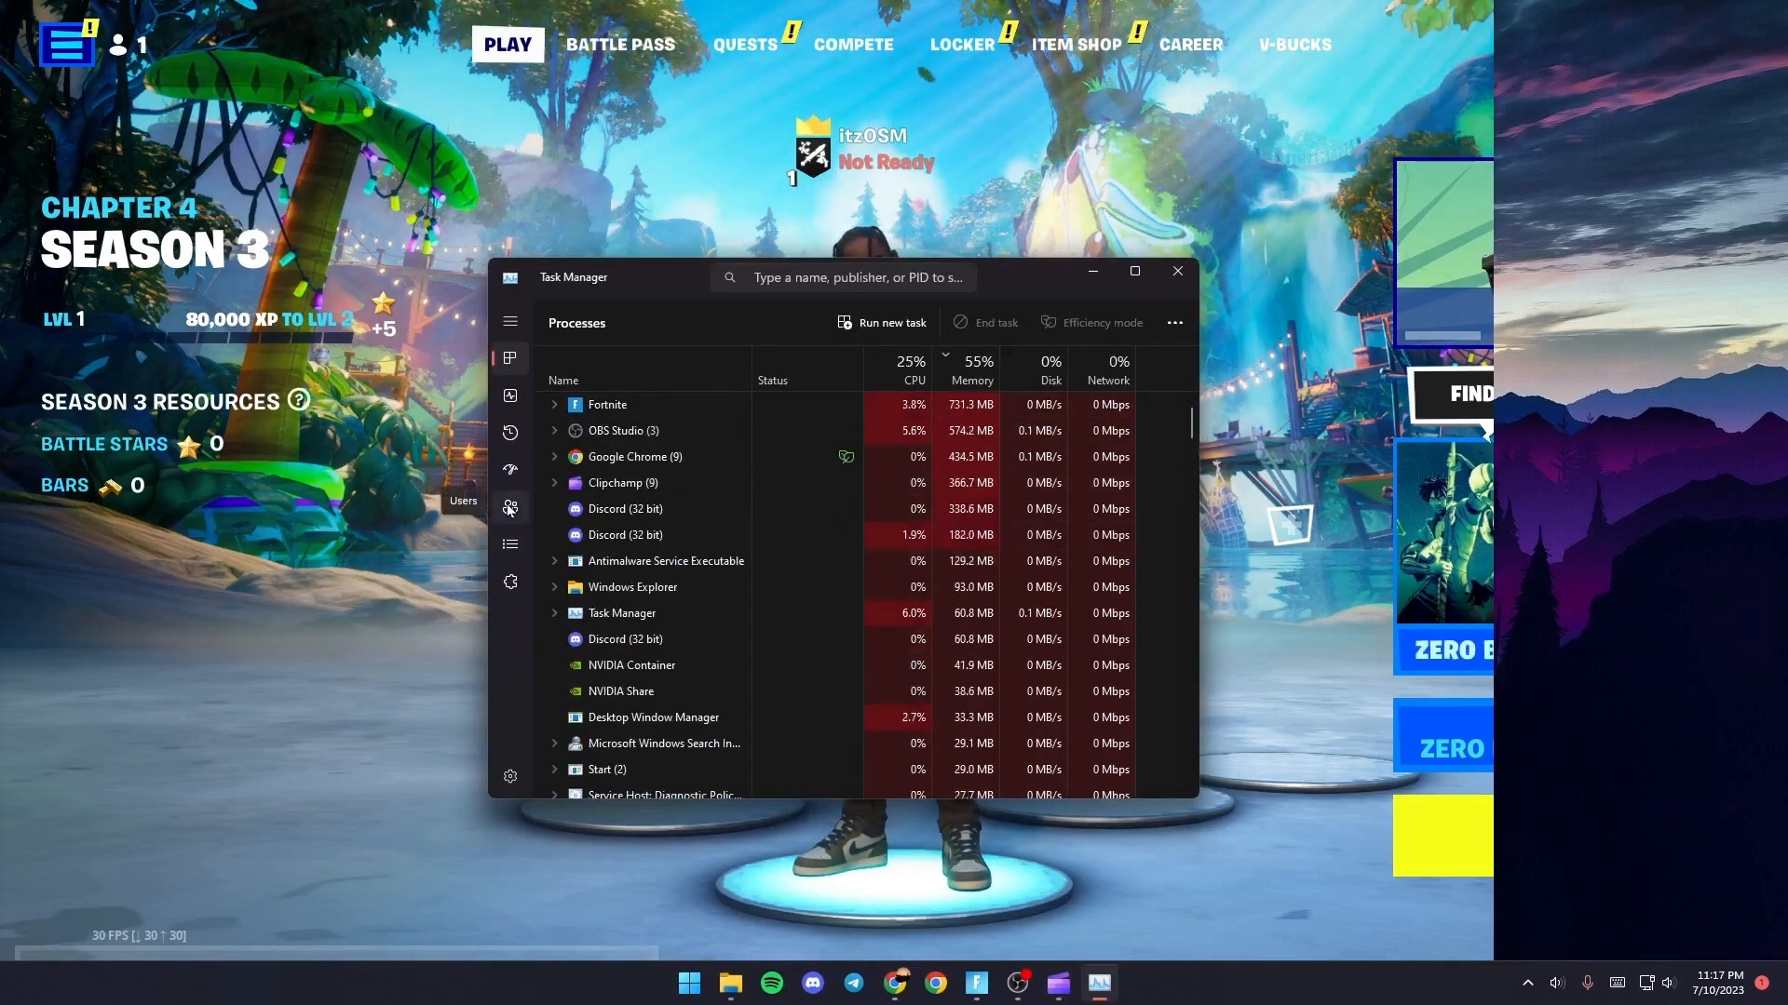
Step: Find FortniteClient-Win64 in the Details list and bring up its priority options
{"action": "left_click", "coordinate": [510, 544]}
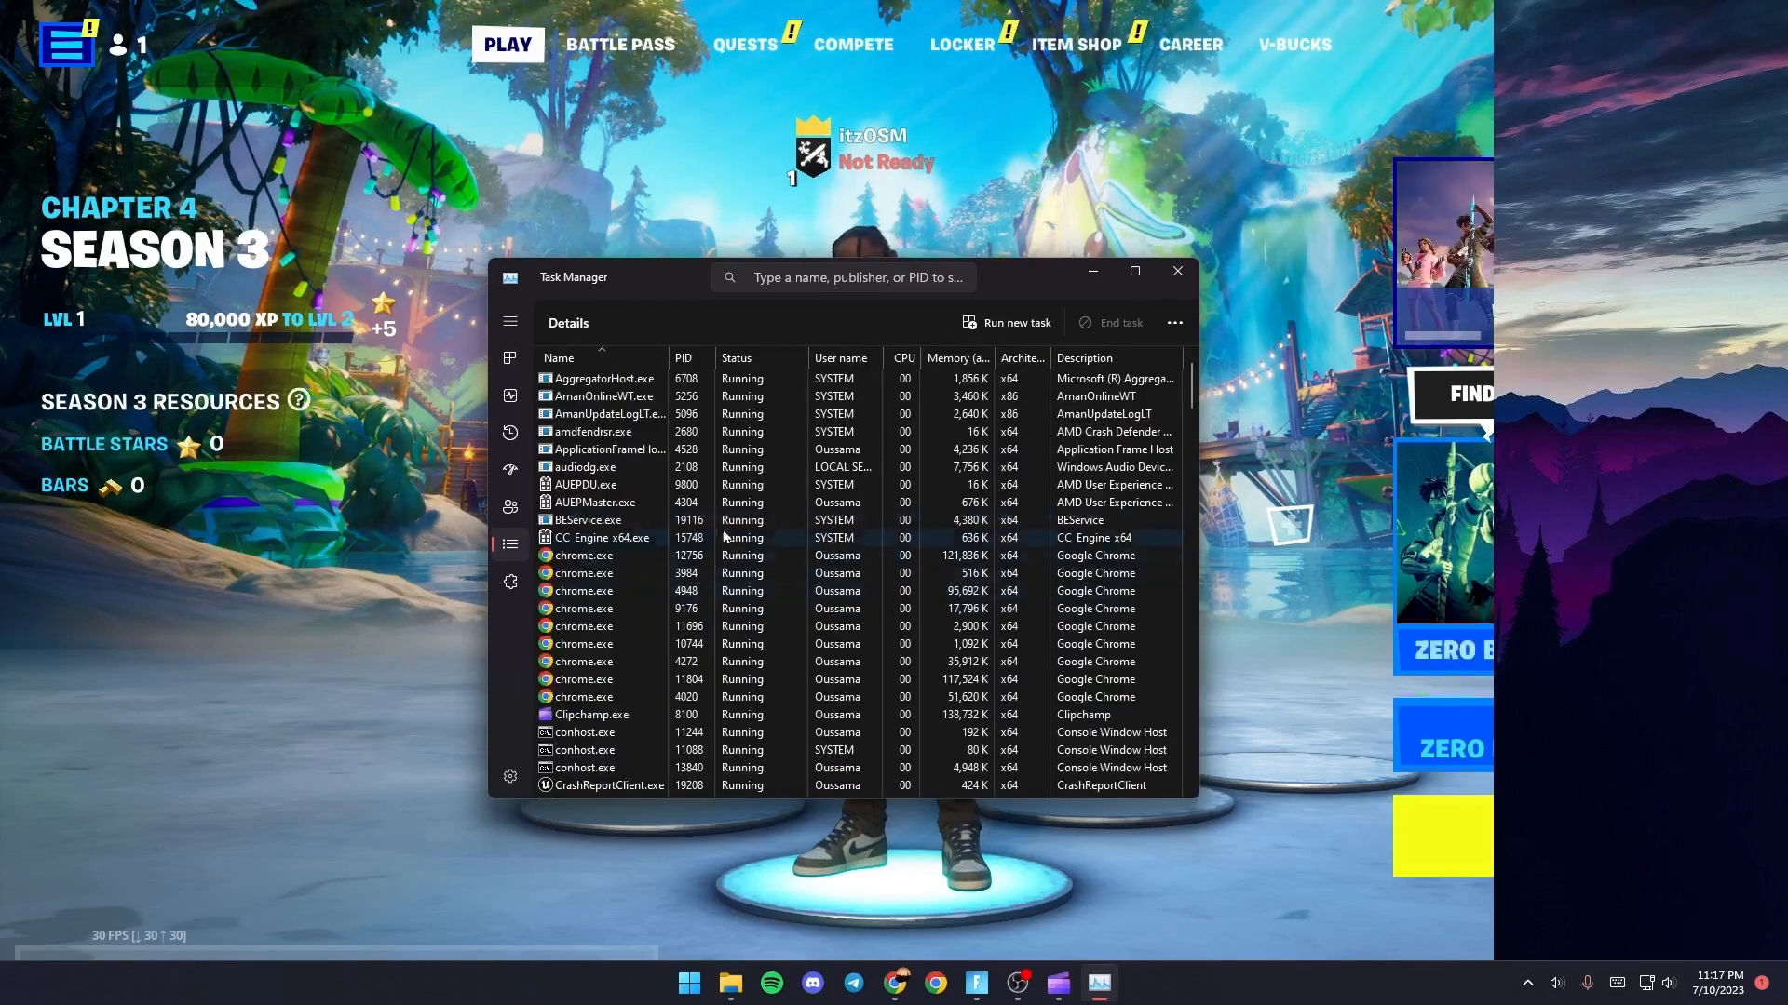
{"action": "scroll", "scroll_direction": "down", "scroll_amount": 3}
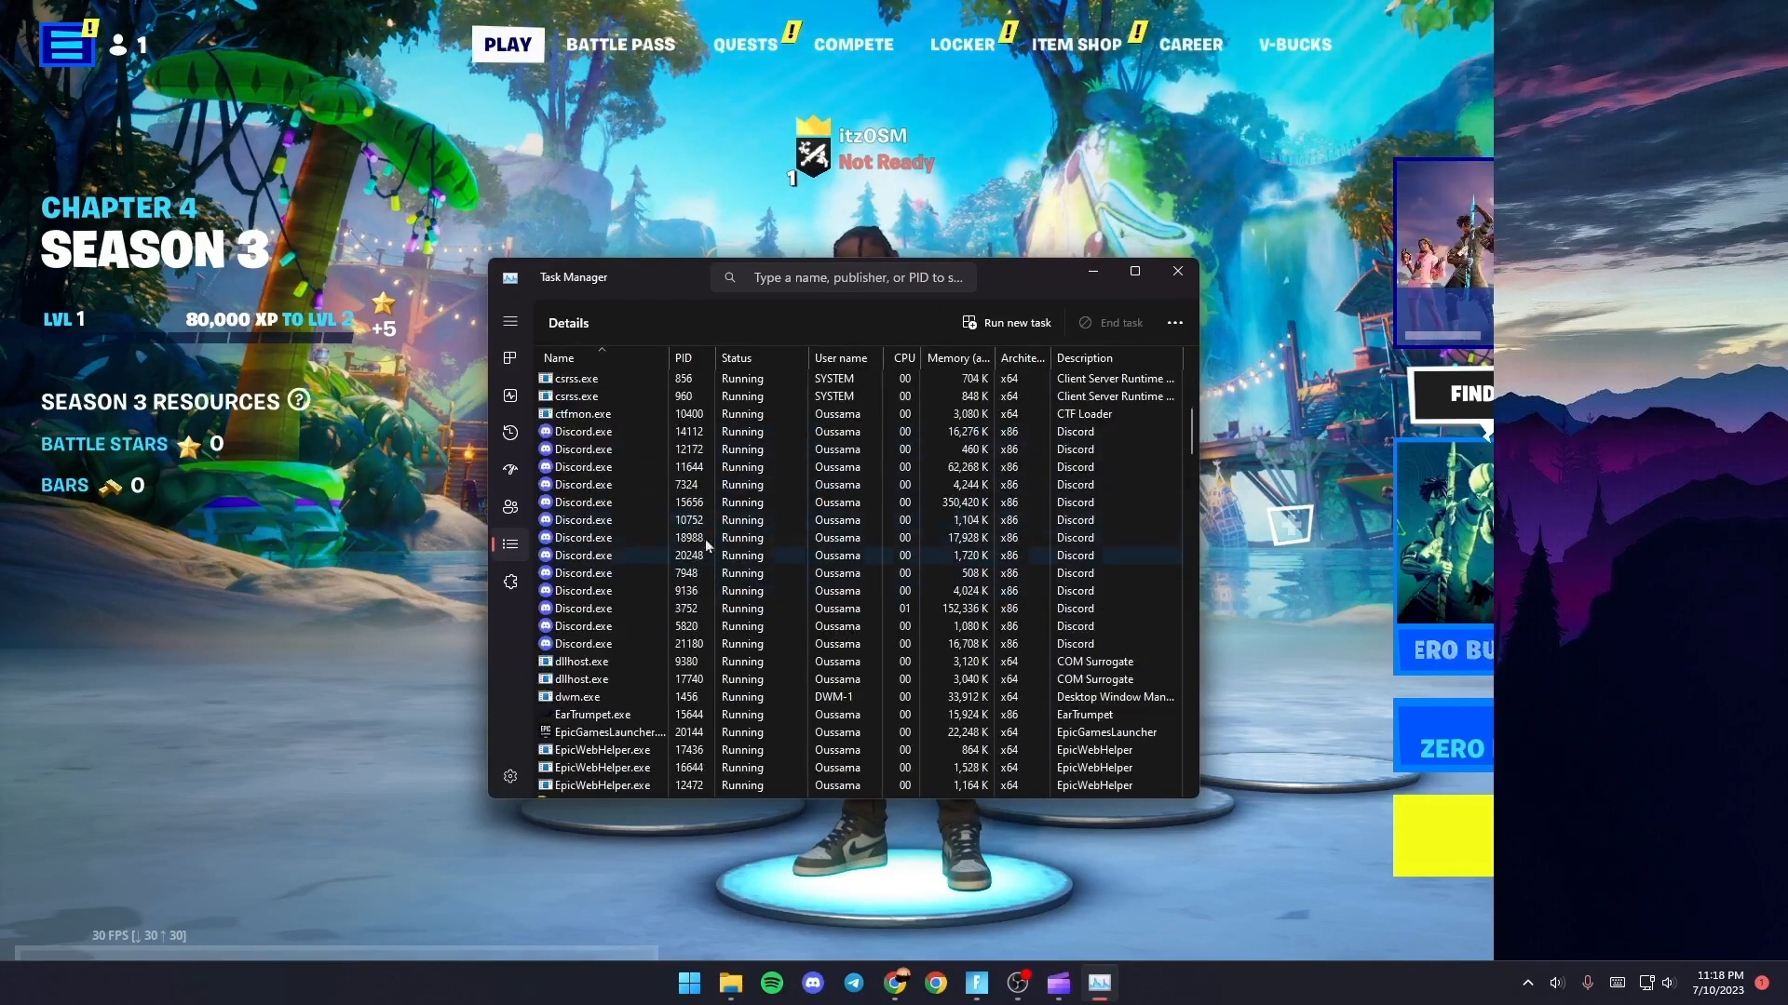
{"action": "scroll", "scroll_direction": "down", "scroll_amount": 3}
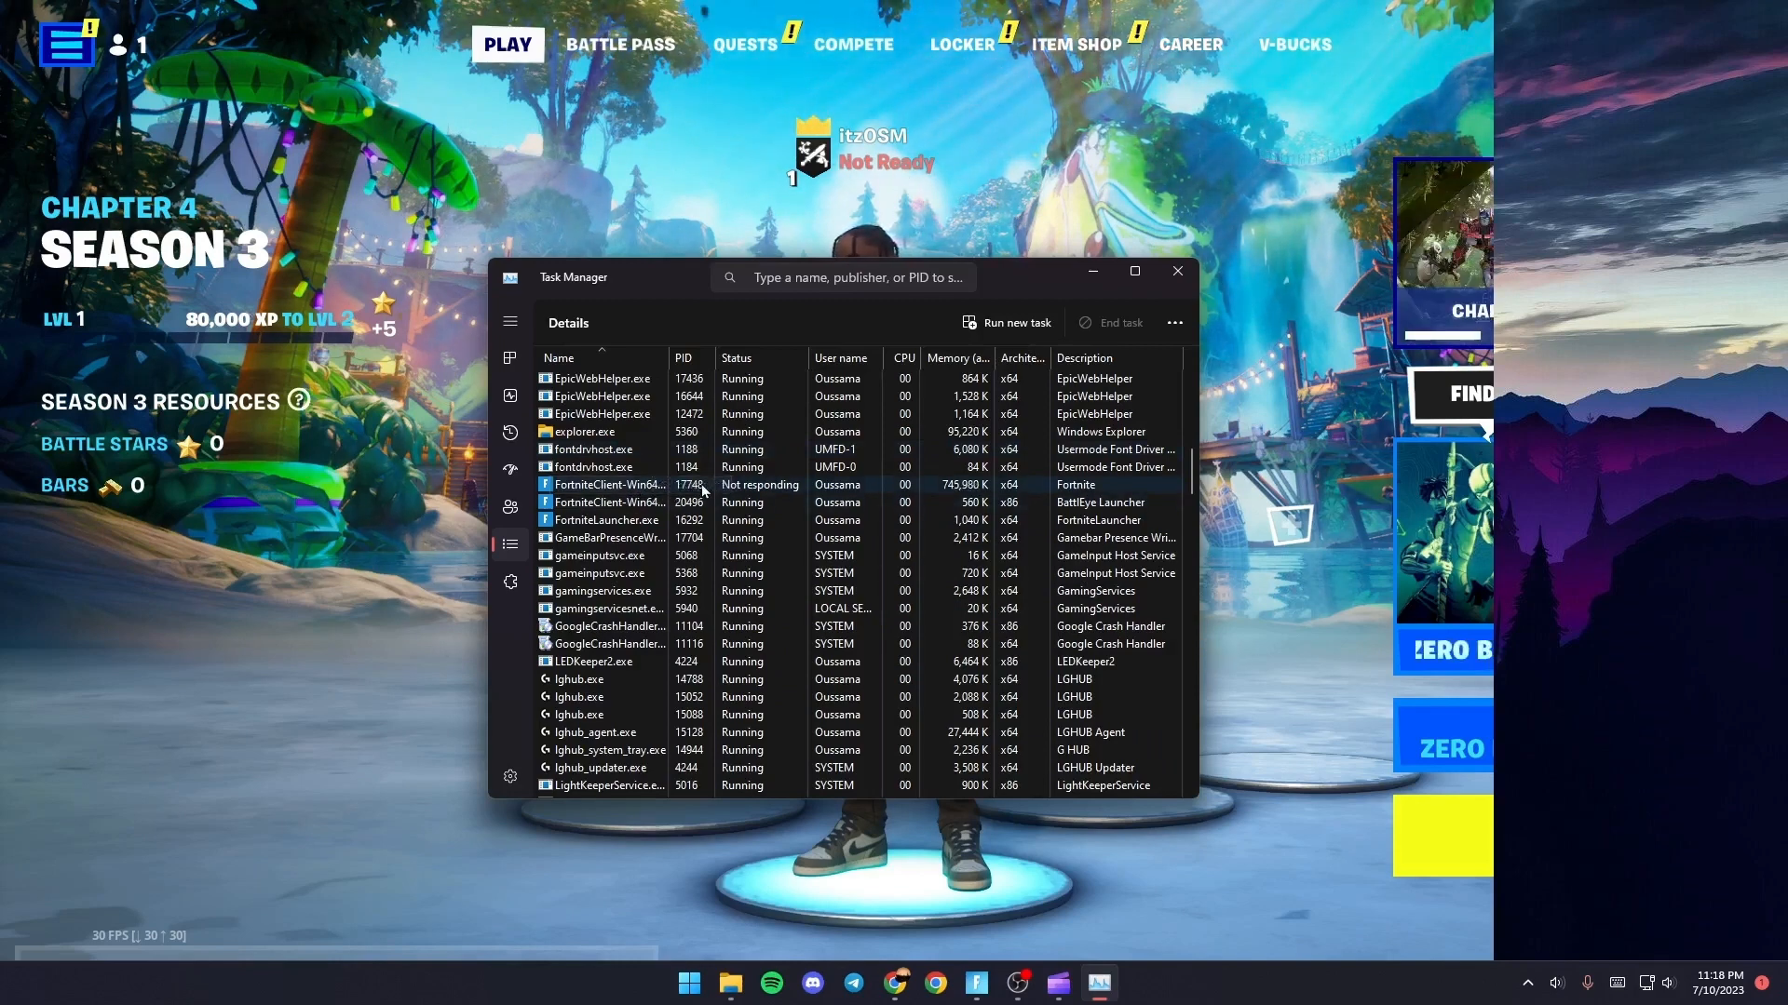
{"action": "right_click", "coordinate": [604, 484]}
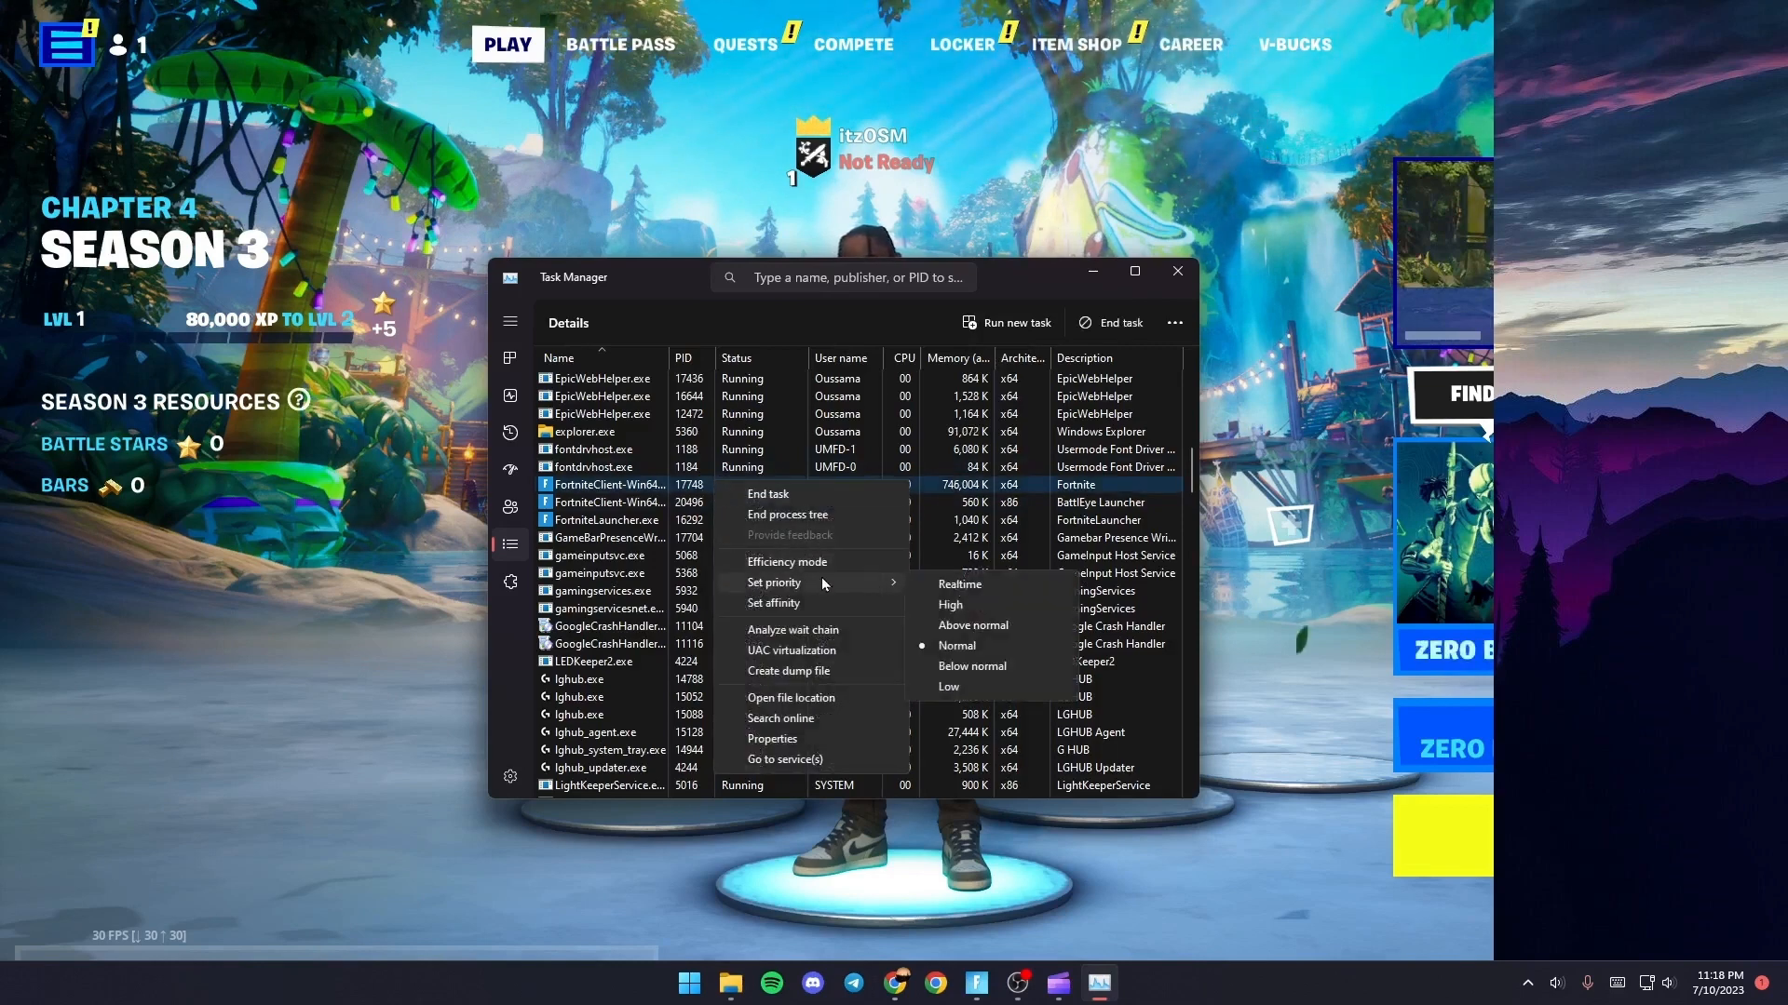
{"action": "mouse_move", "coordinate": [950, 603]}
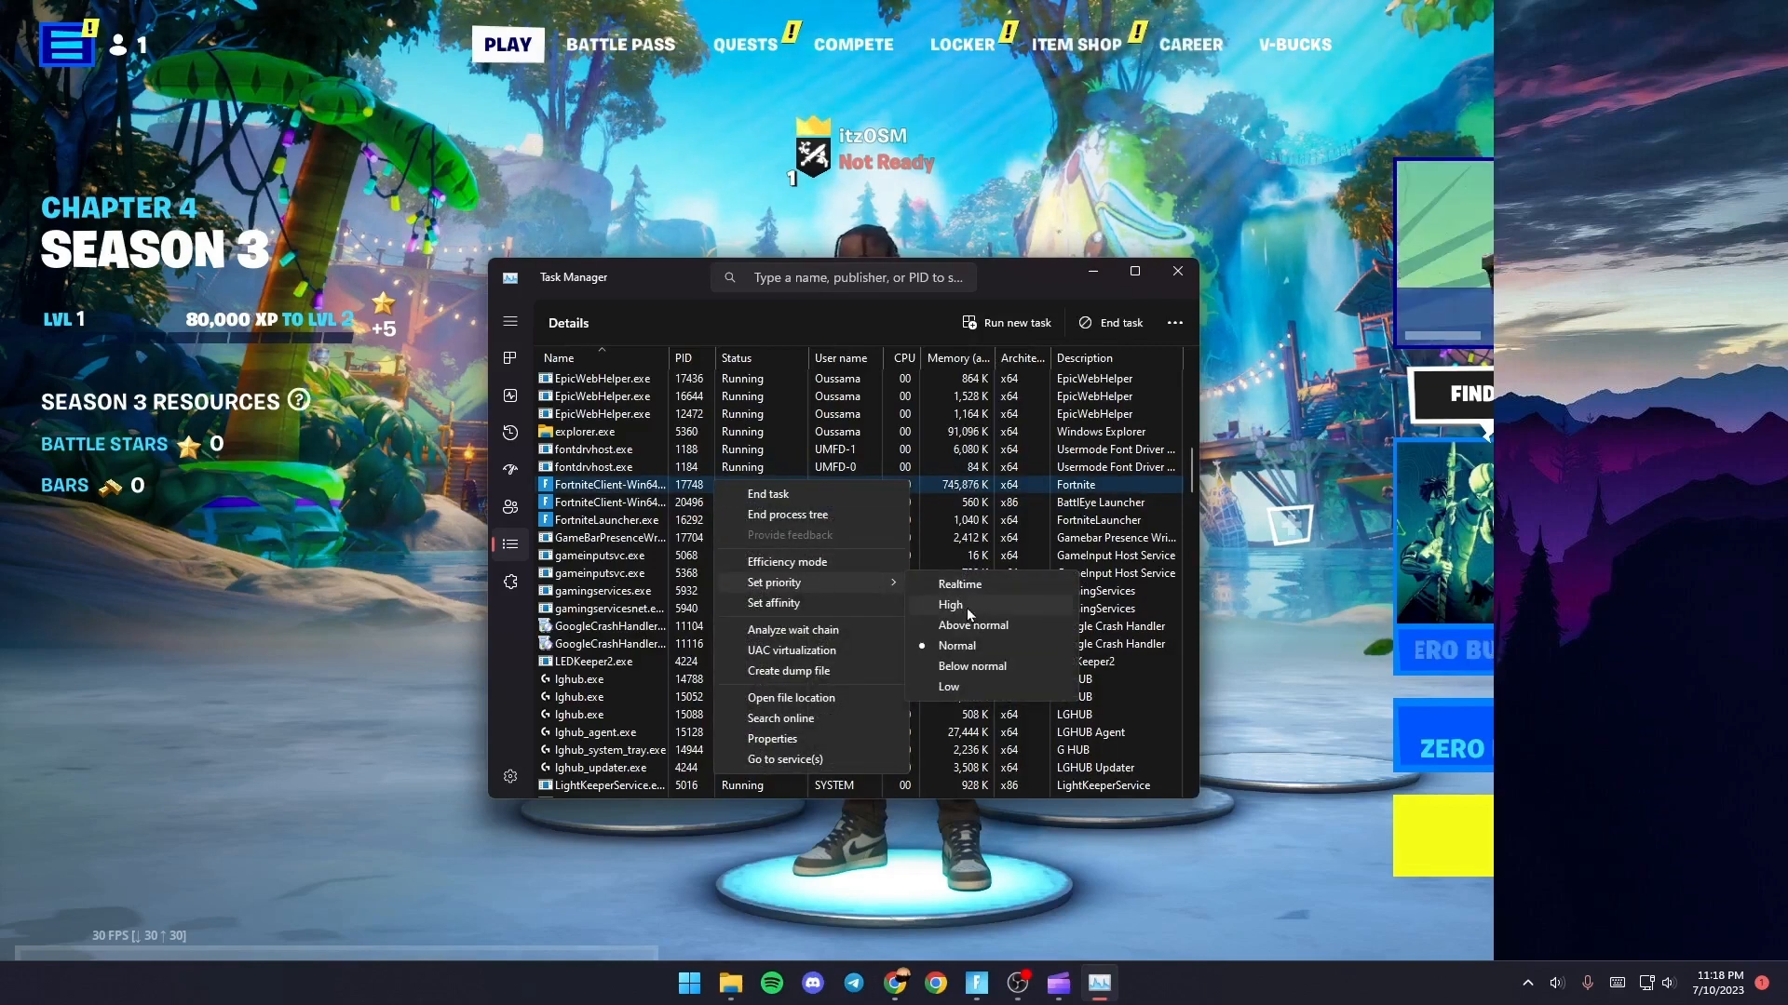
{"action": "mouse_move", "coordinate": [986, 277]}
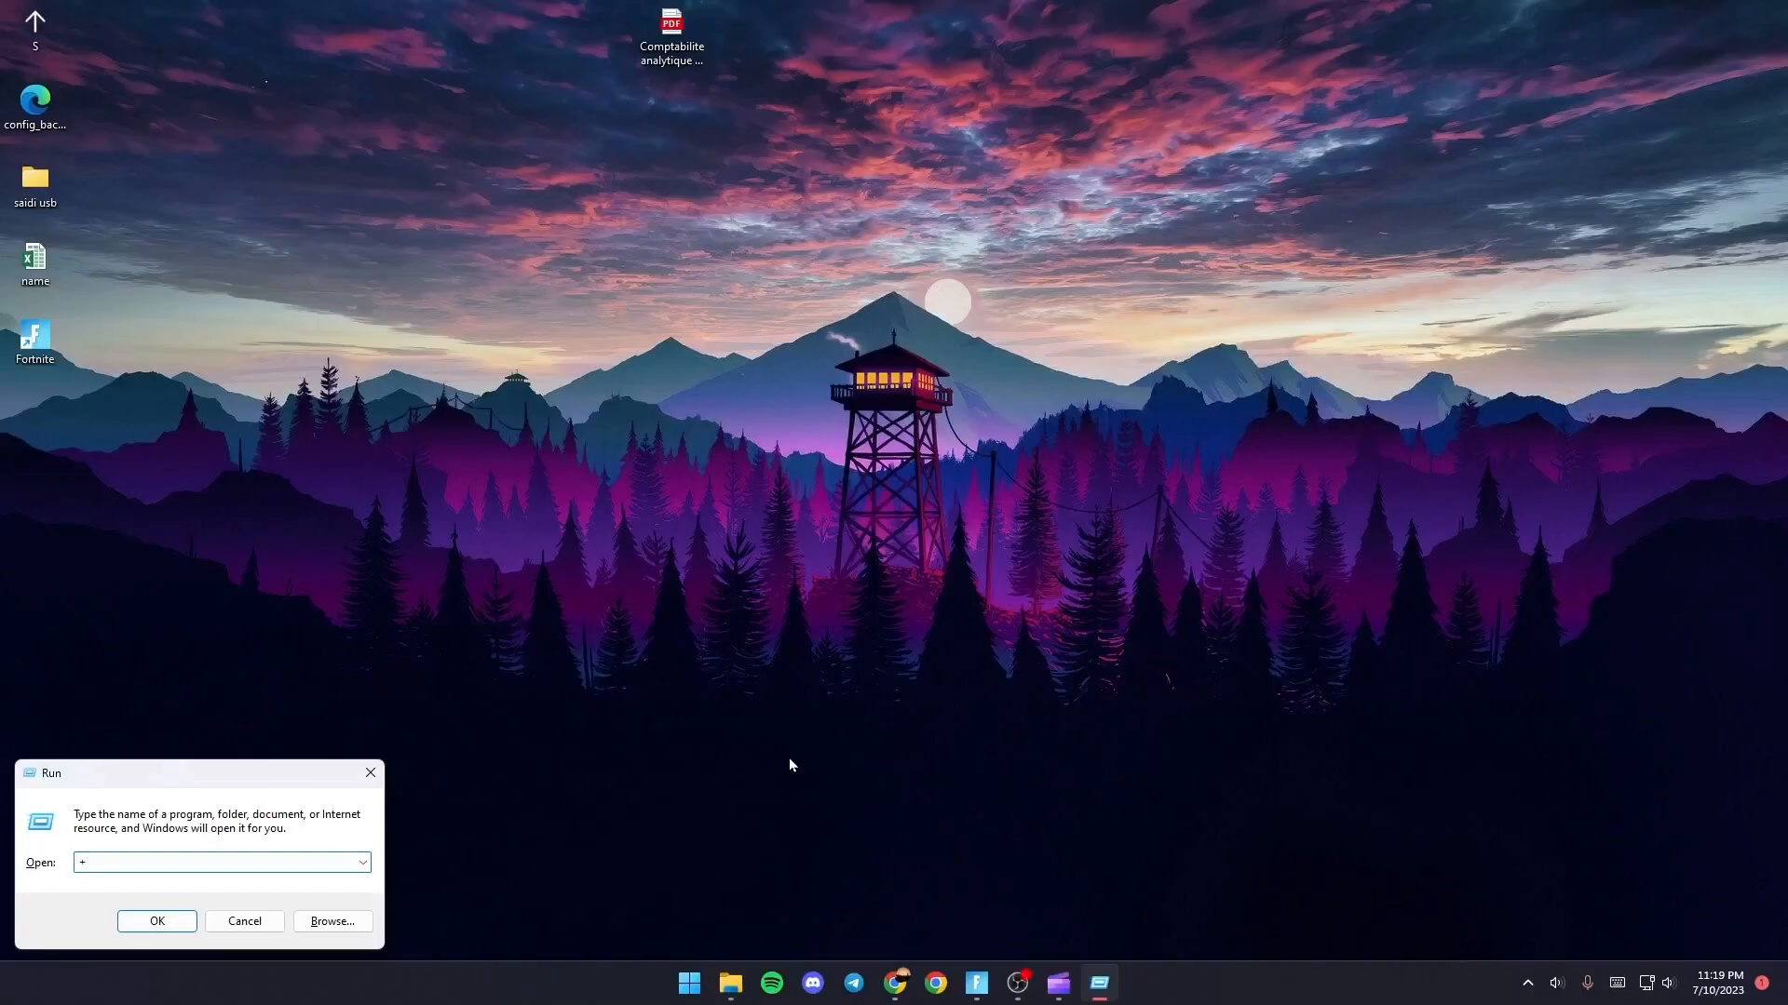
Step: Run %temp% to show the user's Temp folder in File Explorer
{"action": "left_click", "coordinate": [222, 862]}
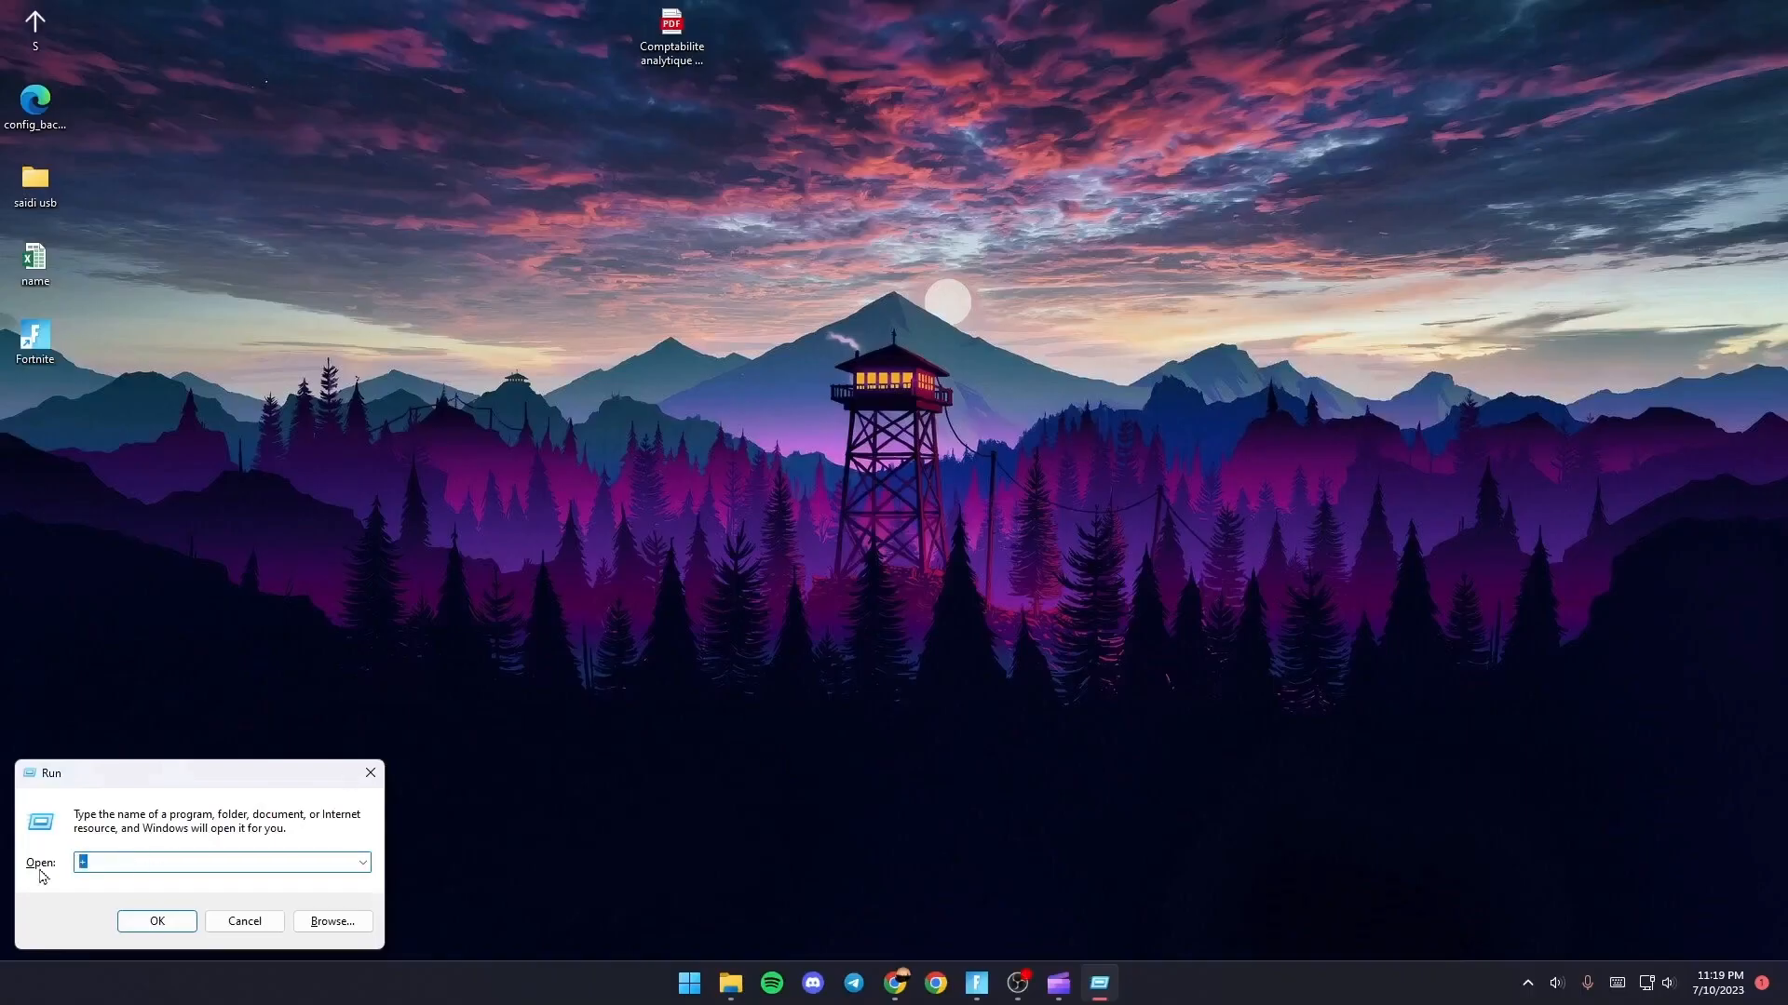
{"action": "type", "text": "%te"}
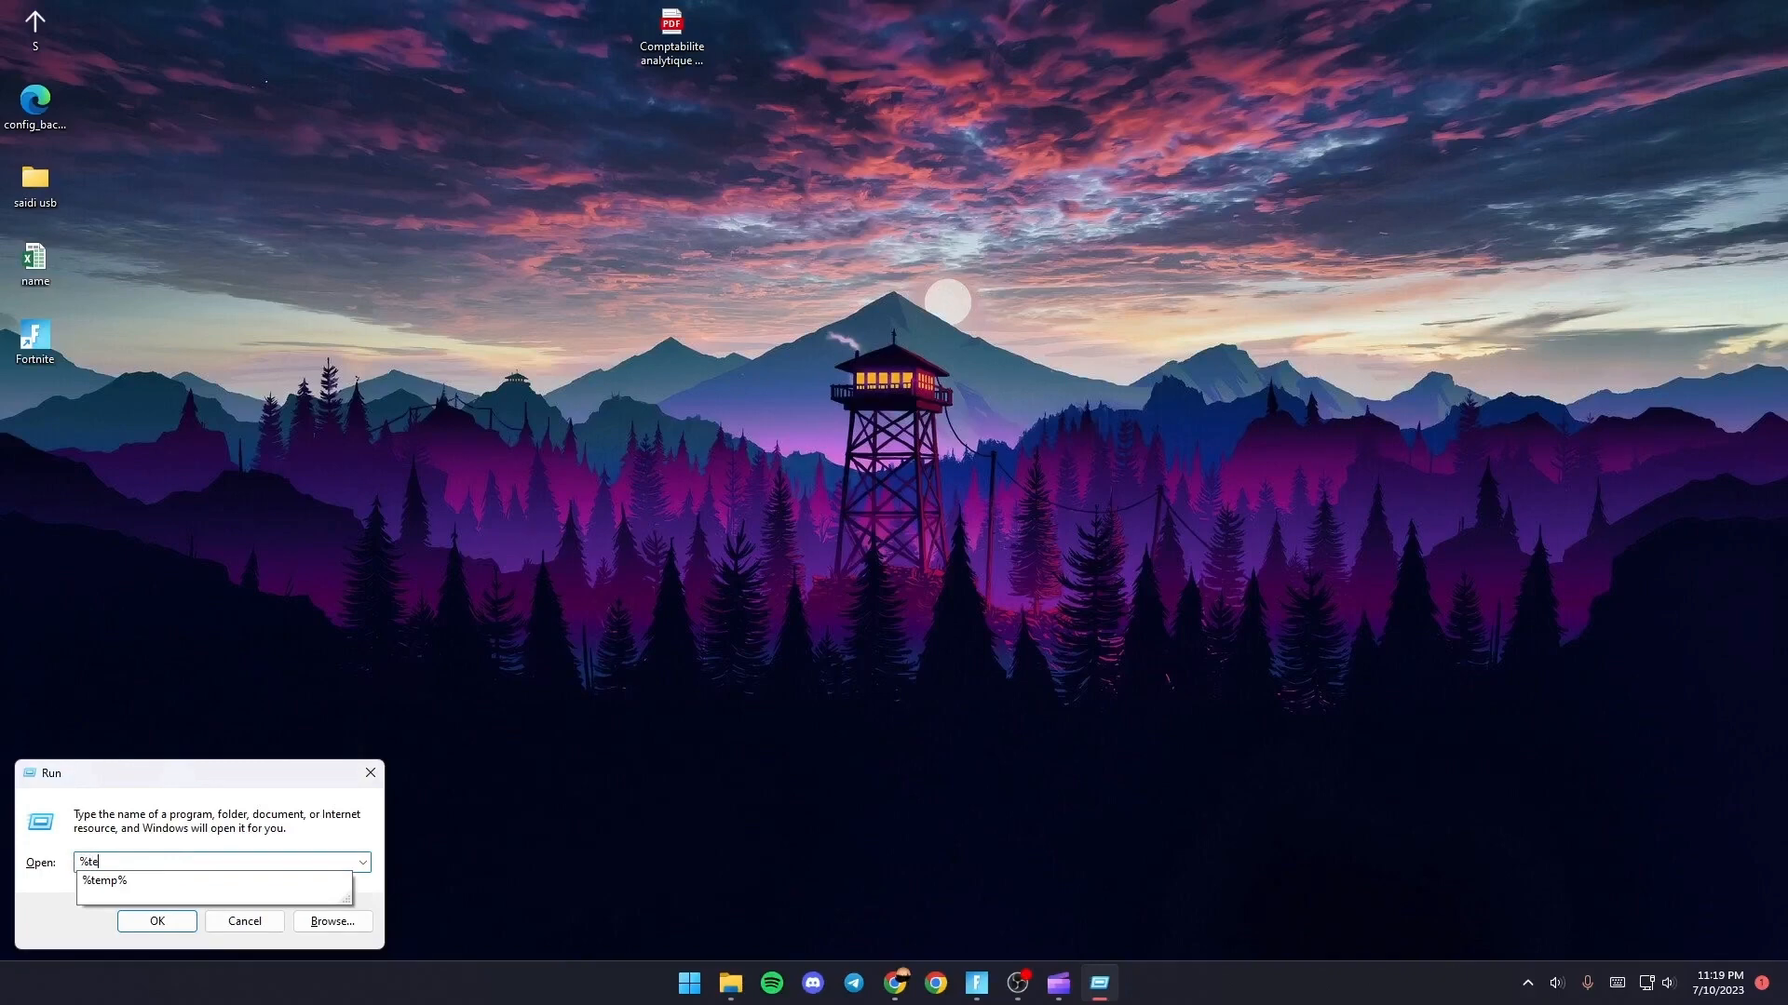
{"action": "left_click", "coordinate": [105, 880]}
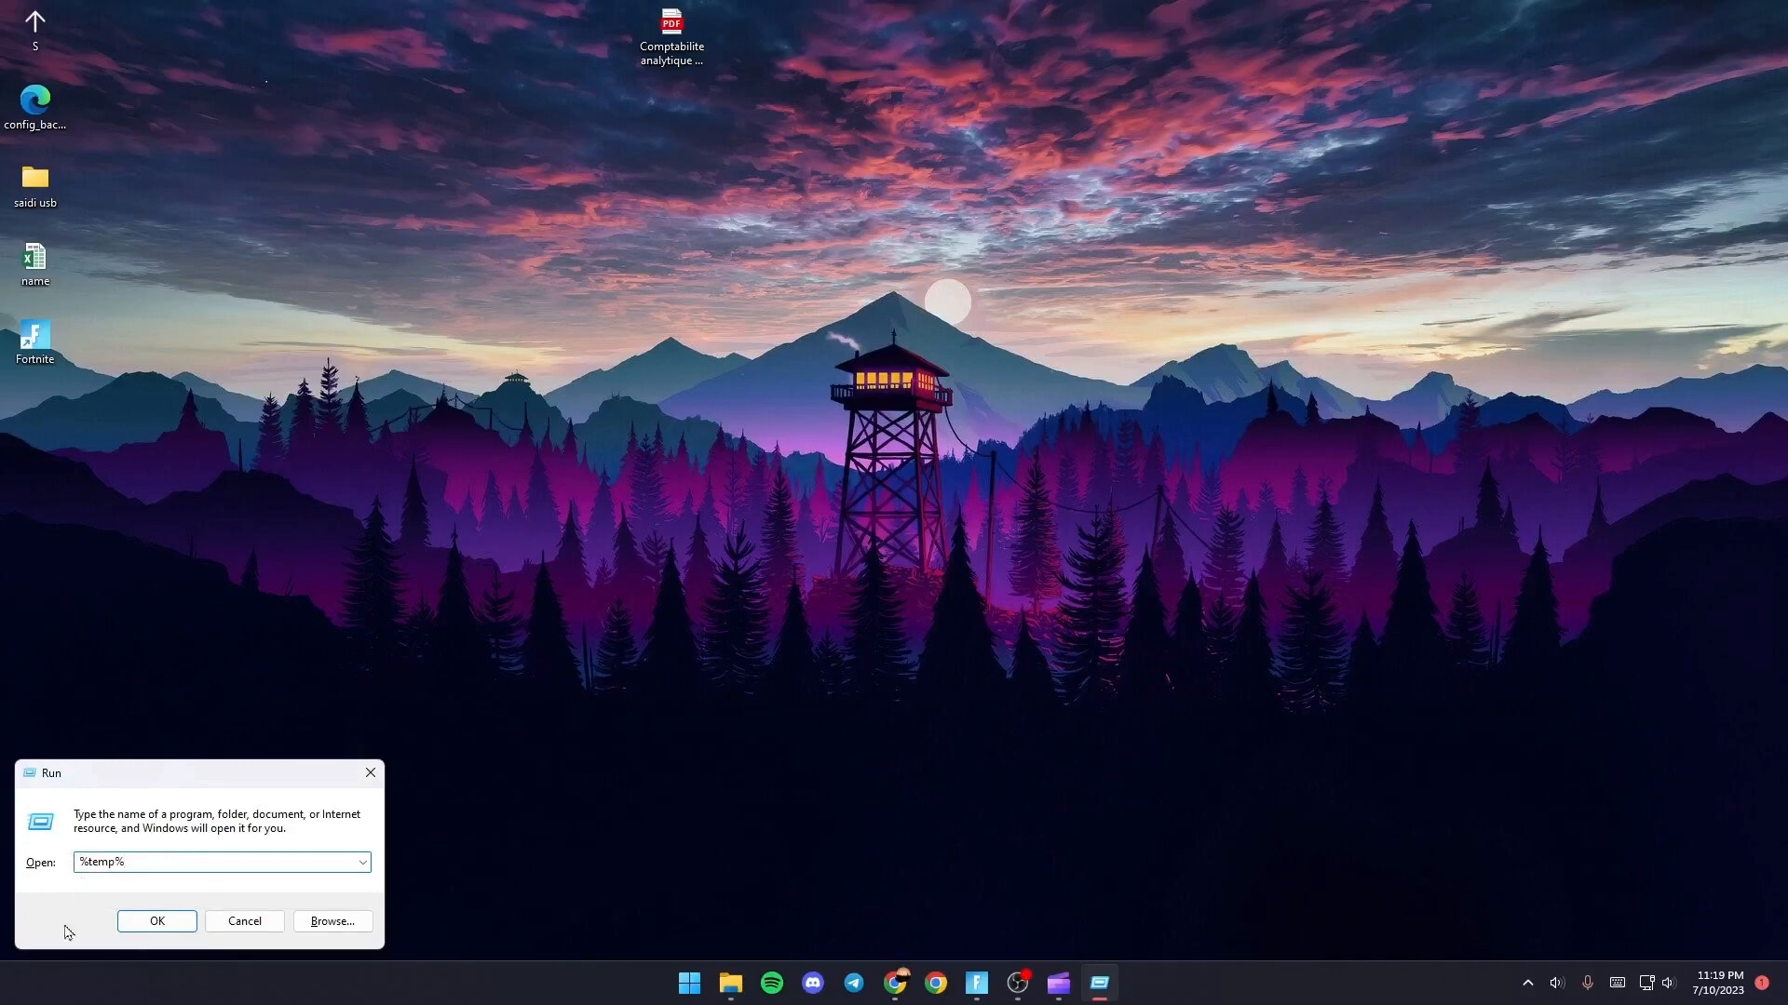
{"action": "left_click", "coordinate": [157, 922]}
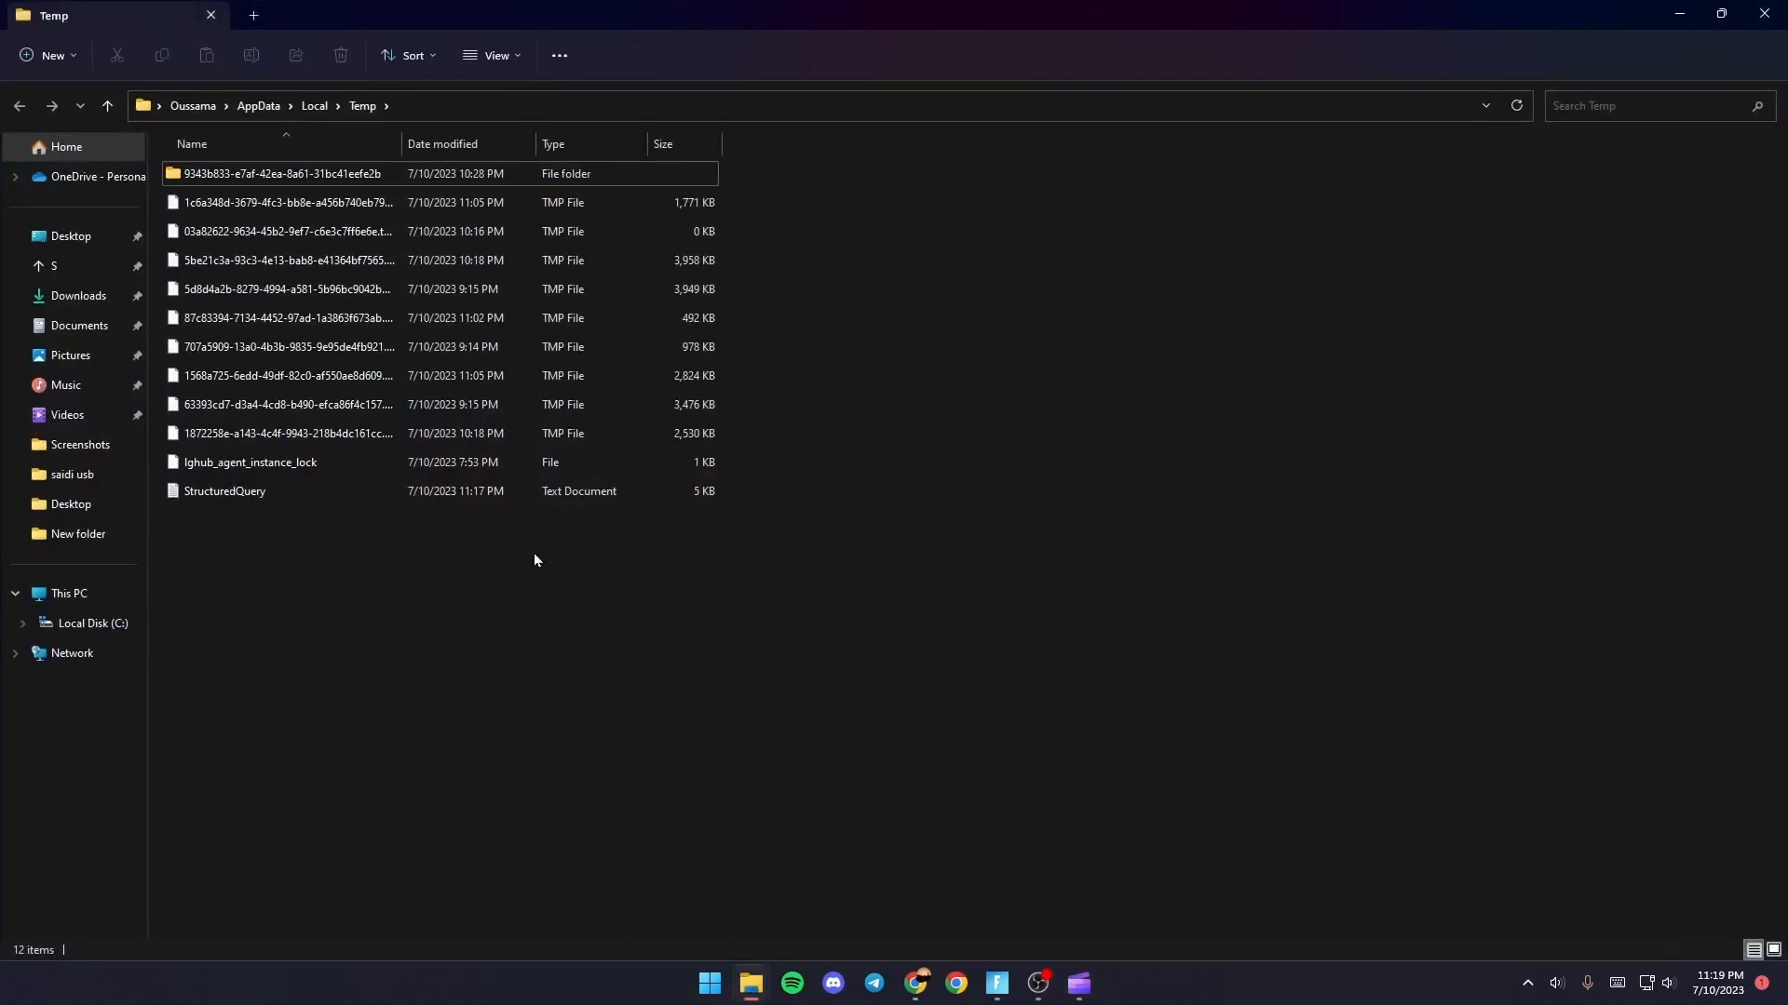
{"action": "mouse_move", "coordinate": [799, 519]}
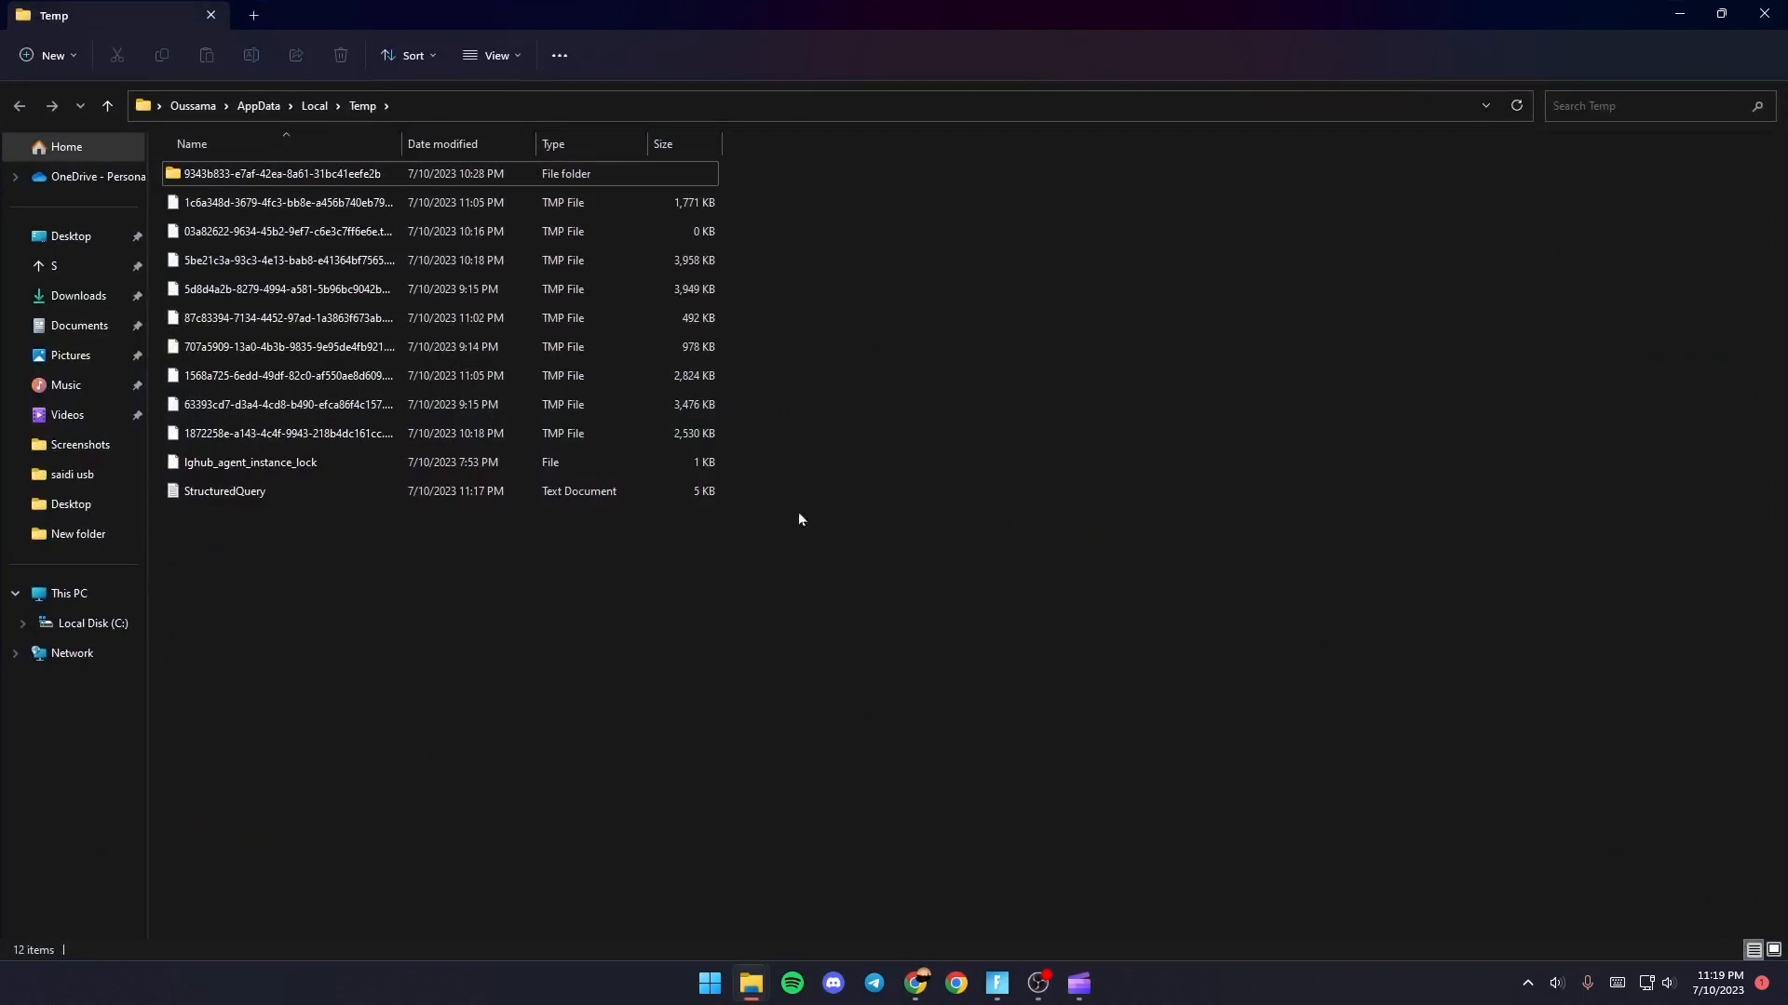
Step: Select all twelve Temp items with Ctrl+A and send them for deletion
{"action": "left_click", "coordinate": [285, 461]}
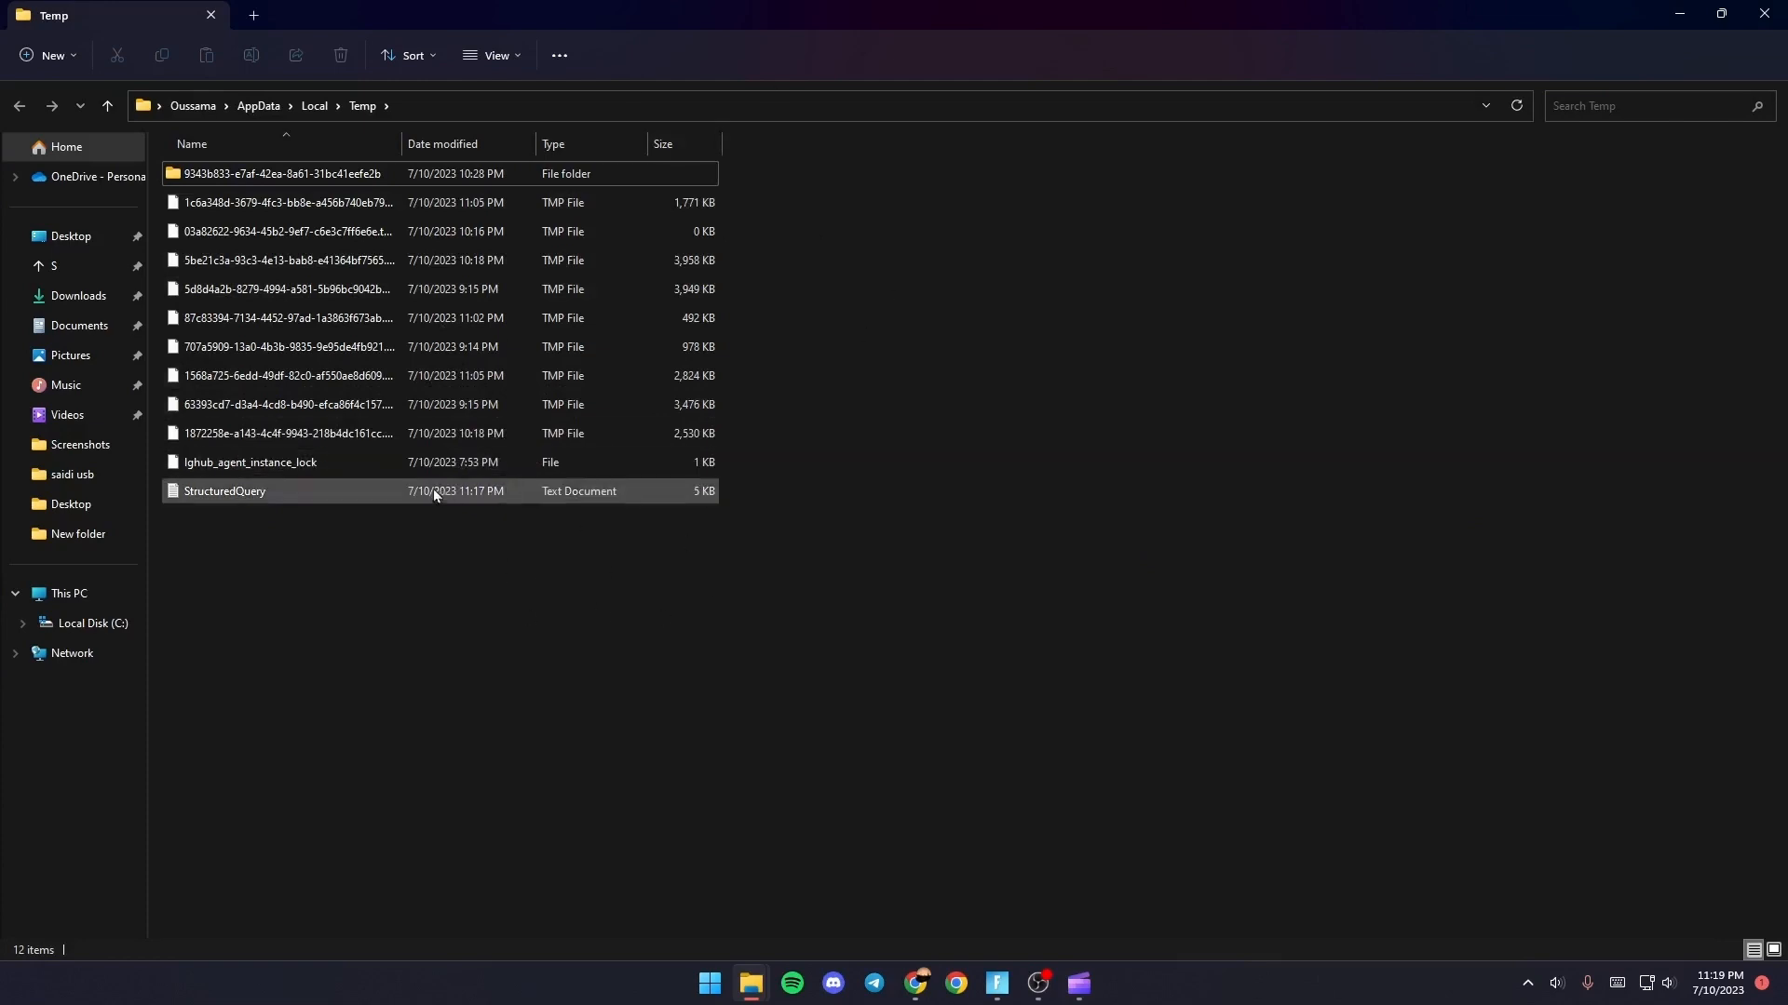
{"action": "left_click", "coordinate": [285, 434]}
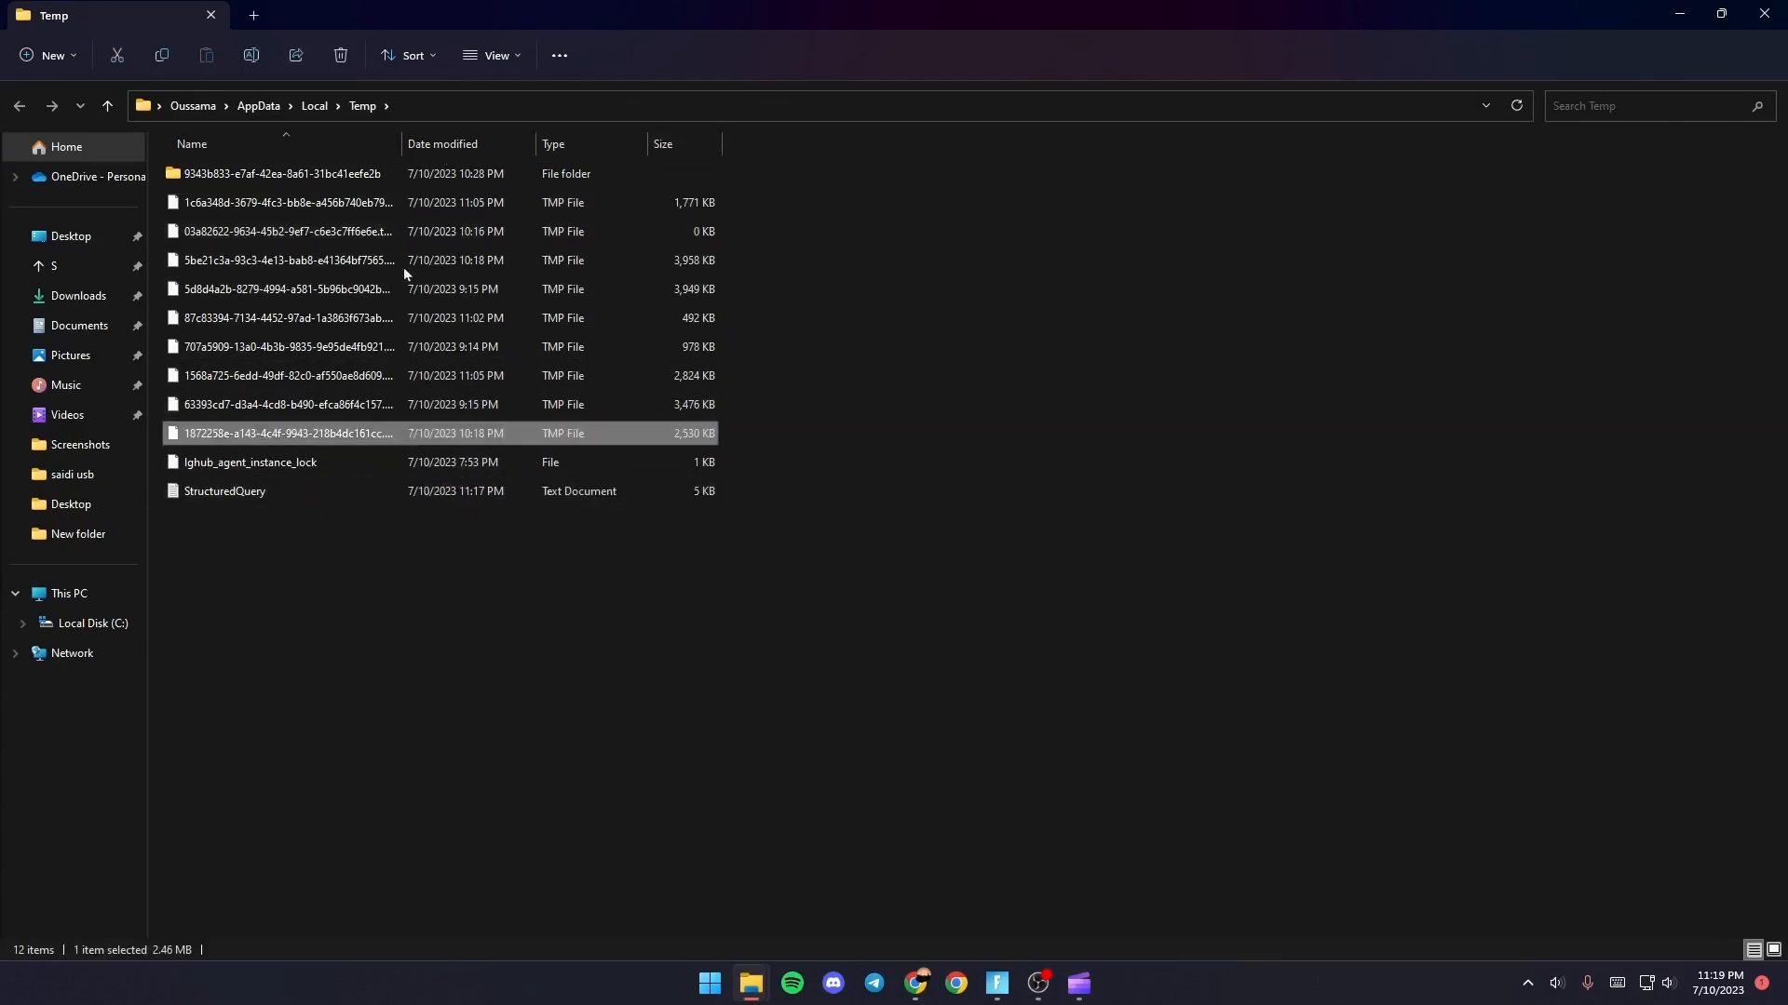
{"action": "mouse_move", "coordinate": [488, 504]}
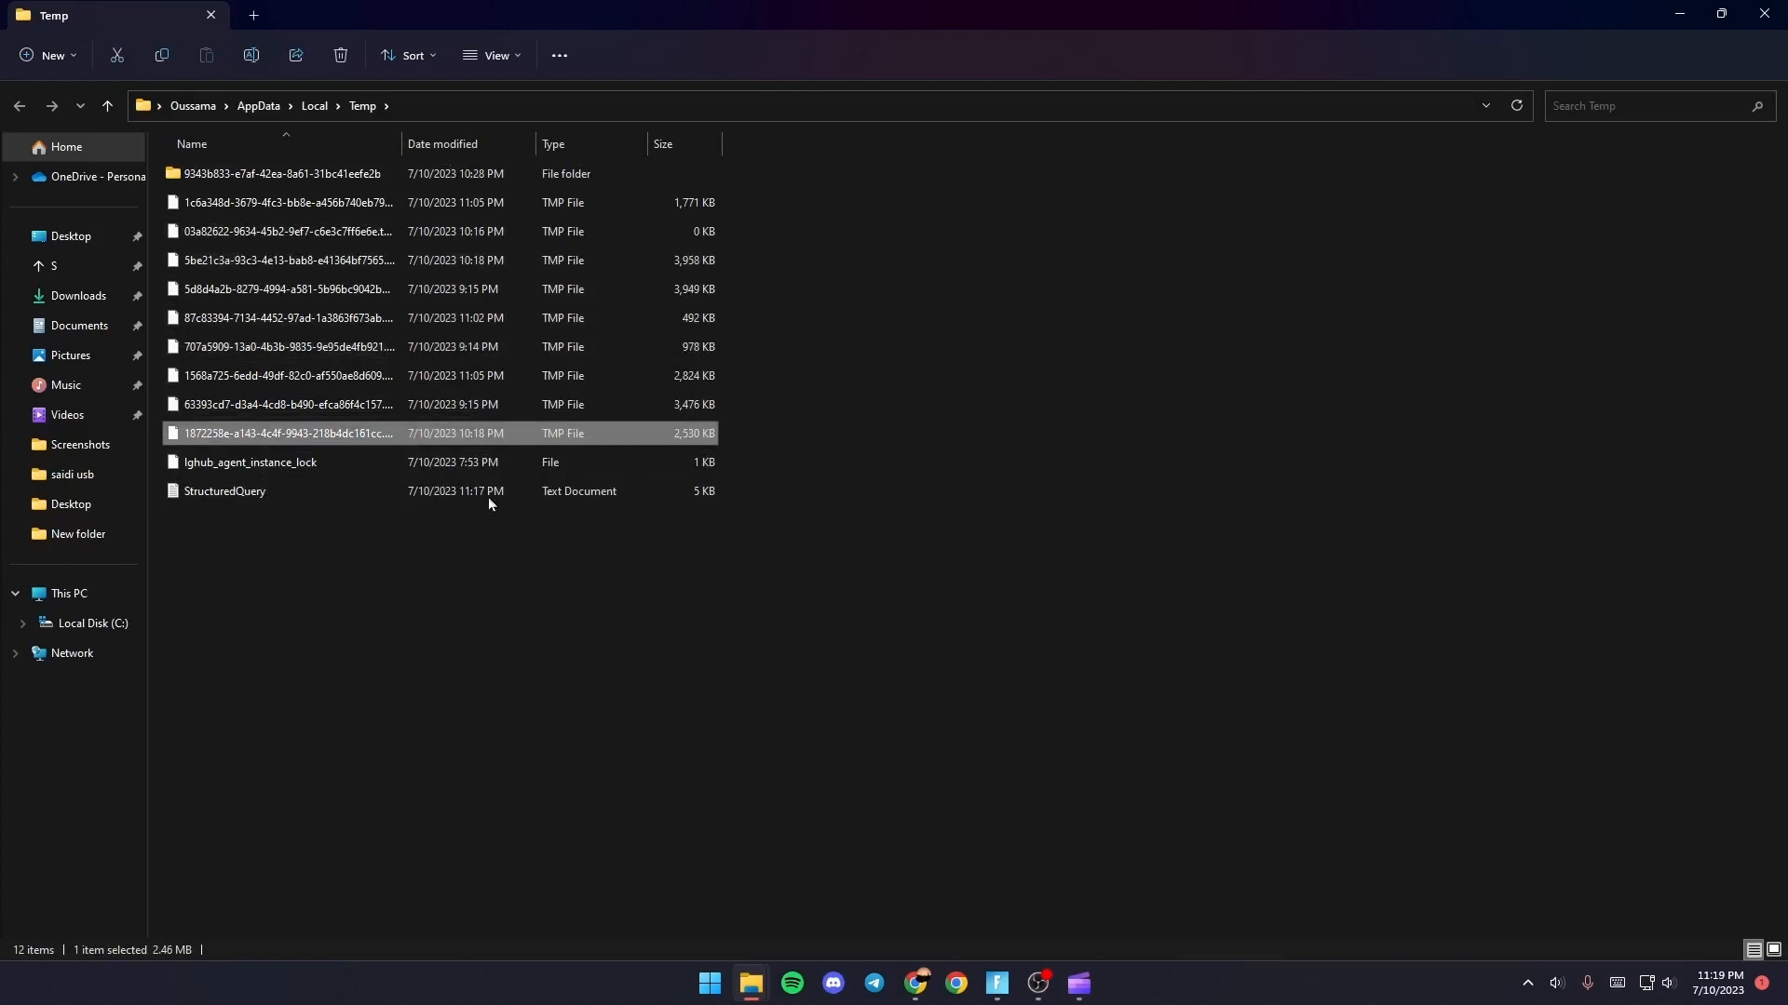
{"action": "mouse_move", "coordinate": [1069, 346]}
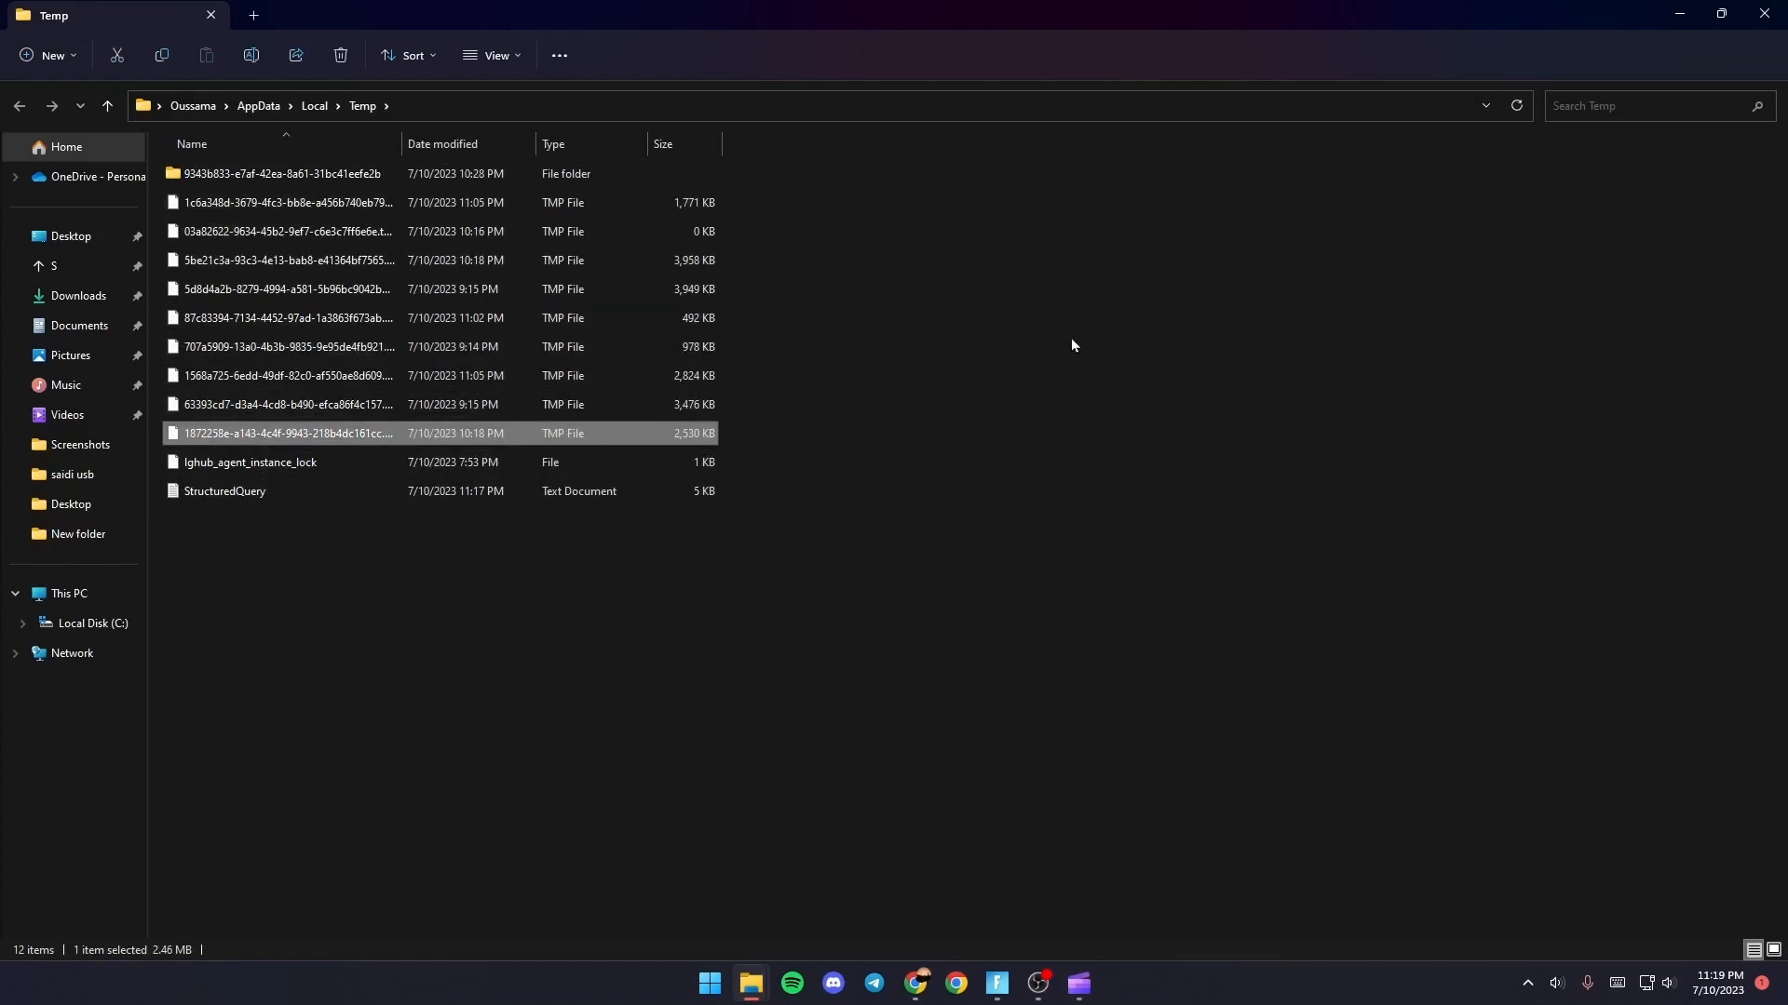
{"action": "left_click", "coordinate": [285, 346]}
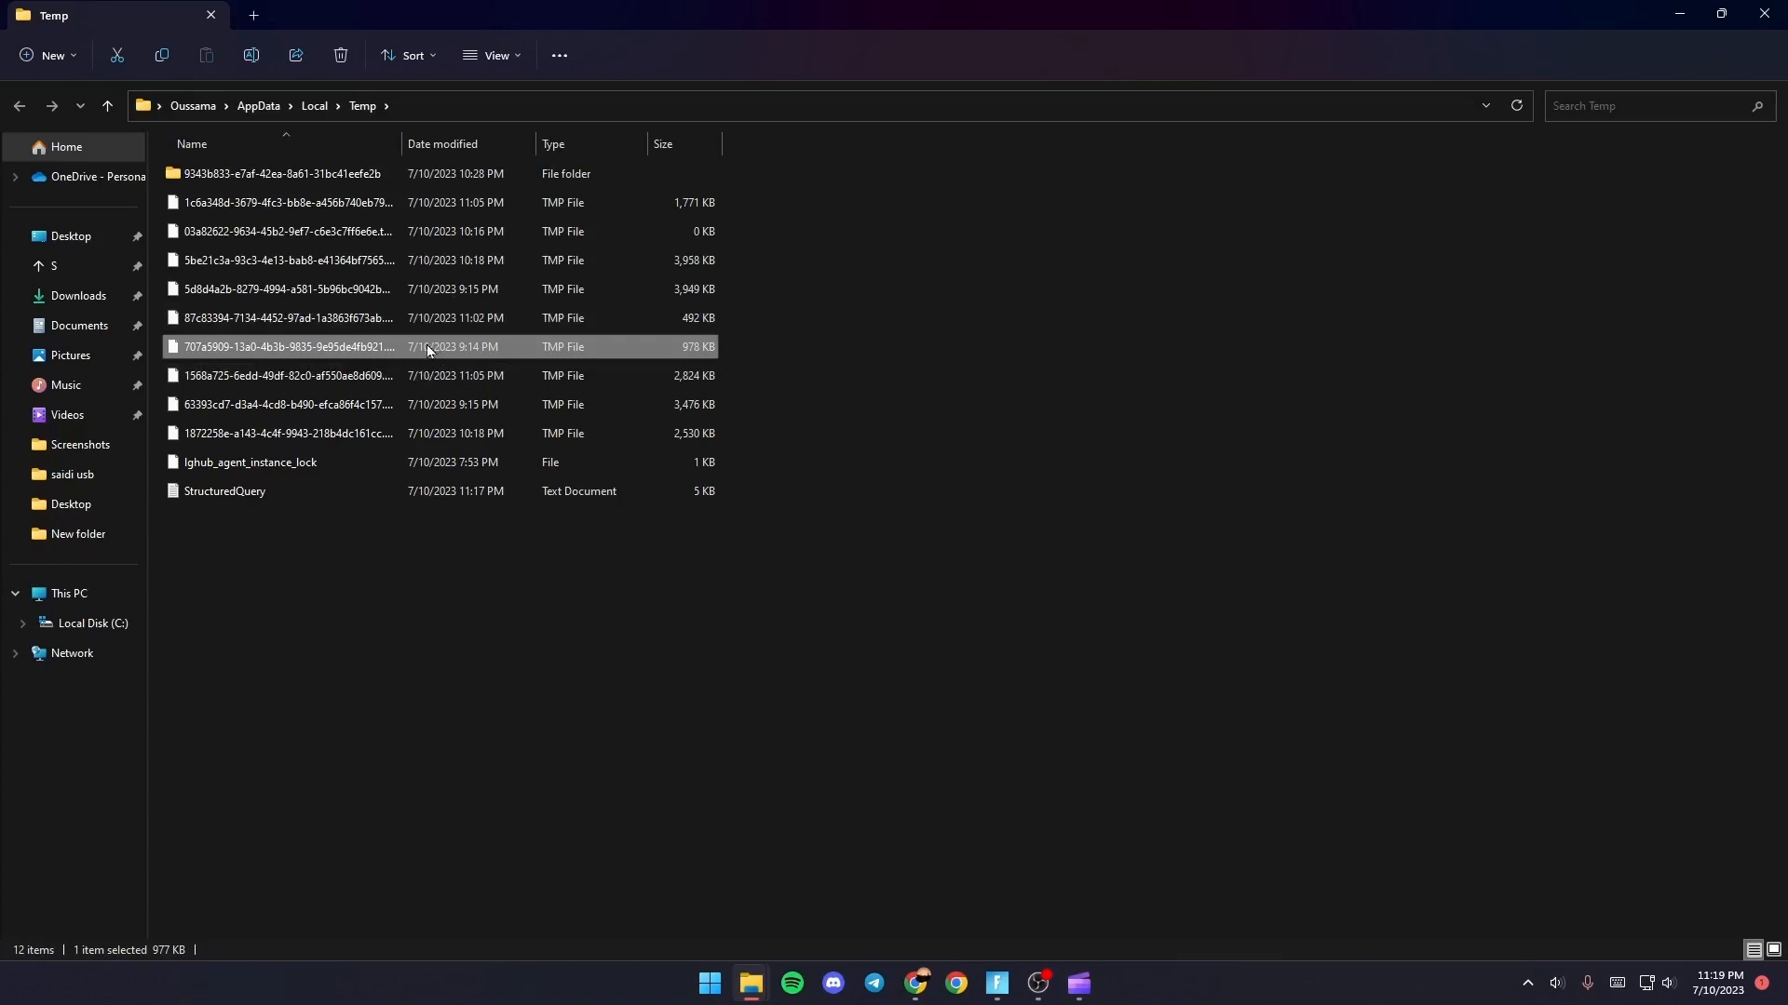
{"action": "key", "text": "ctrl+a"}
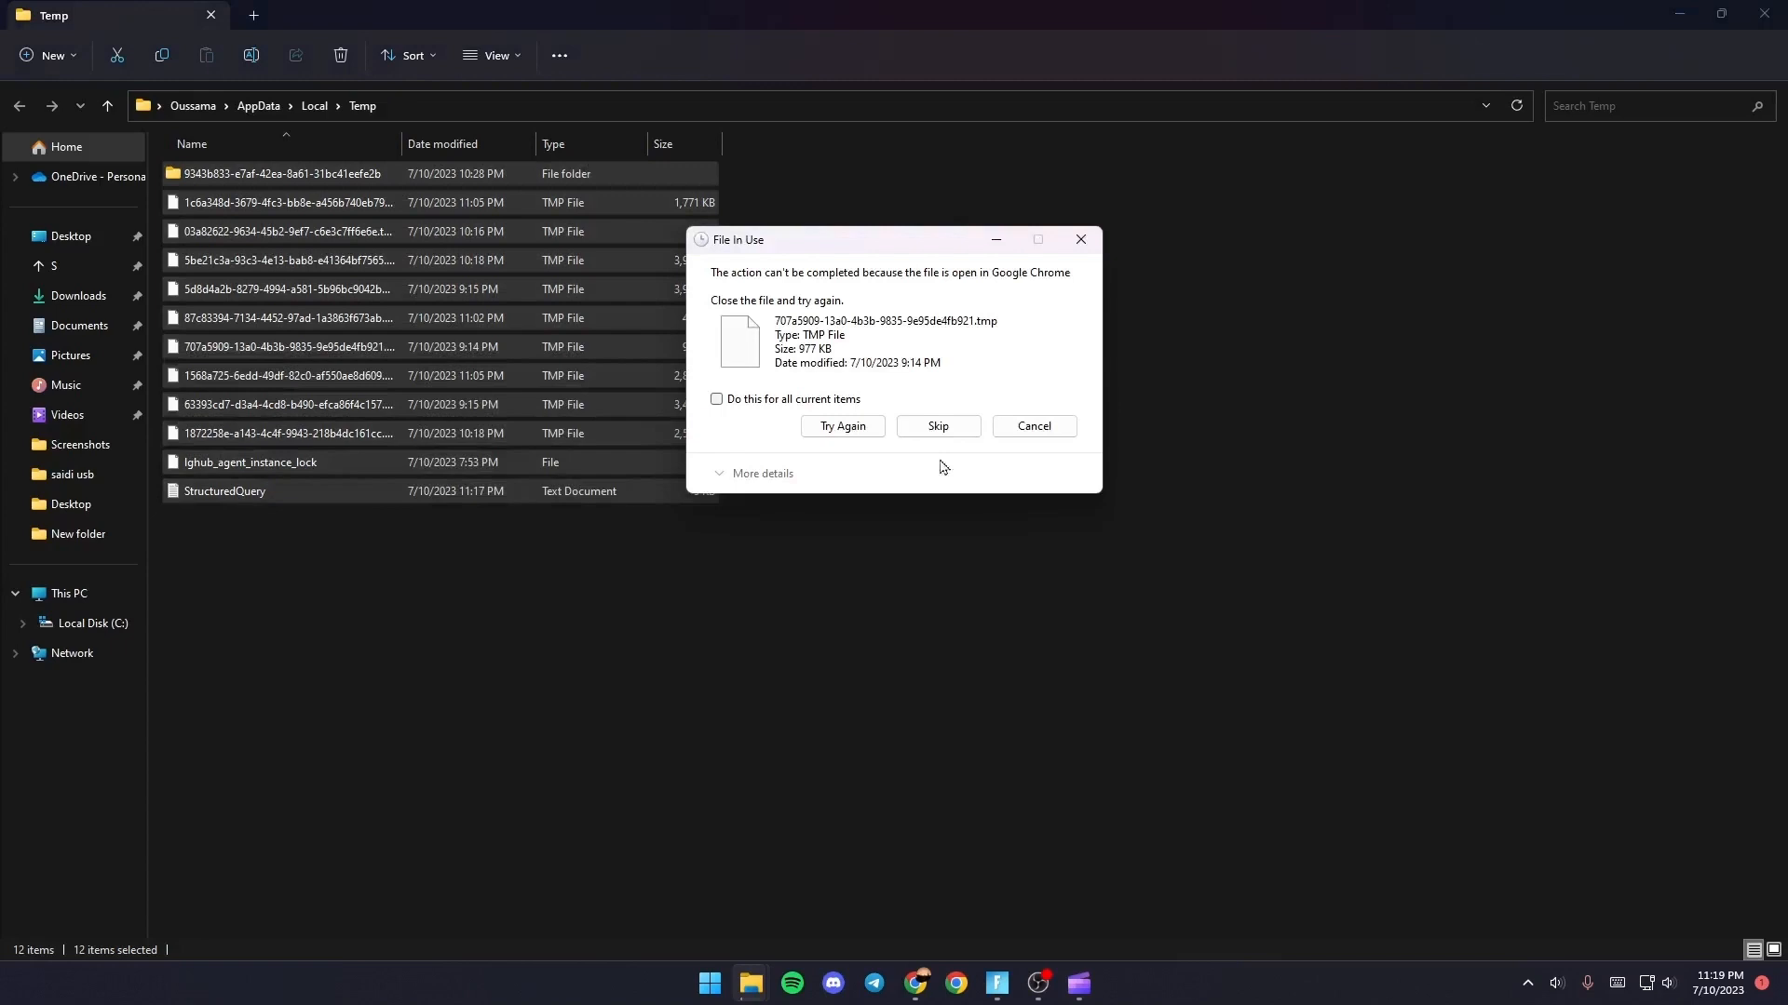
Step: Skip the Chrome-held in-use items for all current entries and close the Temp folder window
{"action": "left_click", "coordinate": [936, 425]}
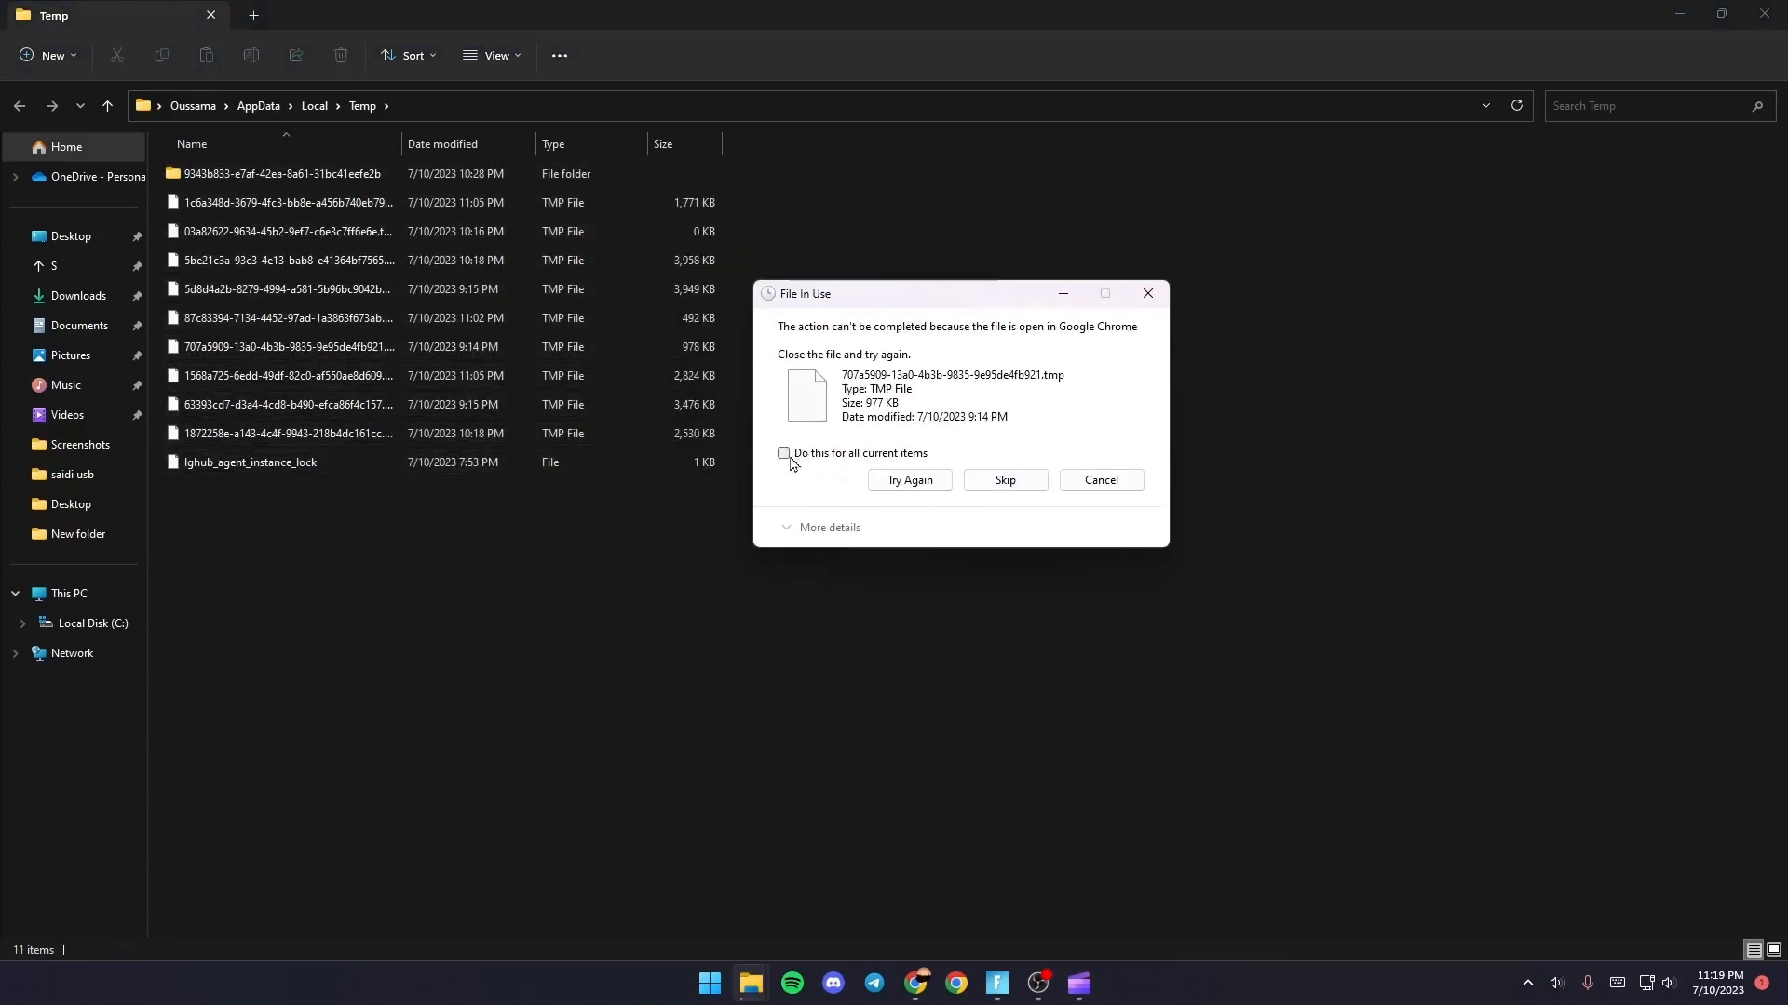
{"action": "left_click", "coordinate": [784, 452]}
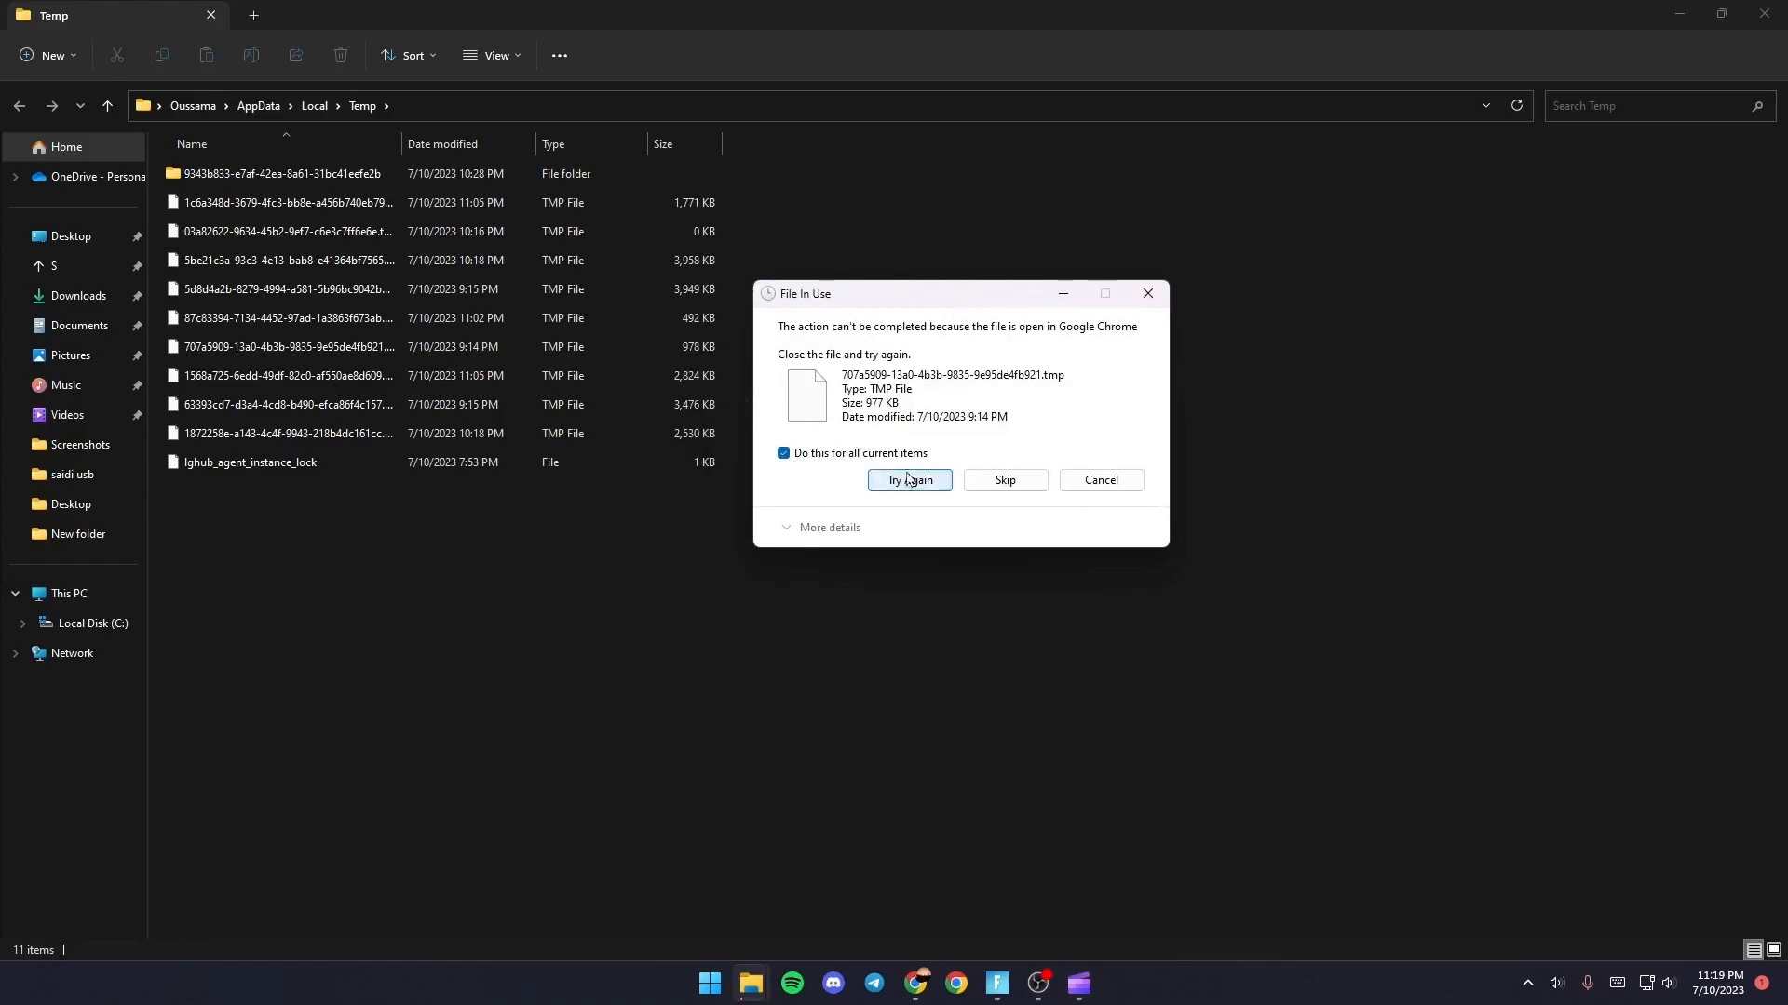
{"action": "left_click", "coordinate": [909, 481]}
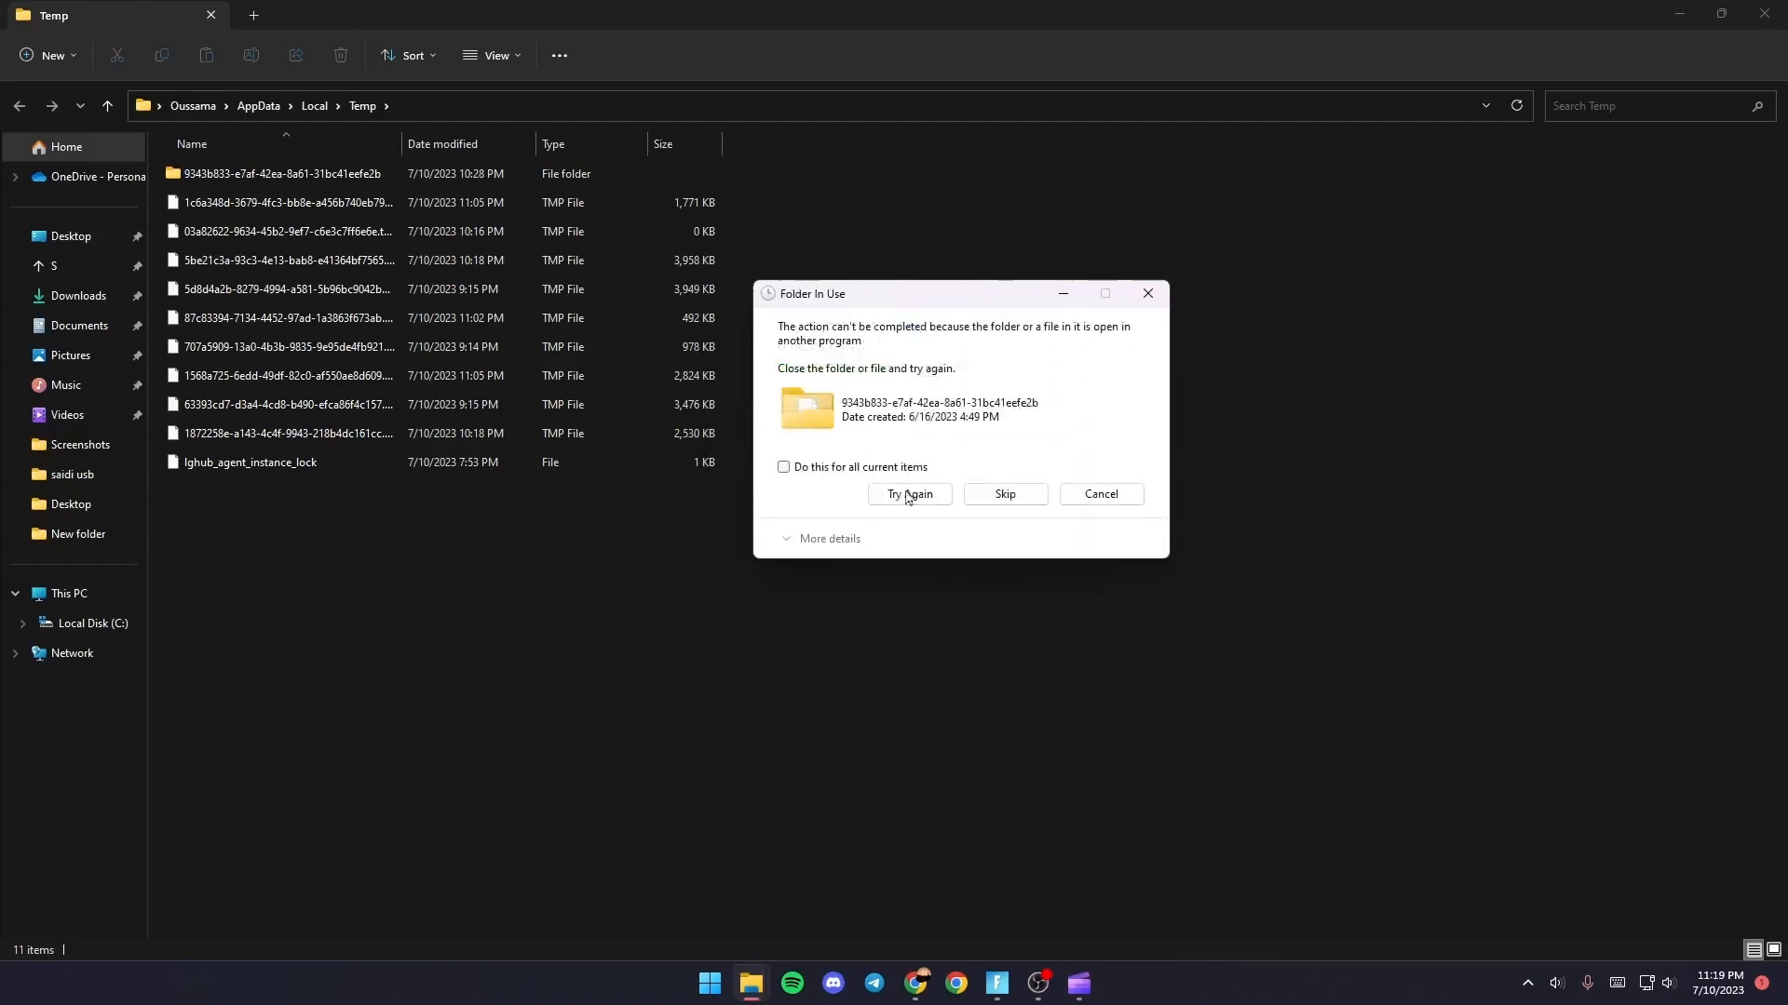
{"action": "left_click", "coordinate": [784, 469]}
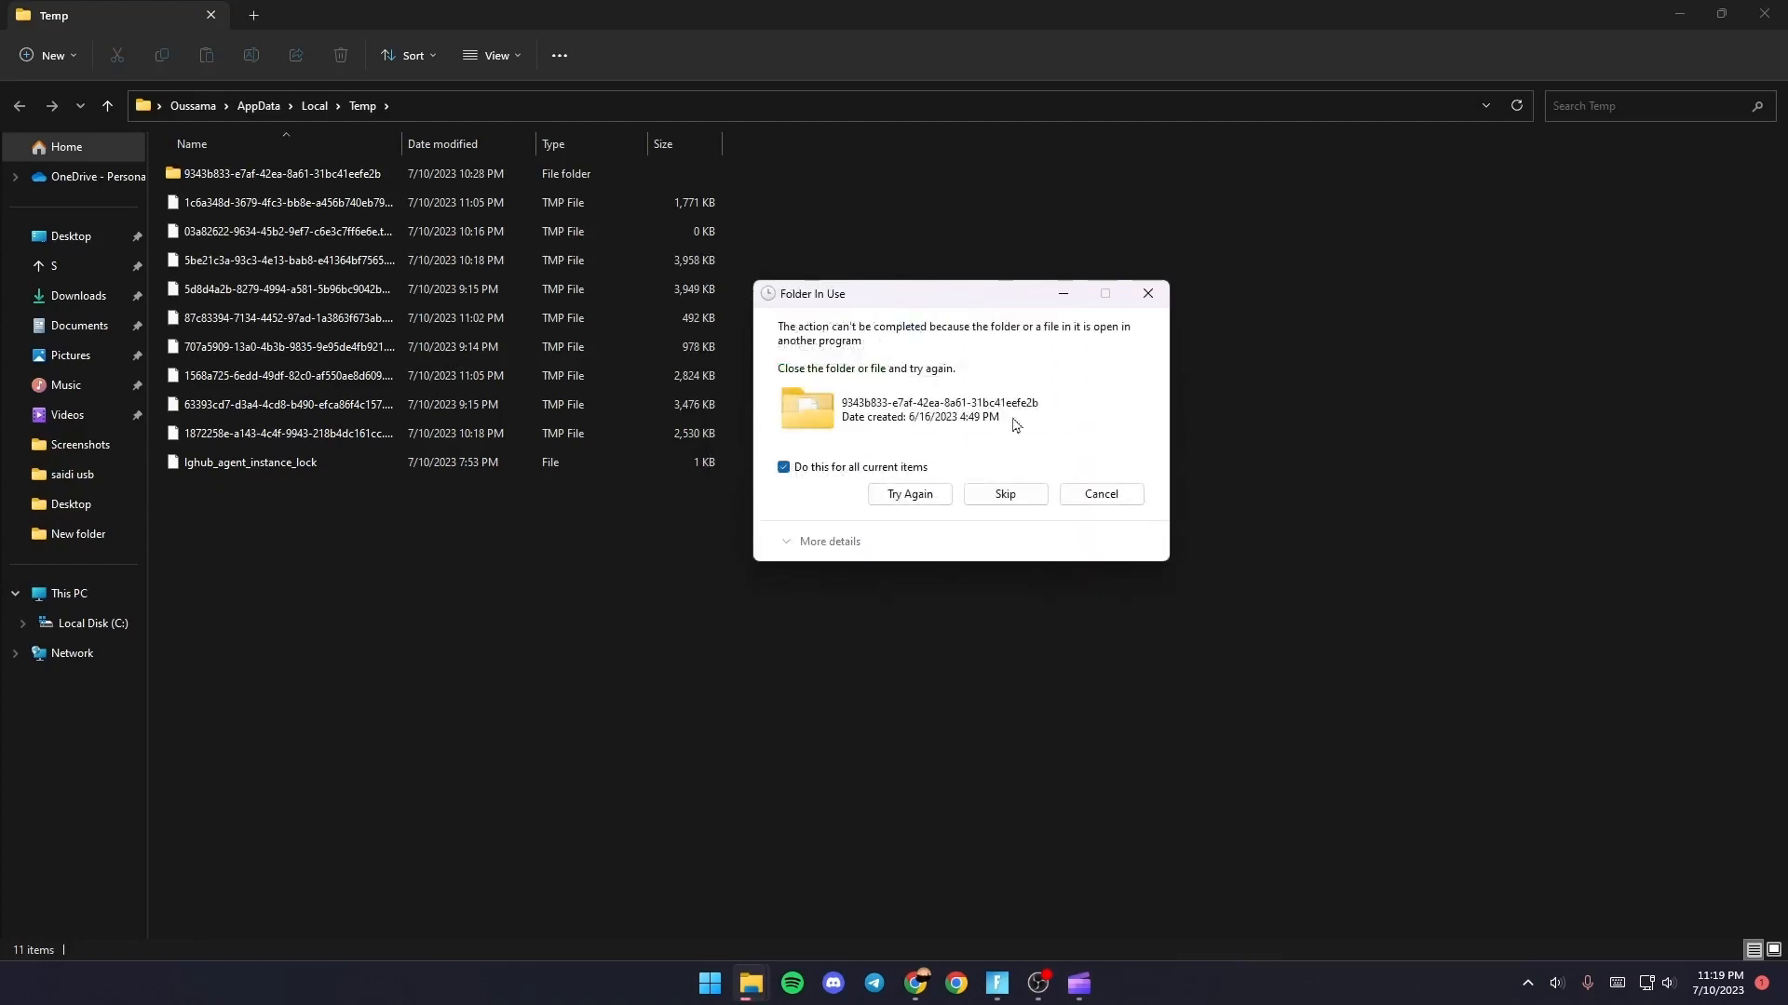
{"action": "left_click", "coordinate": [1002, 493]}
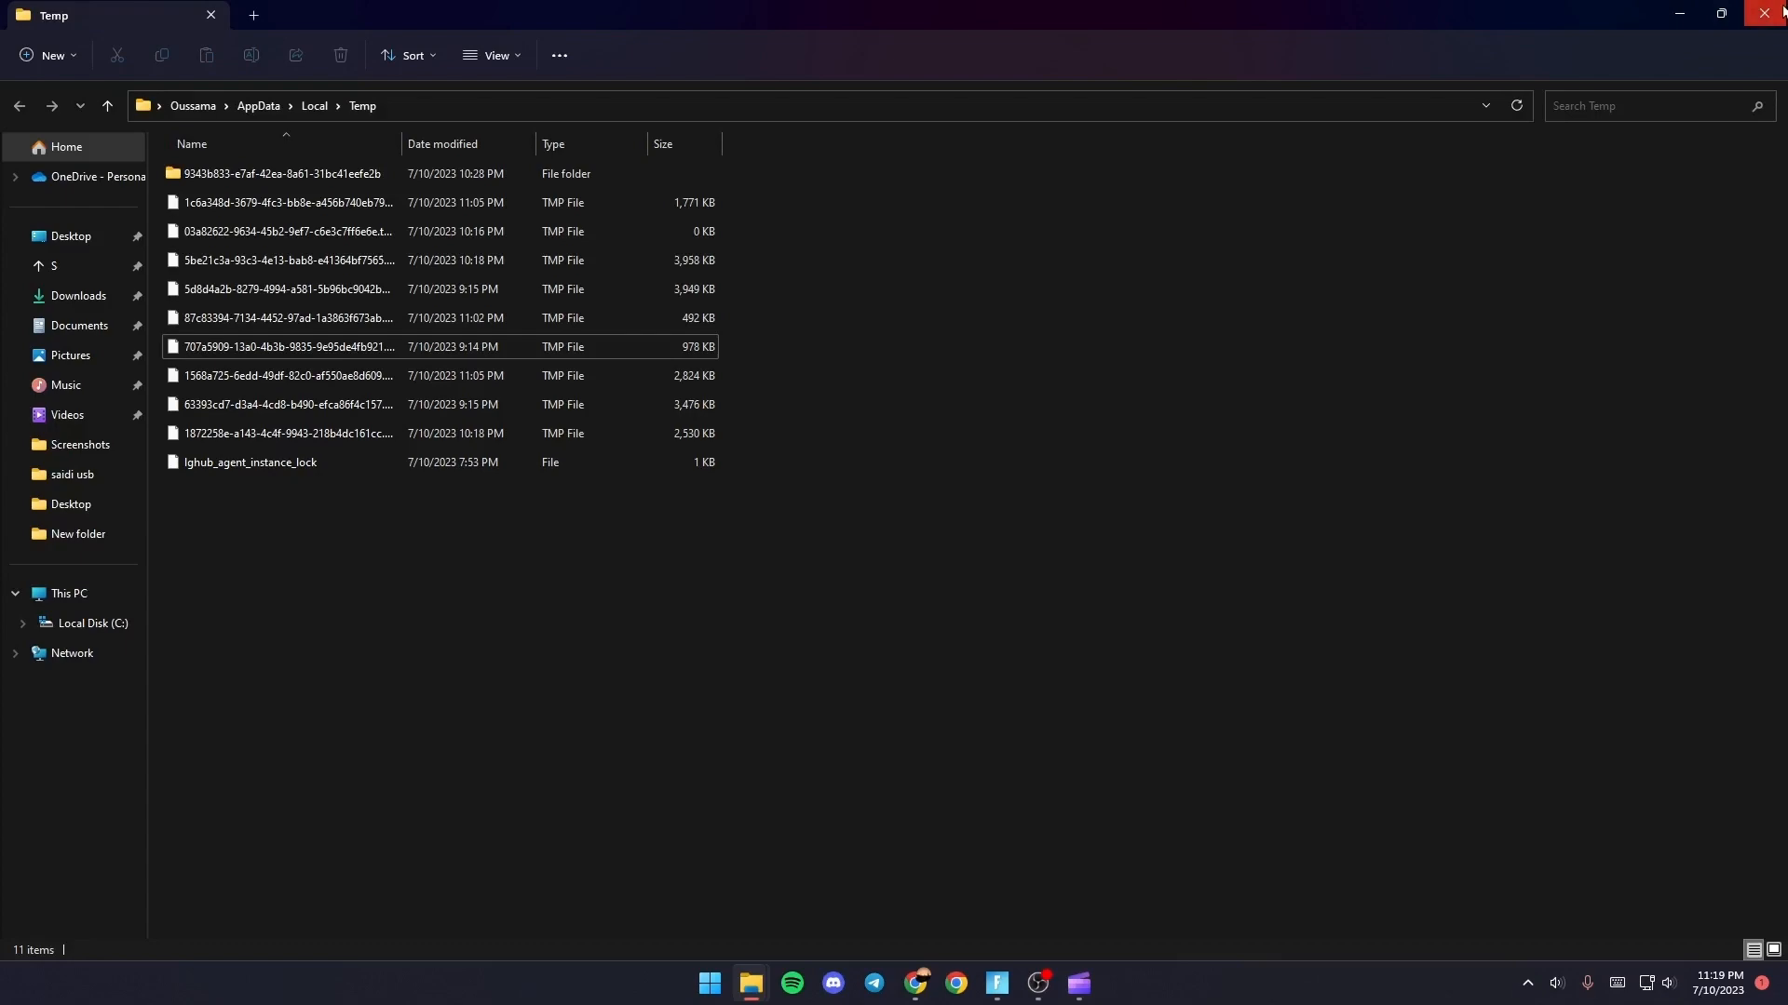
{"action": "left_click", "coordinate": [1774, 13]}
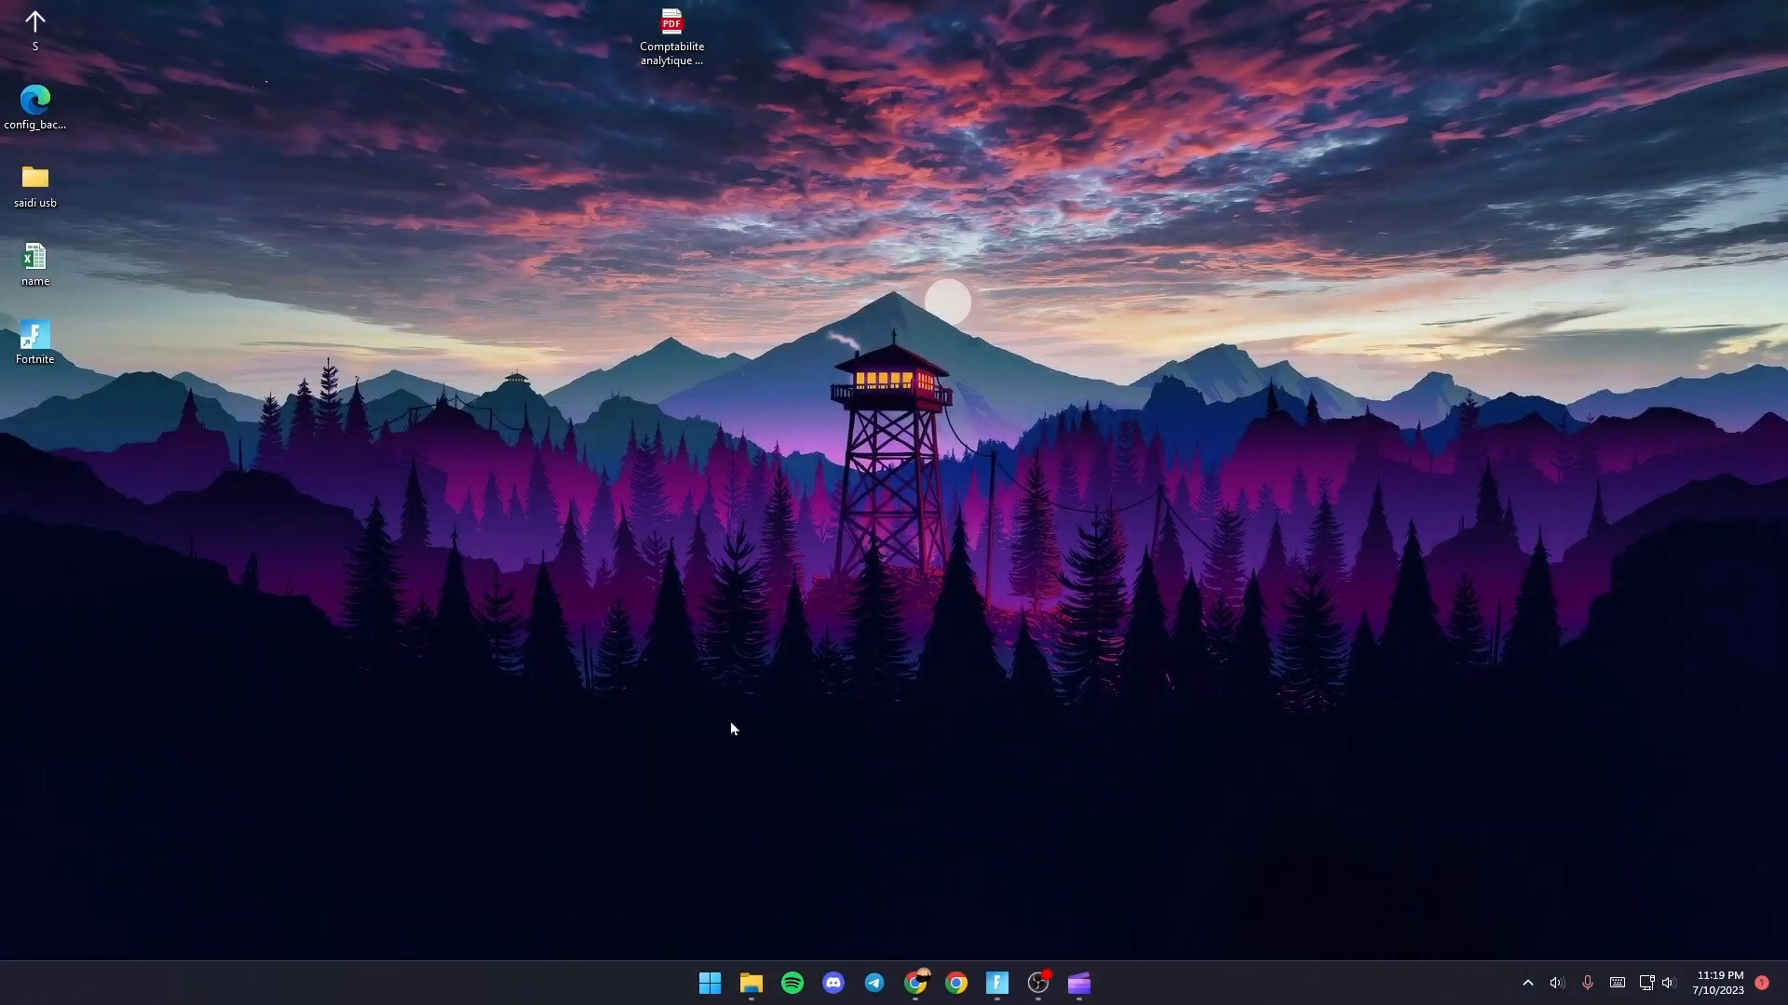
Step: Launch the Settings app from Start search and begin finding the Graphics setting
{"action": "left_click", "coordinate": [707, 983]}
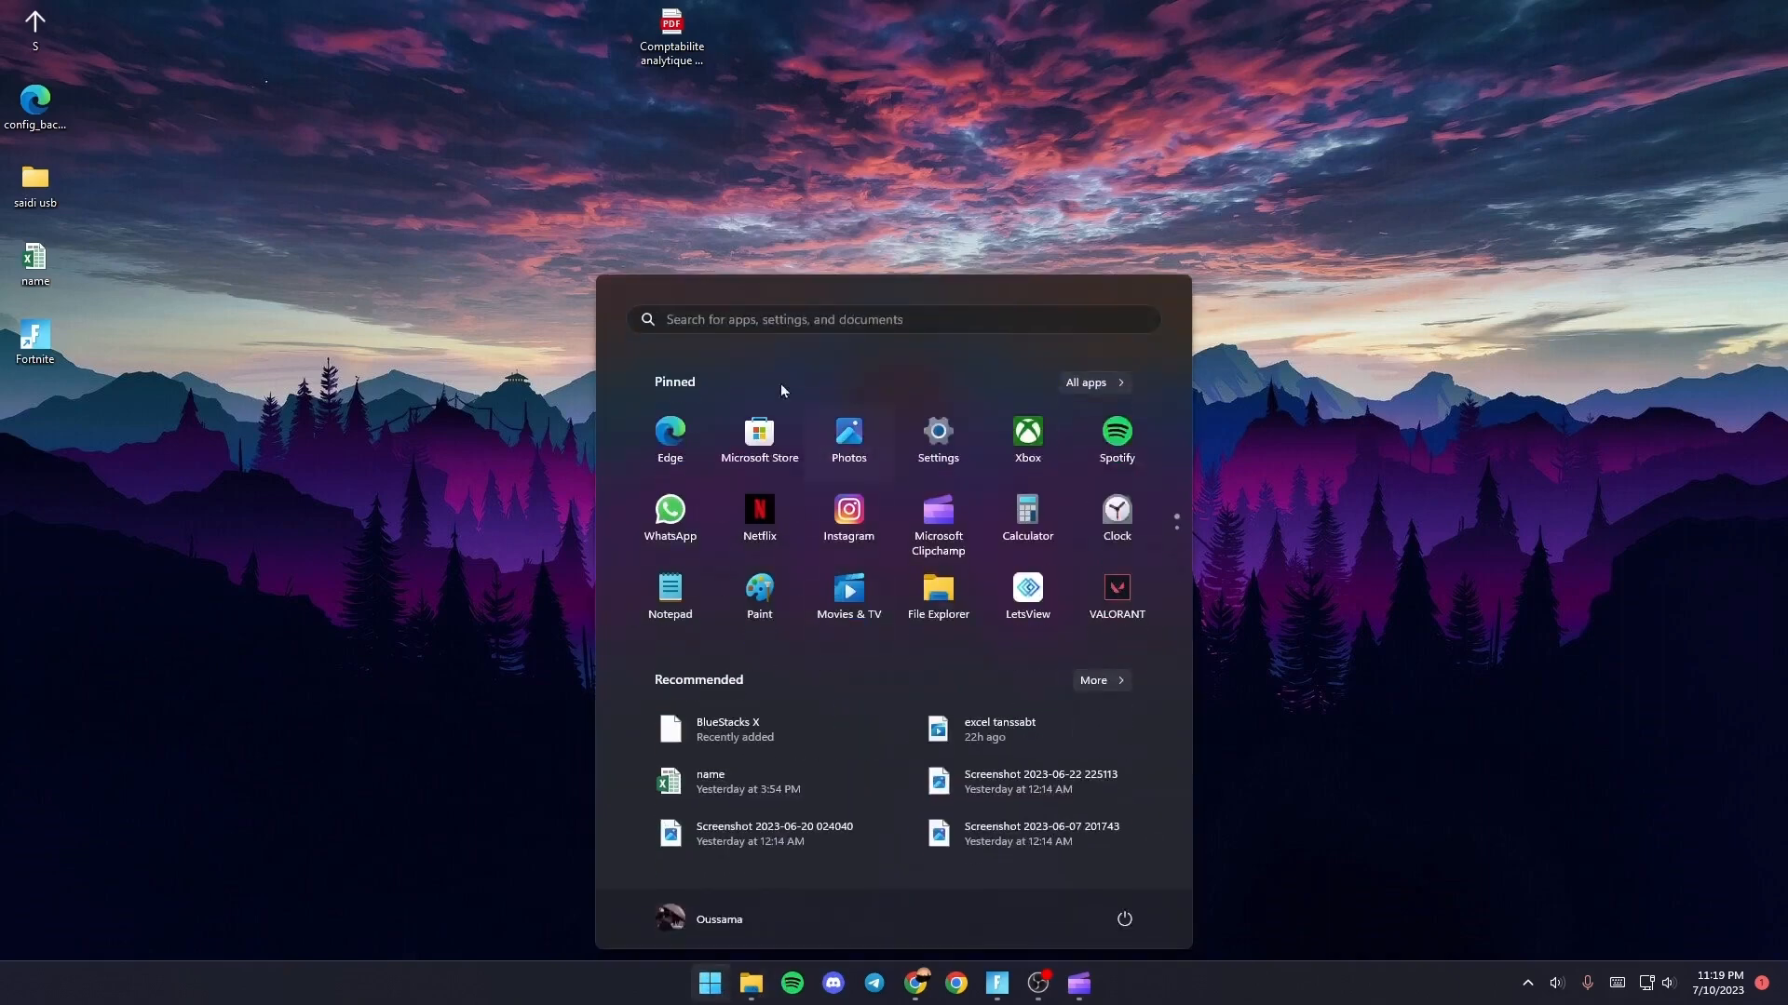
{"action": "type", "text": "settings"}
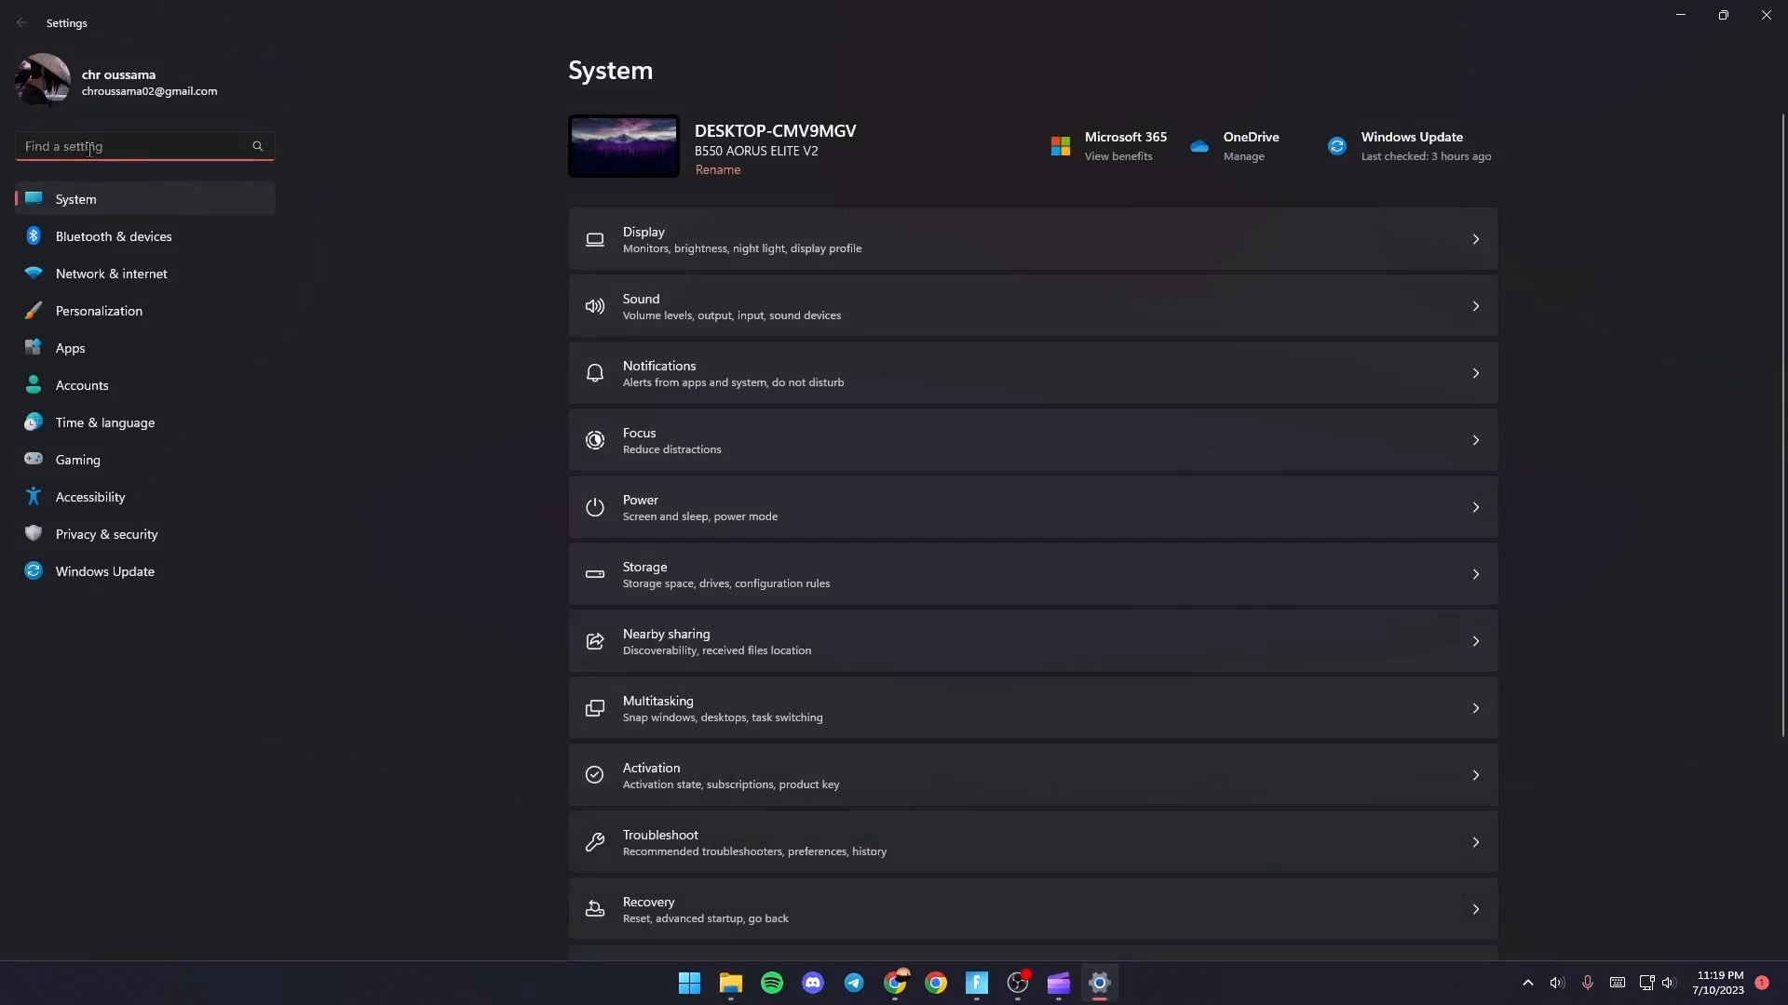
{"action": "type", "text": "g"}
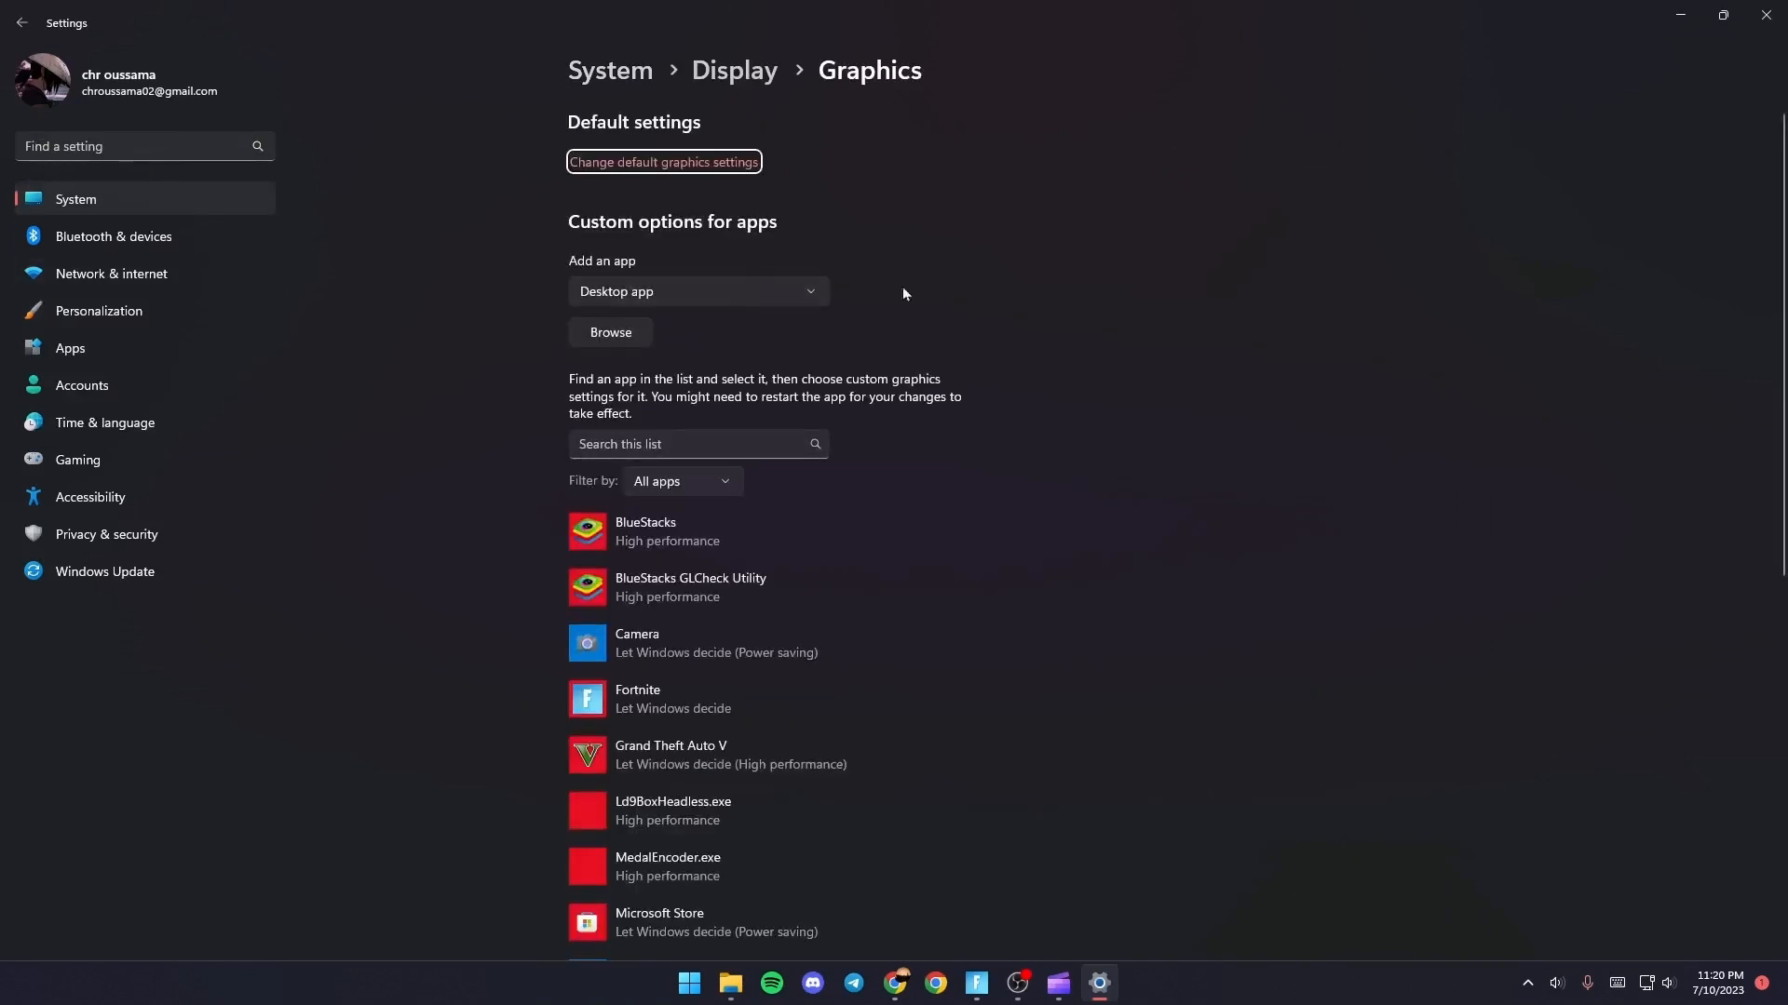
{"action": "mouse_move", "coordinate": [1225, 409]}
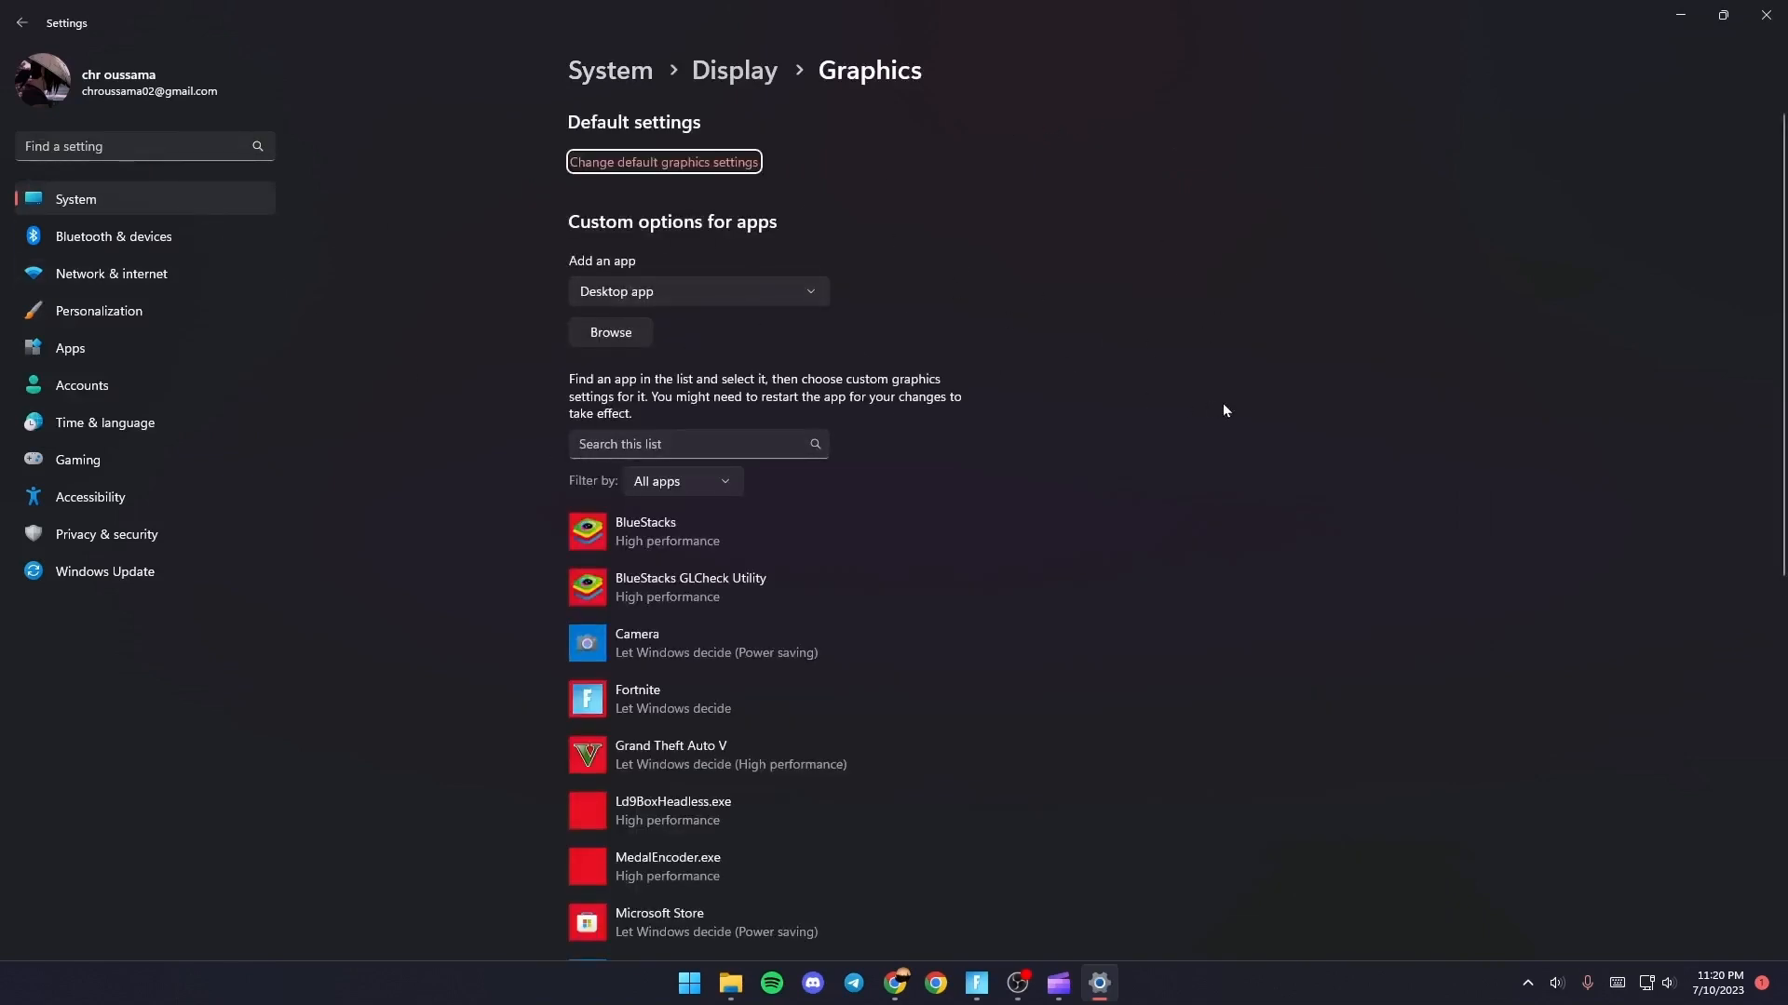
{"action": "mouse_move", "coordinate": [934, 300]}
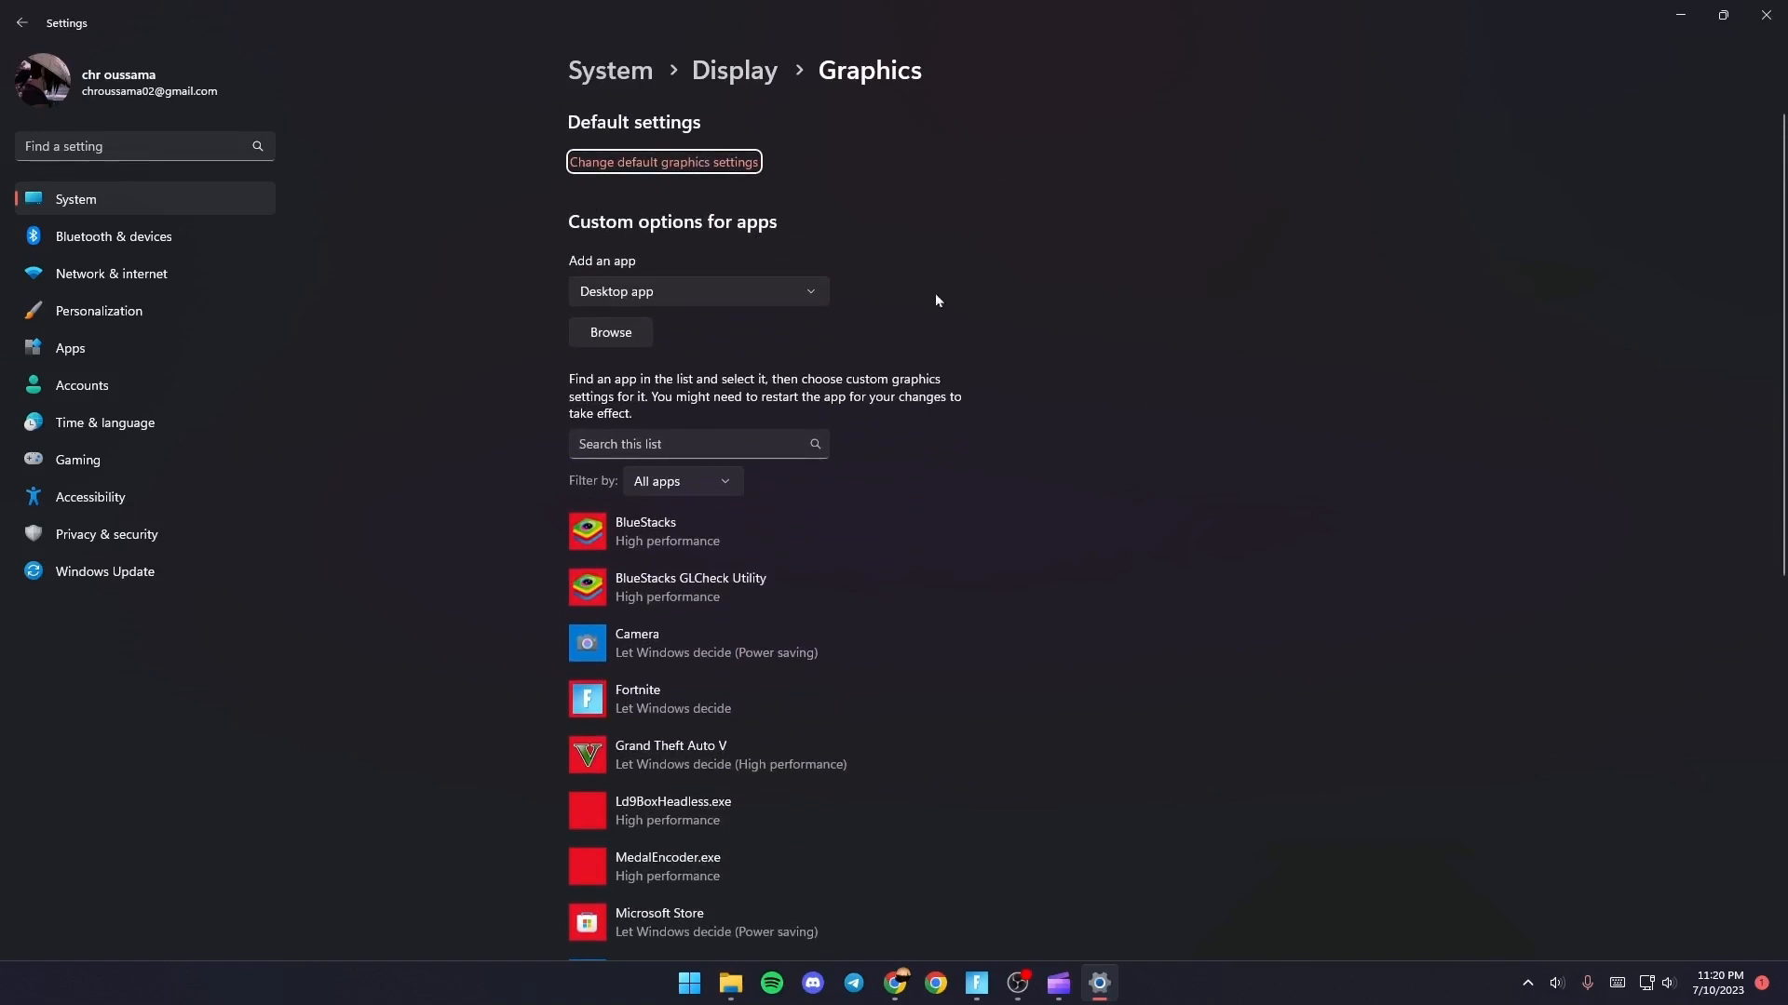
{"action": "mouse_move", "coordinate": [573, 276]}
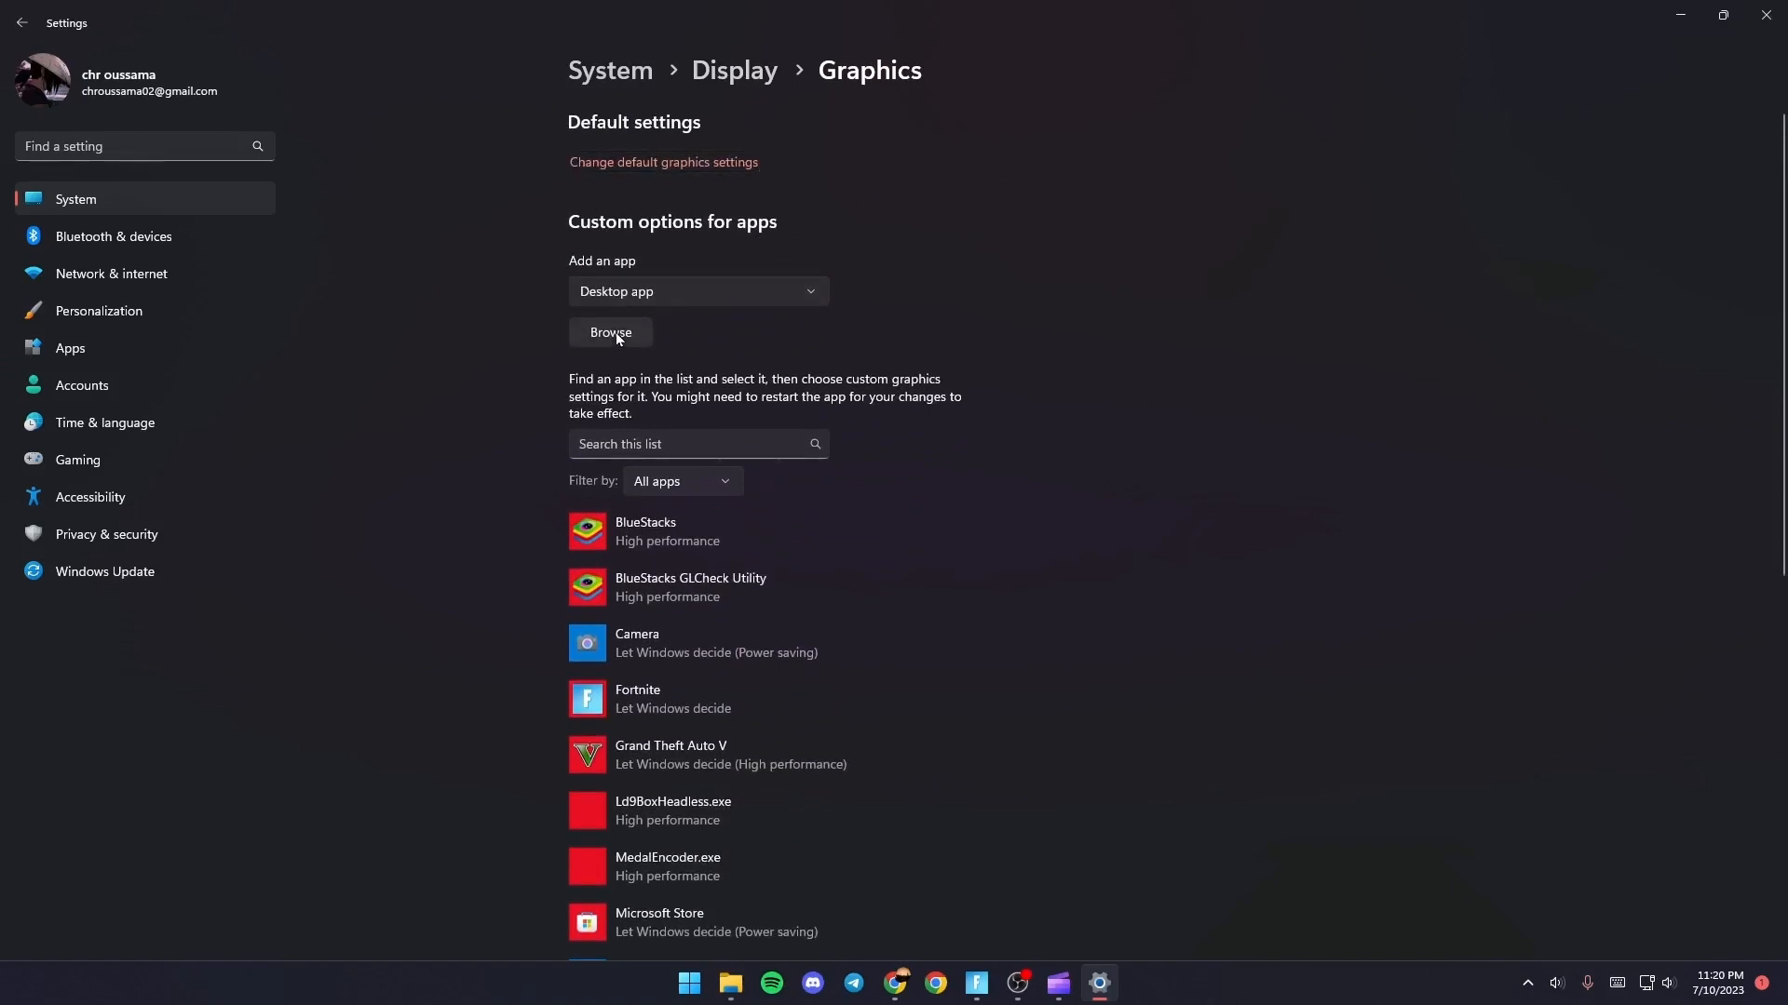
Step: Browse for a desktop app to add under Custom options for apps
{"action": "left_click", "coordinate": [611, 331]}
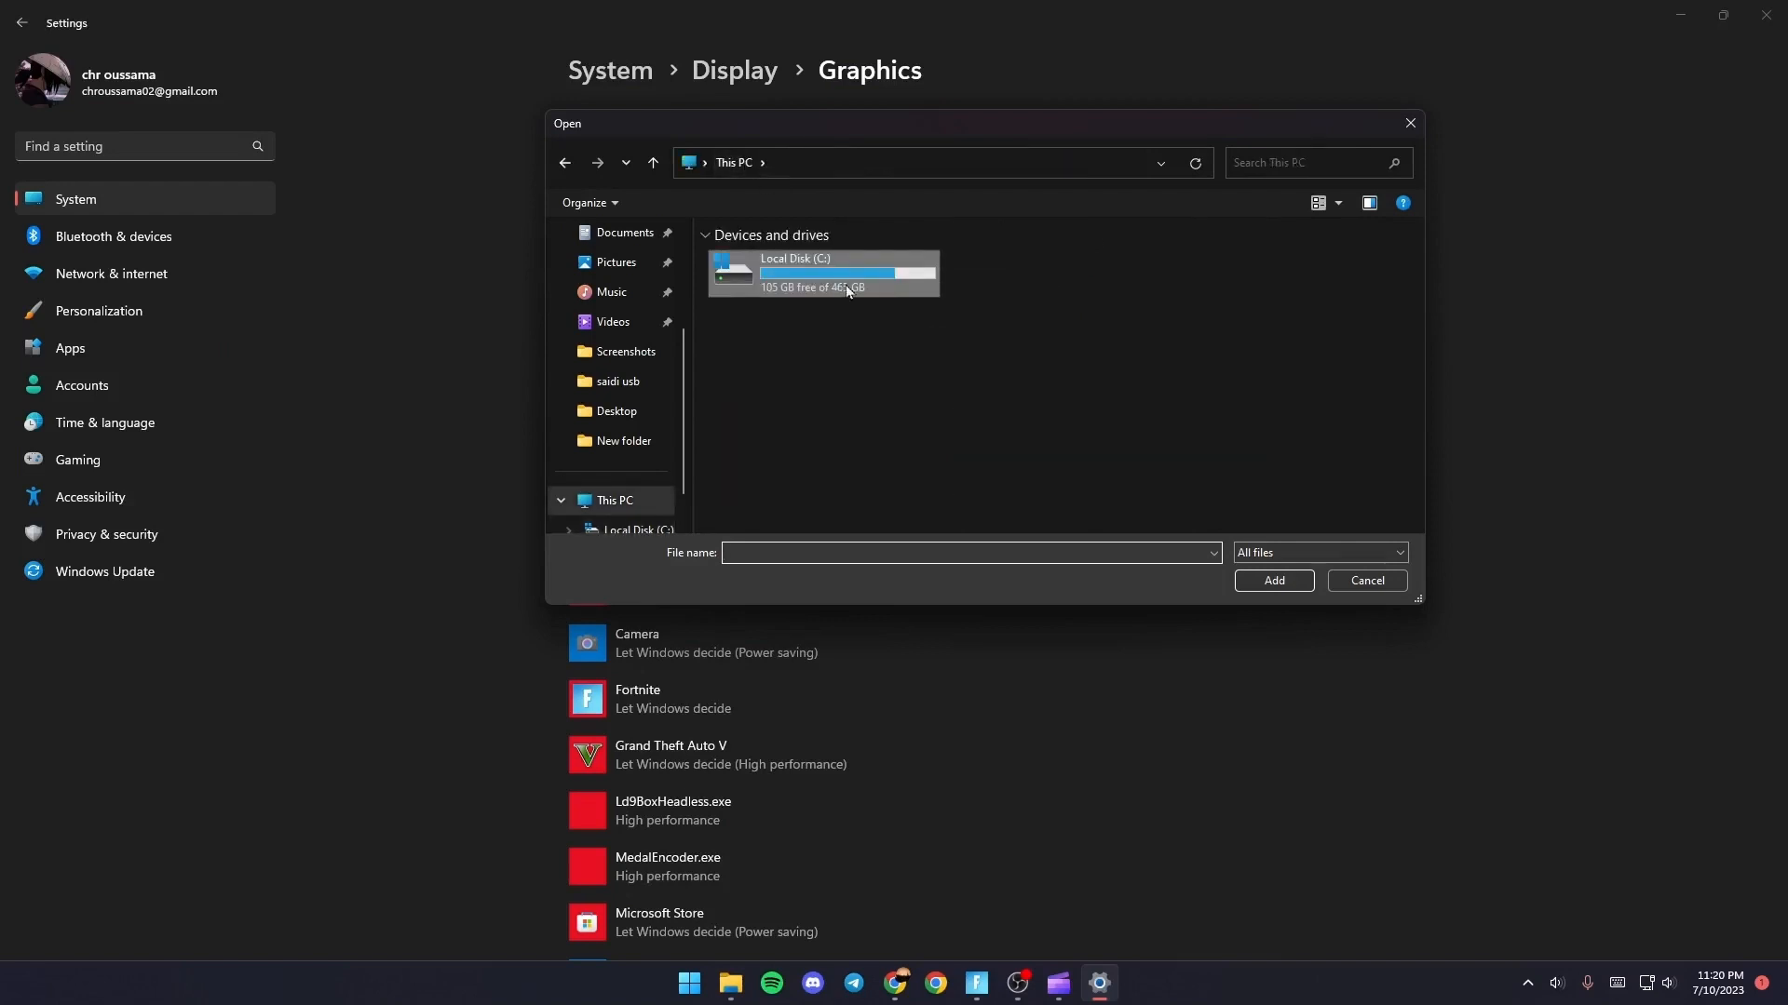
Step: Add FortniteClient-Win64-Shipping from C:\...\FortniteGame\Binaries\Win64 to the graphics app list
{"action": "double_click", "coordinate": [823, 272]}
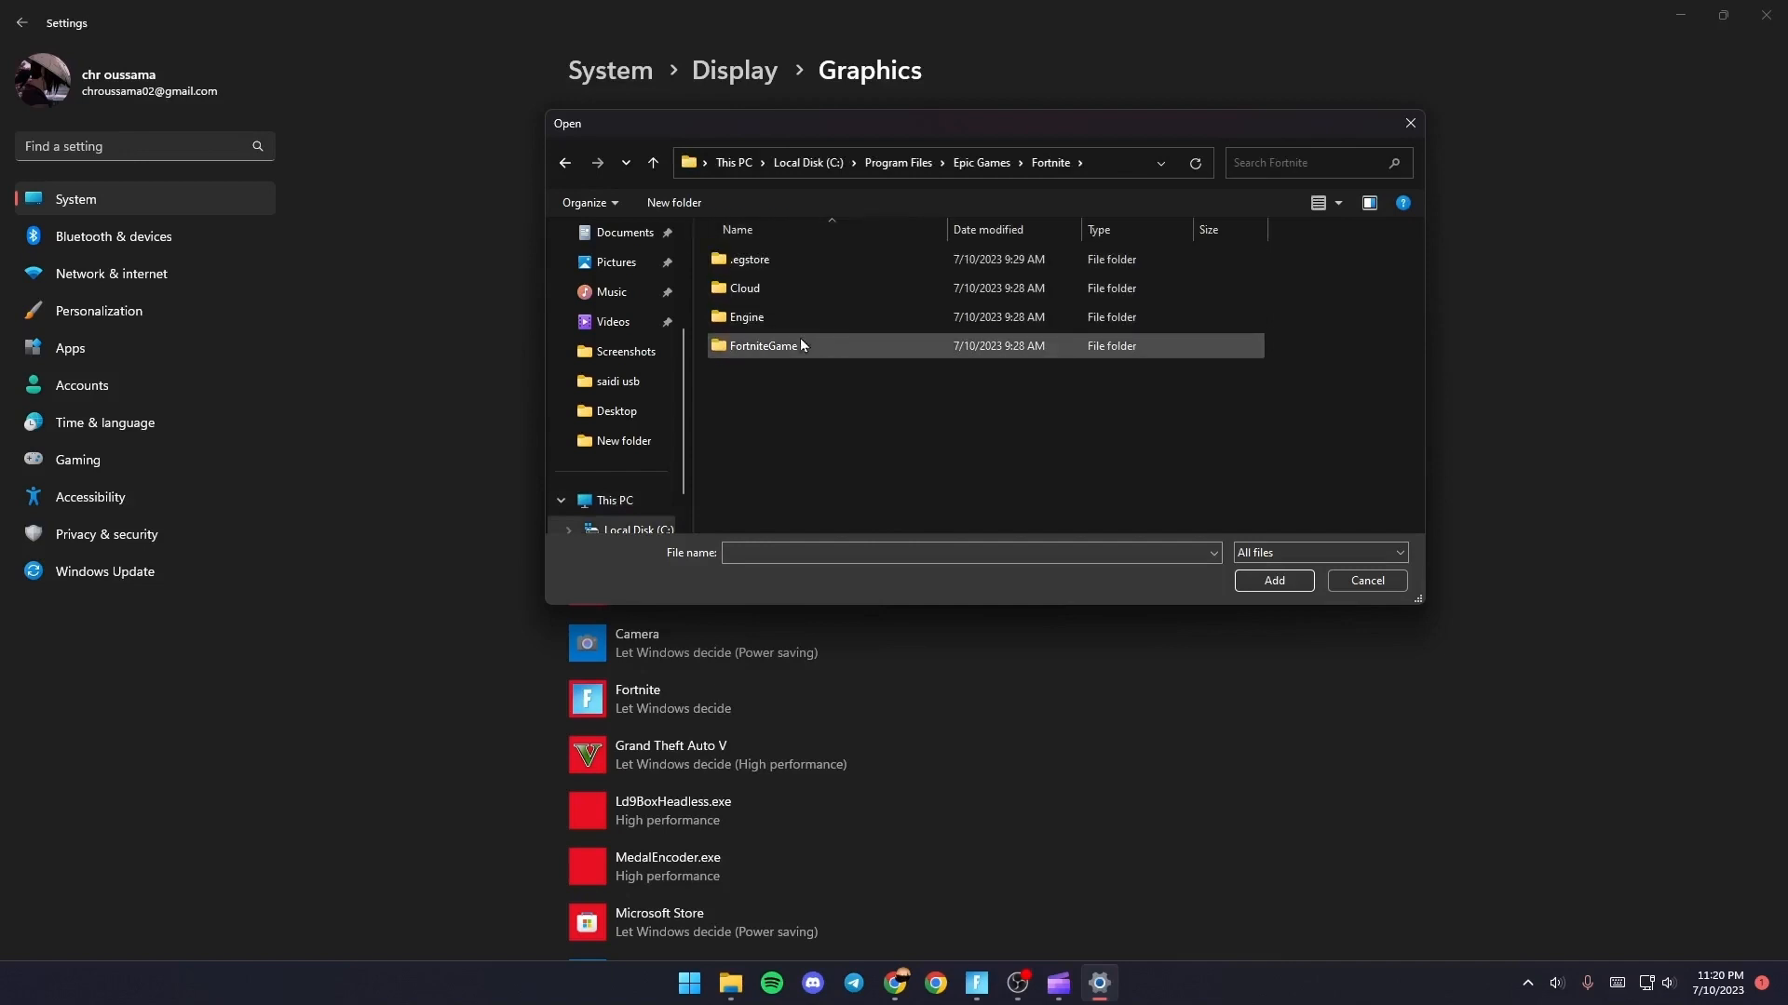
{"action": "double_click", "coordinate": [764, 347]}
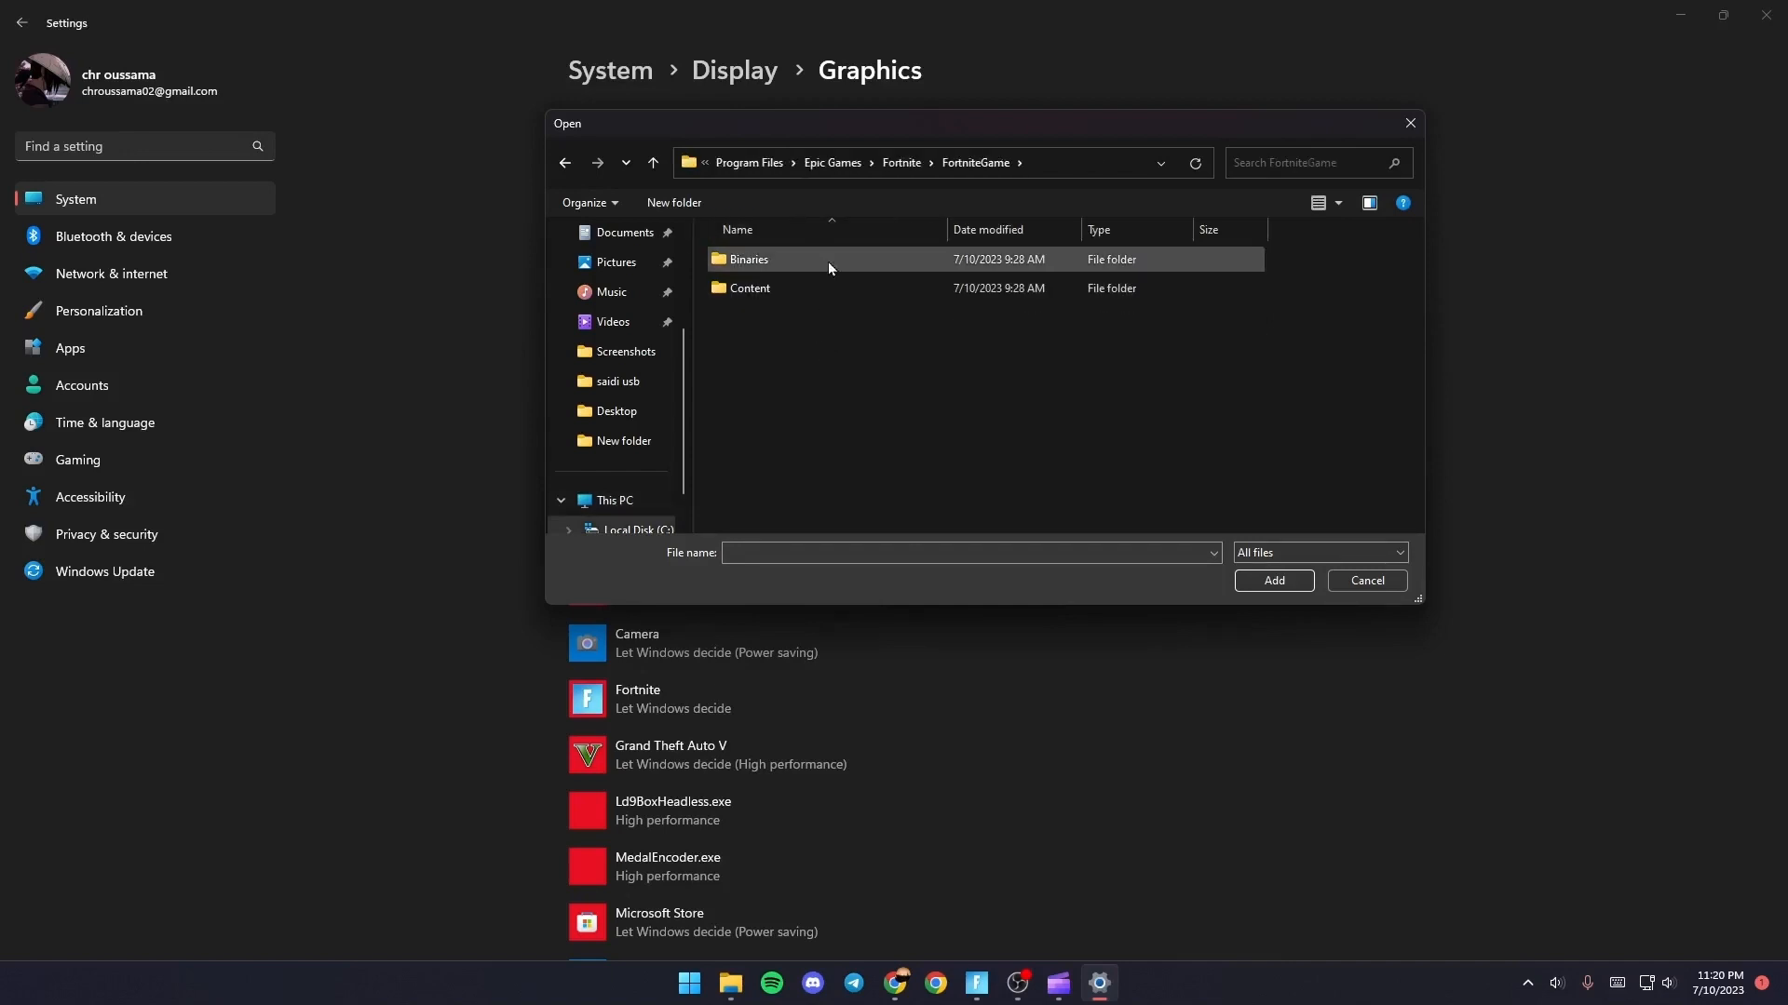
{"action": "double_click", "coordinate": [749, 258]}
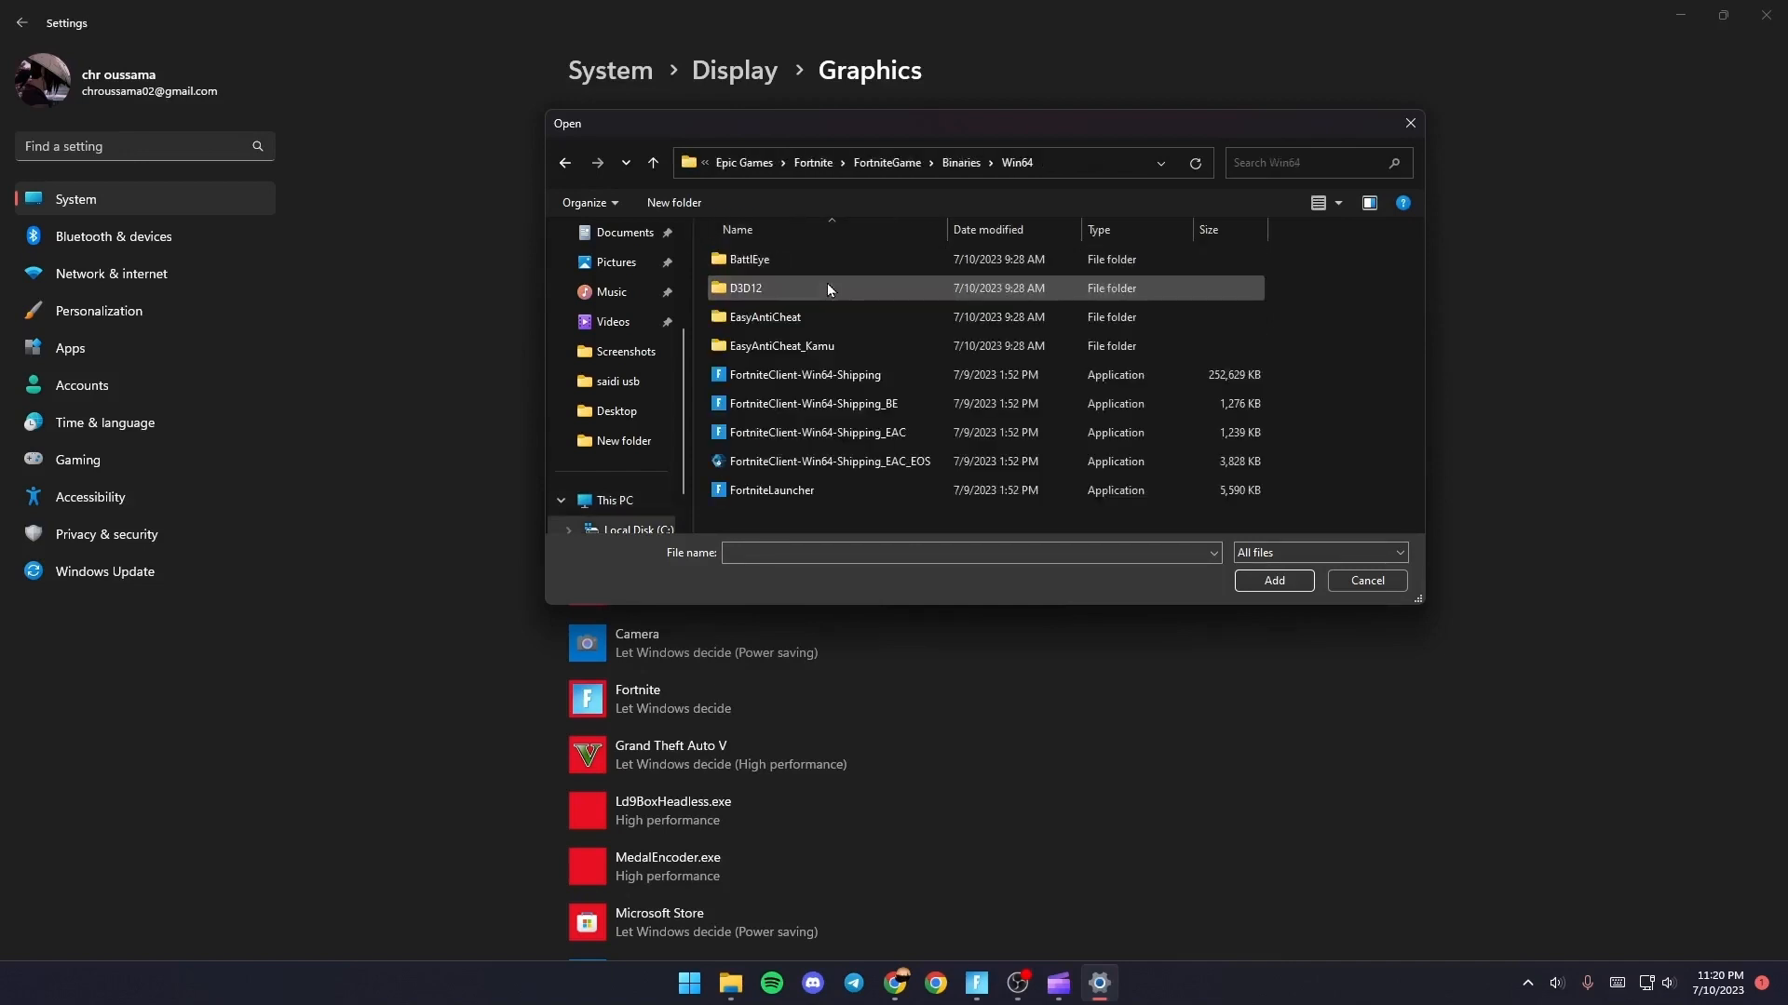
{"action": "mouse_move", "coordinate": [805, 375]}
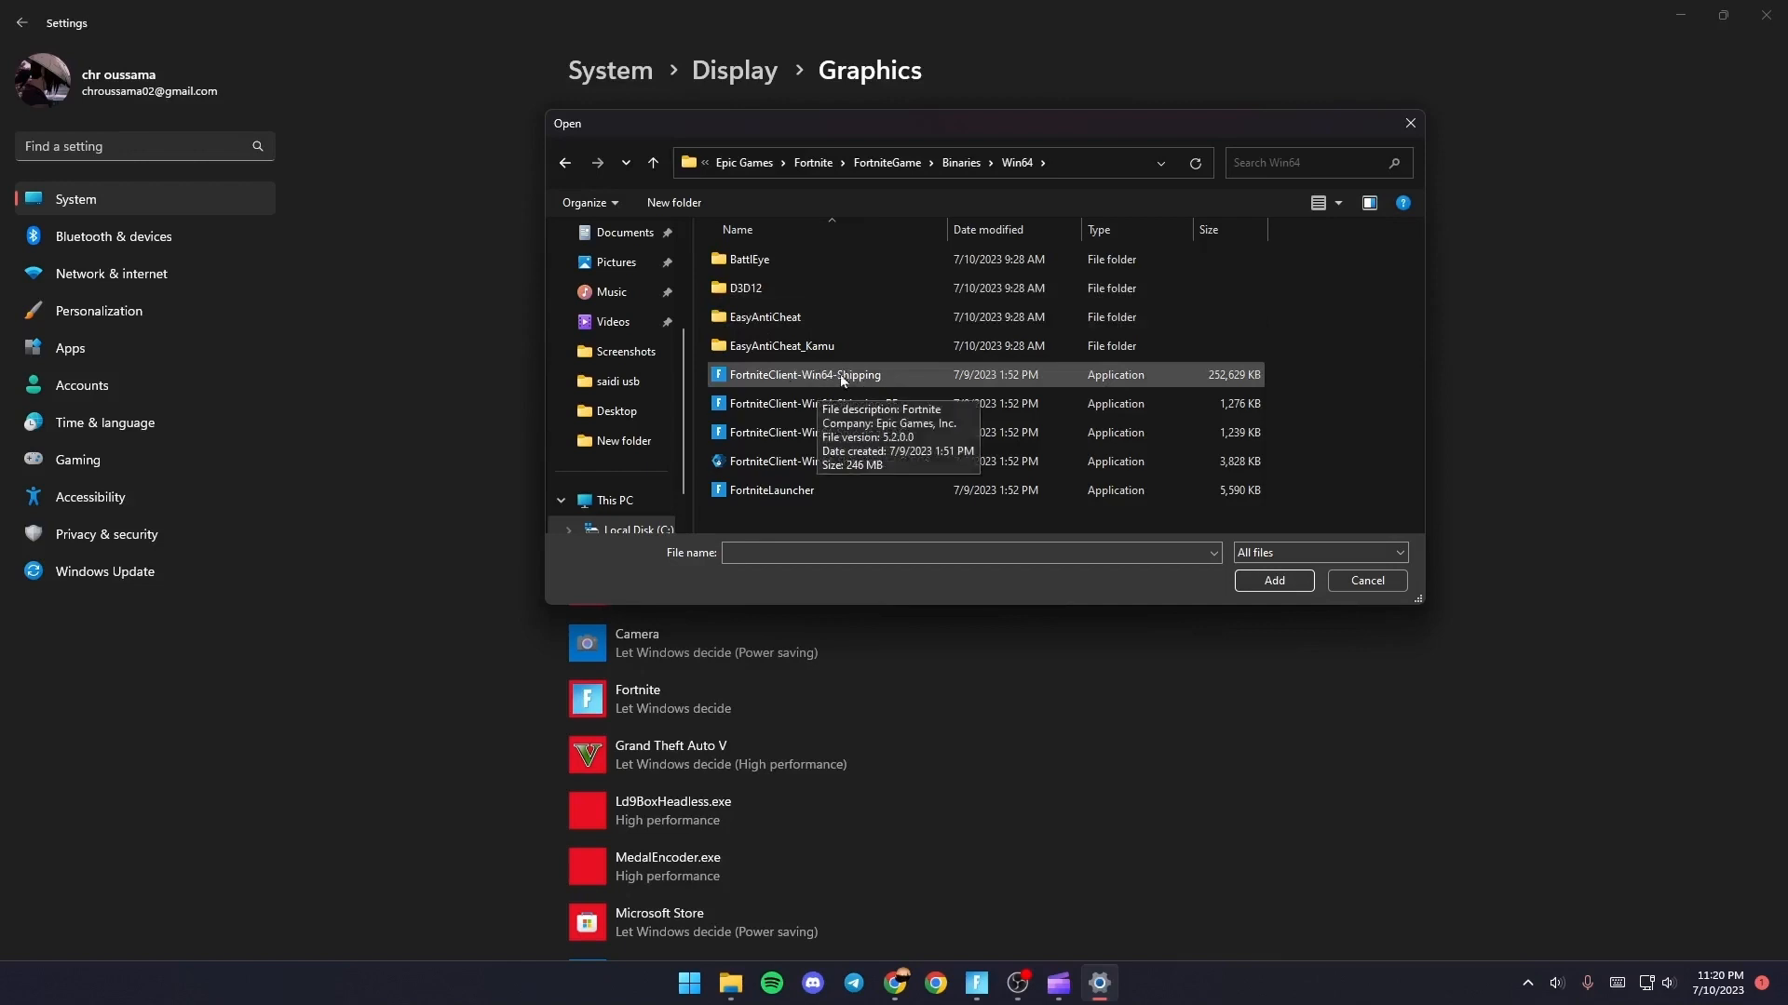
{"action": "mouse_move", "coordinate": [920, 391]}
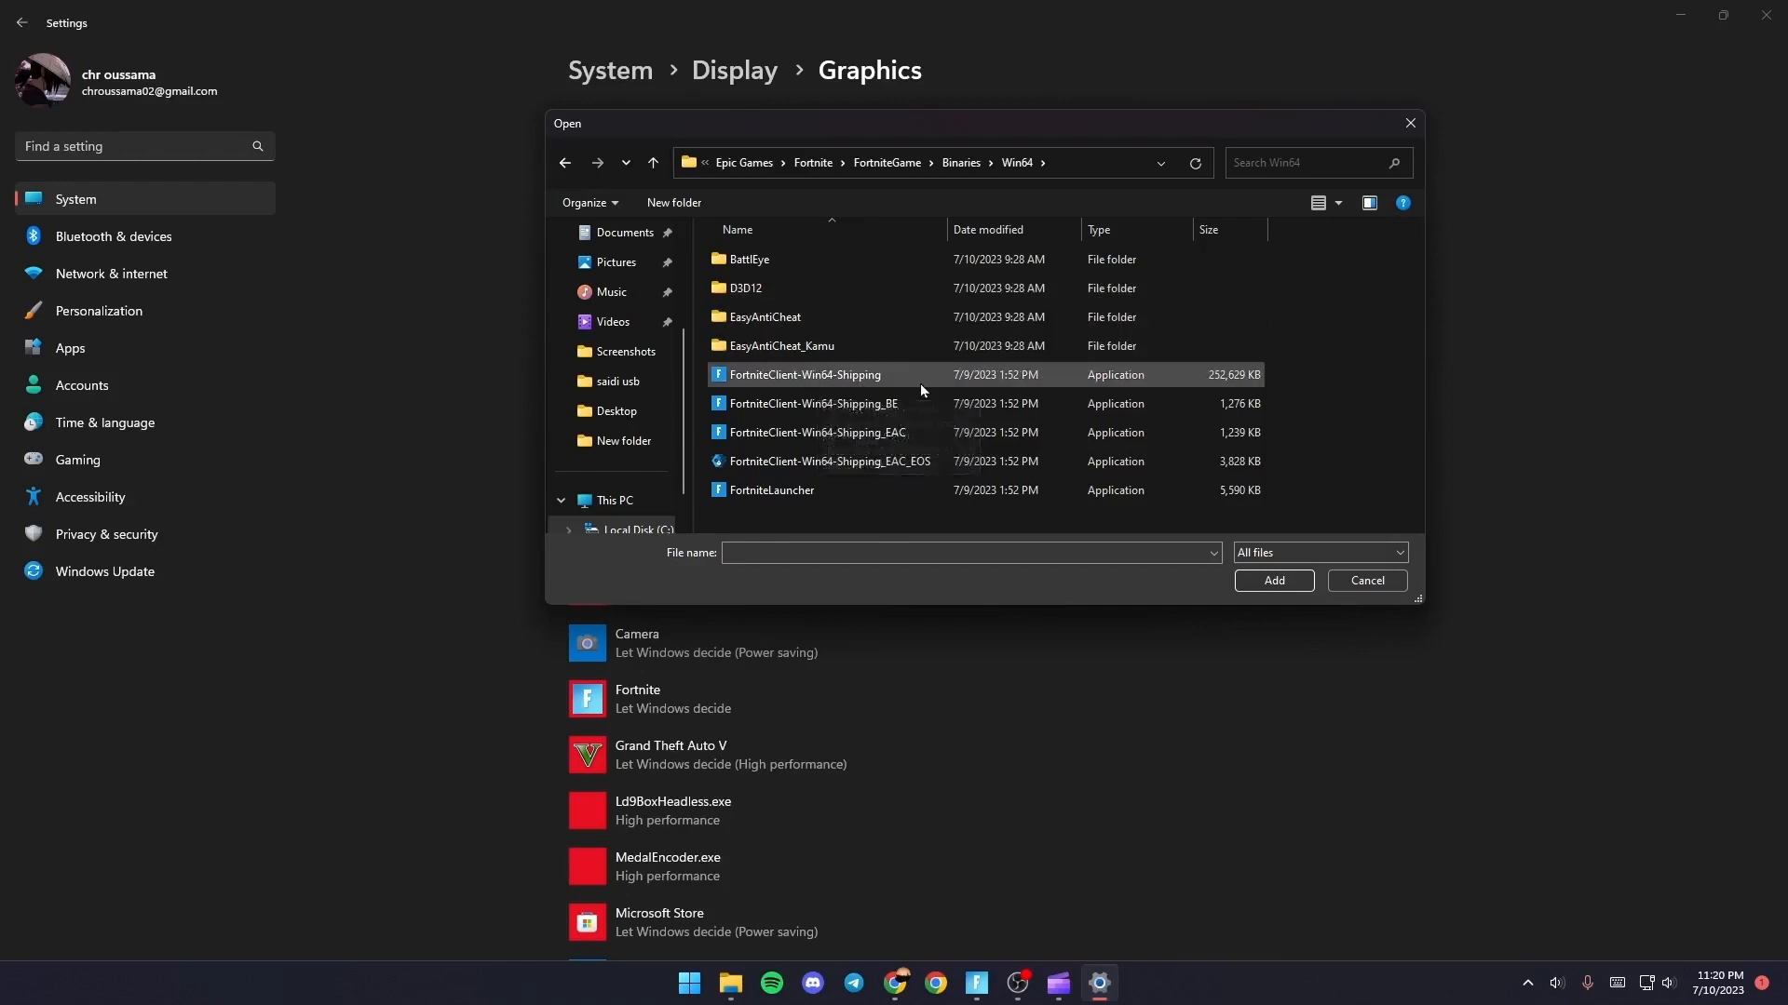
{"action": "left_click", "coordinate": [1272, 581]}
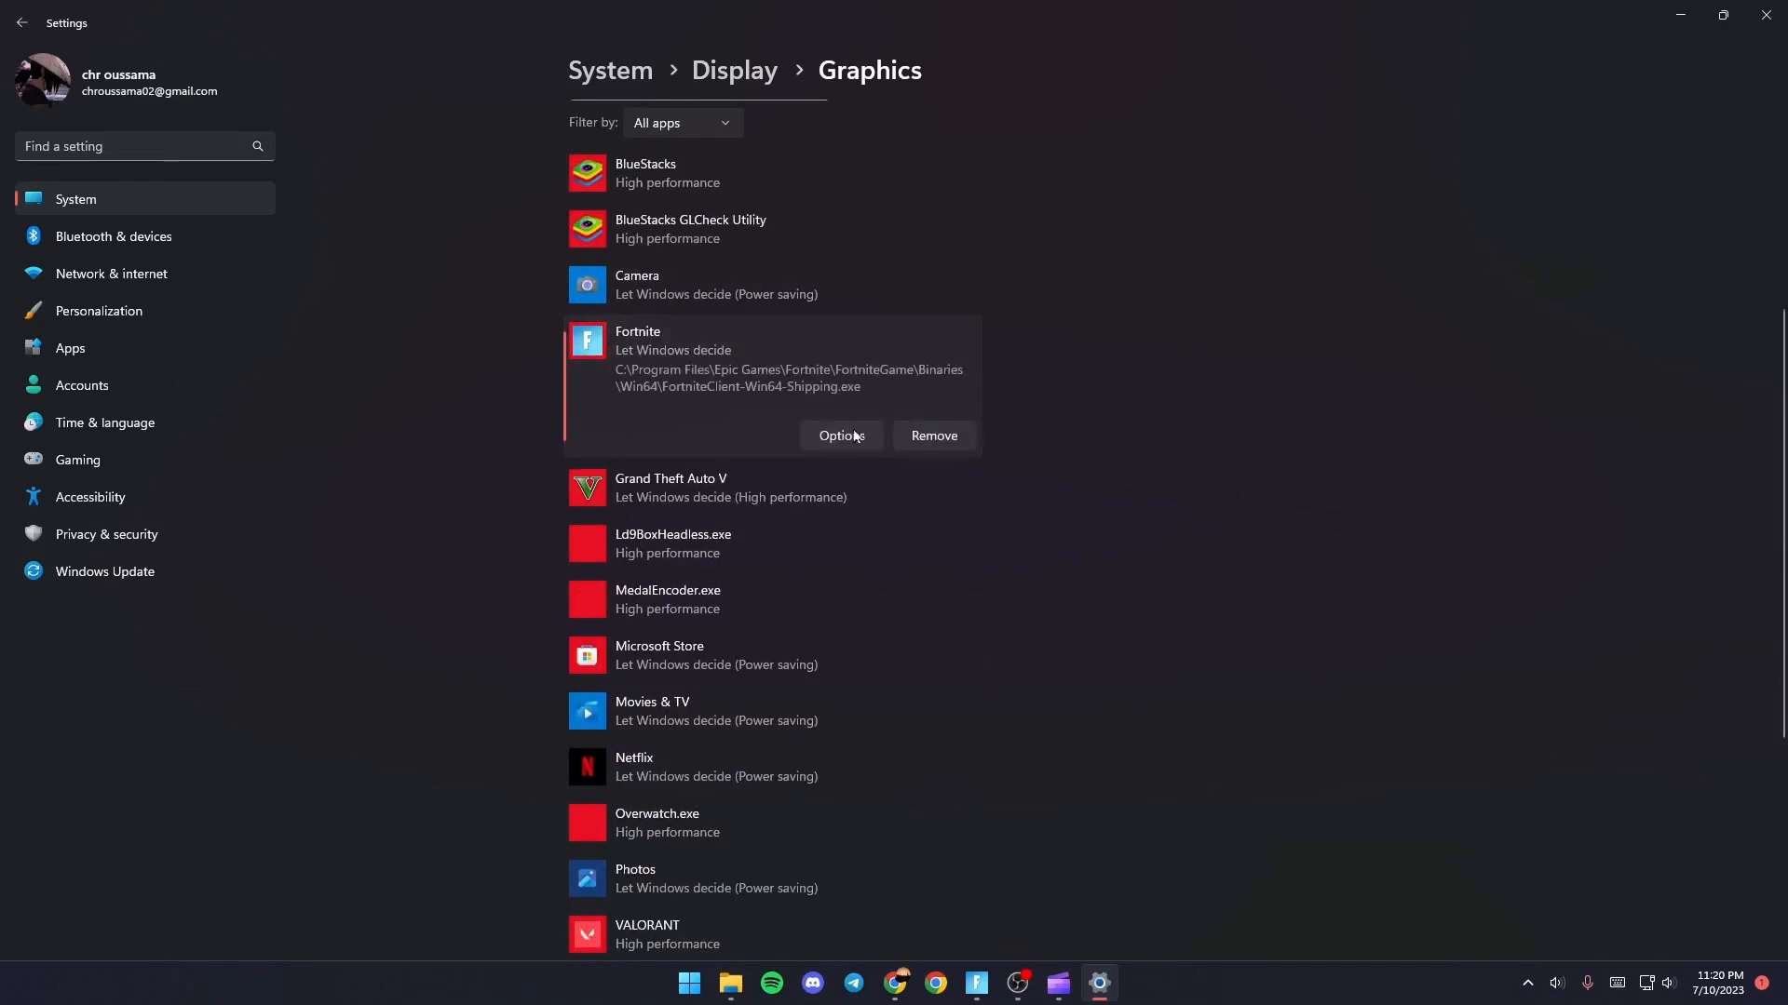
Step: Save Fortnite's graphics preference as High performance and return the game to its lobby
{"action": "left_click", "coordinate": [840, 436]}
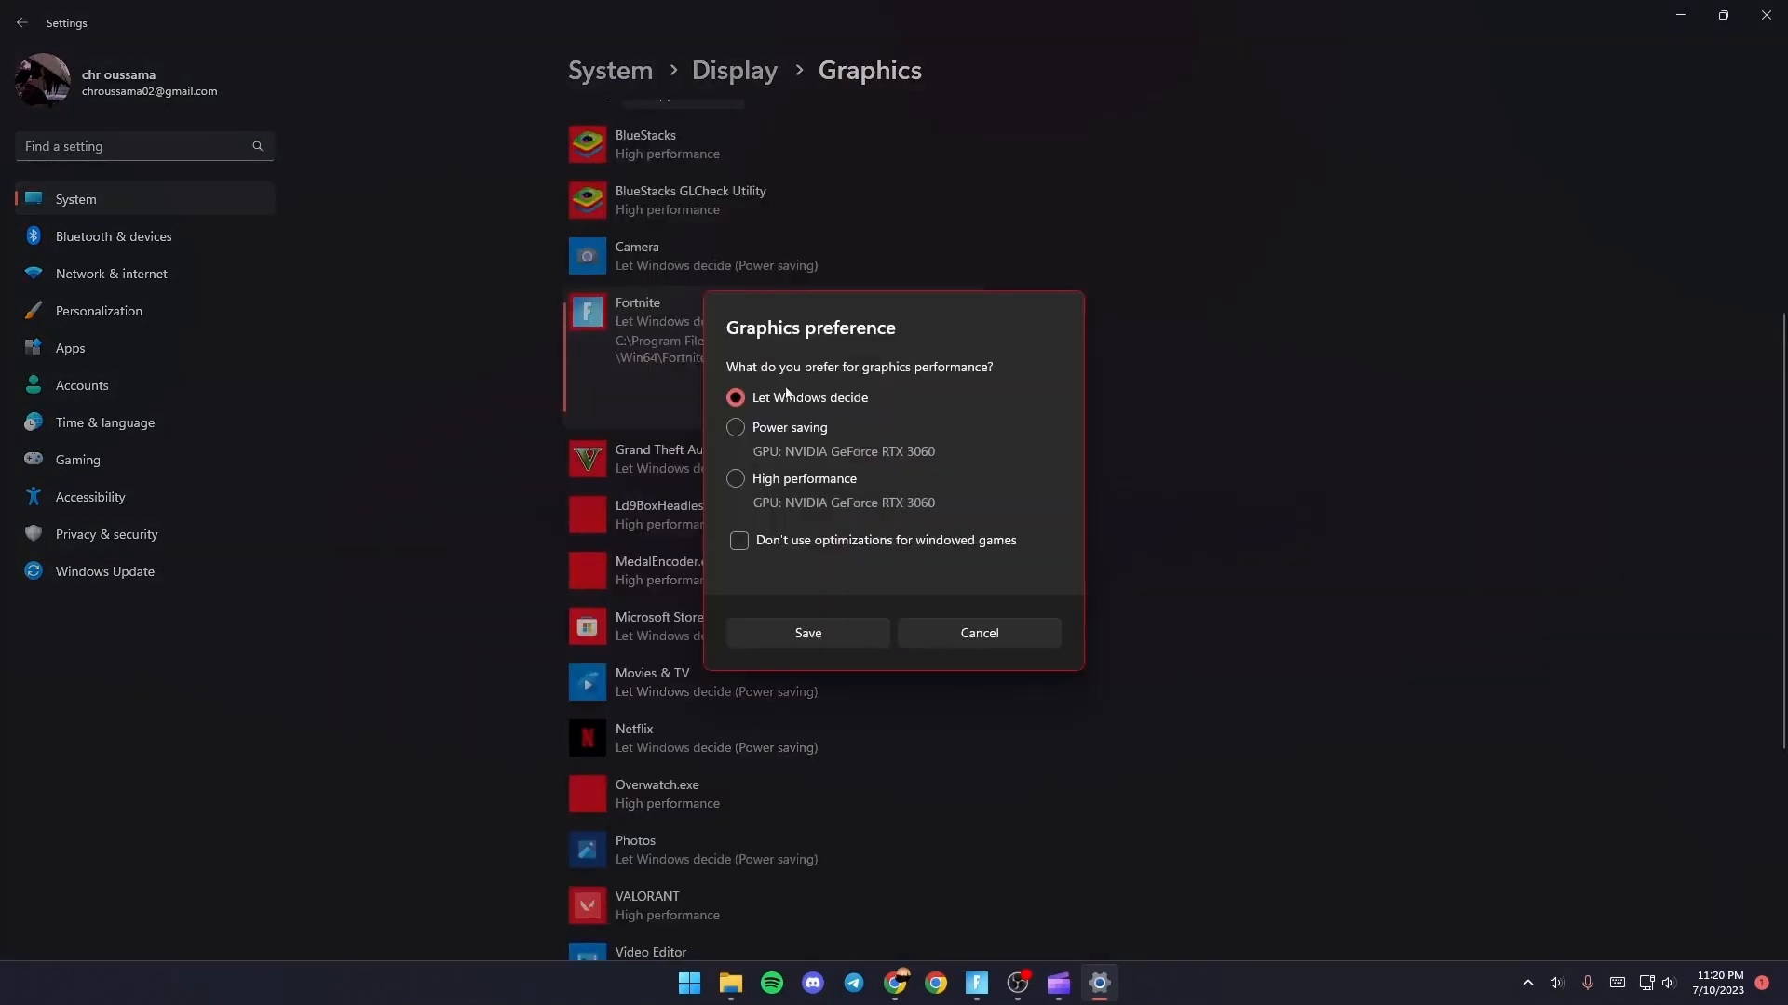
{"action": "left_click", "coordinate": [734, 479]}
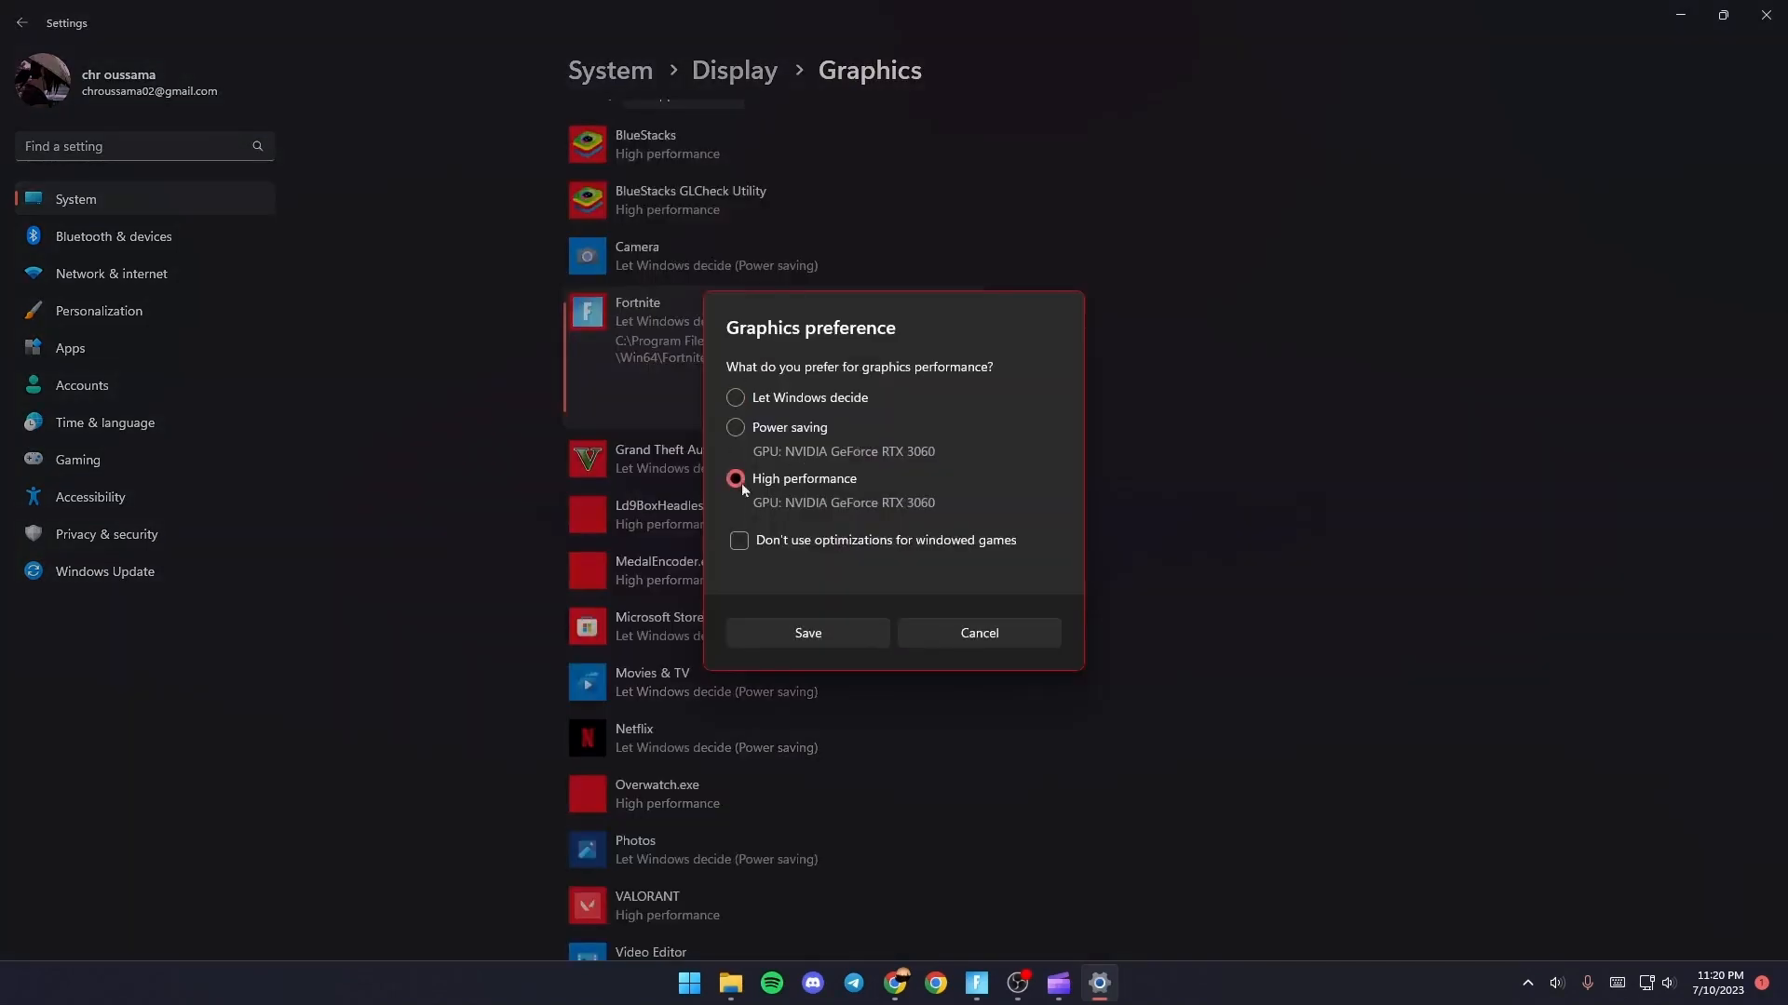
{"action": "mouse_move", "coordinate": [871, 478]}
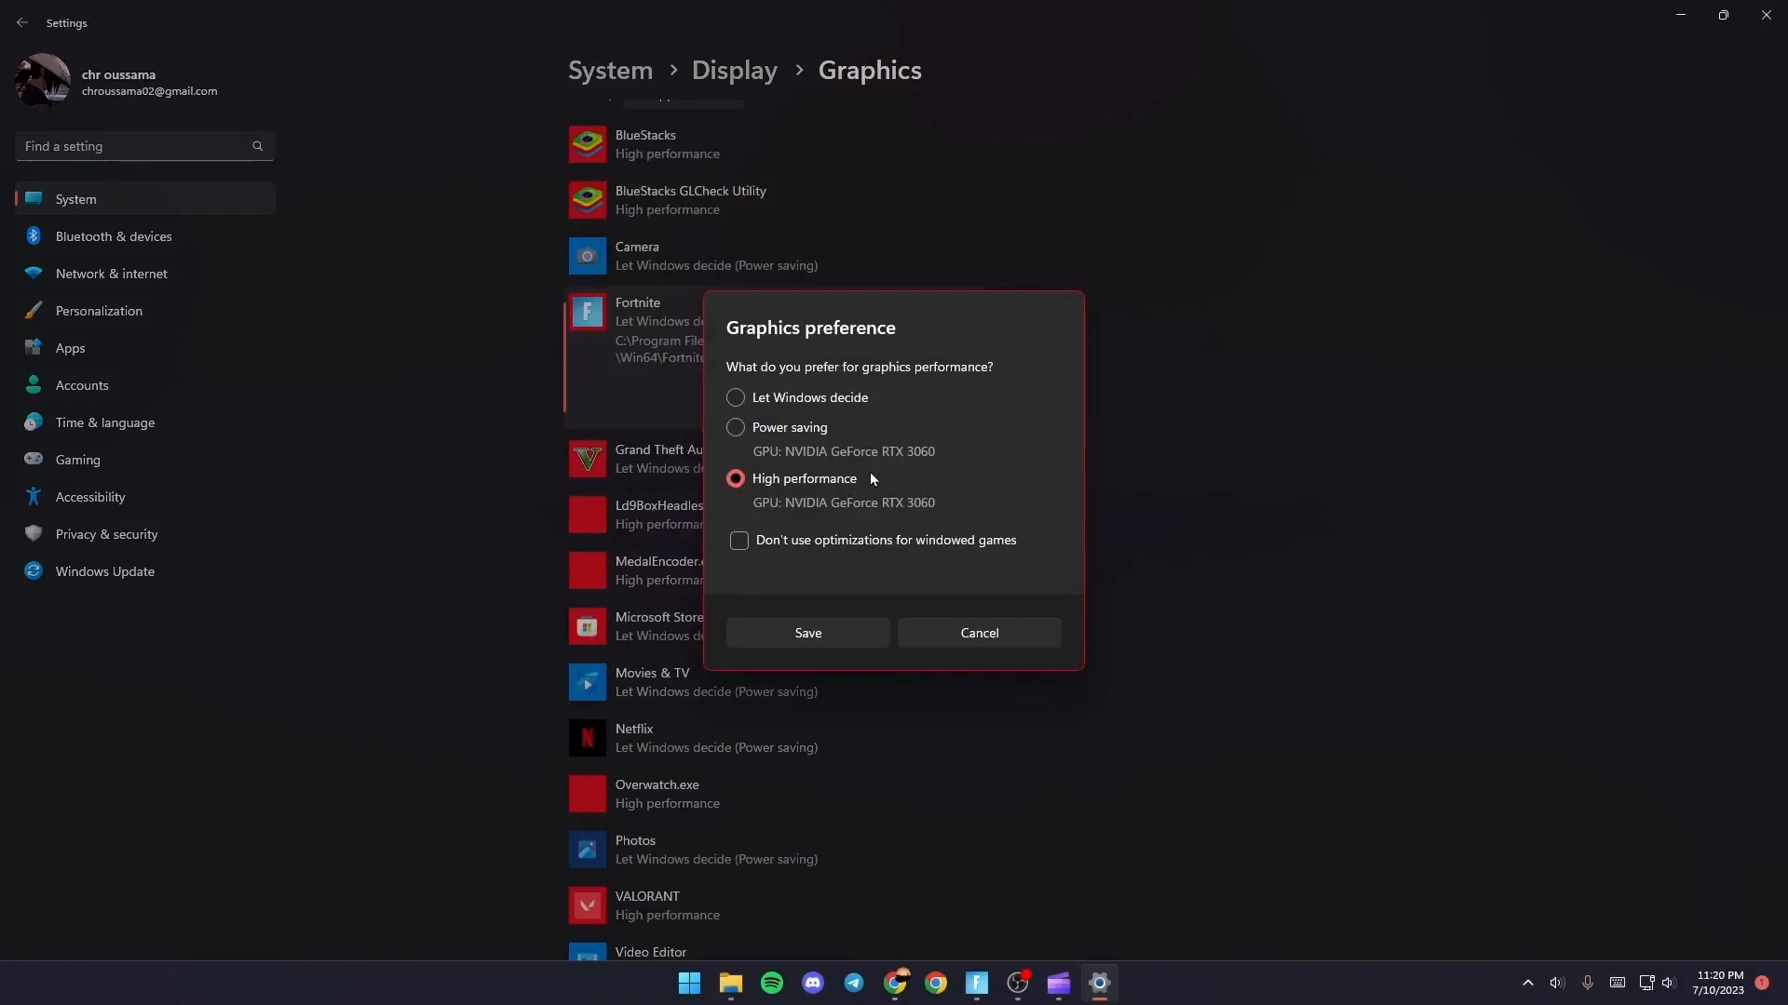
{"action": "mouse_move", "coordinate": [881, 628]}
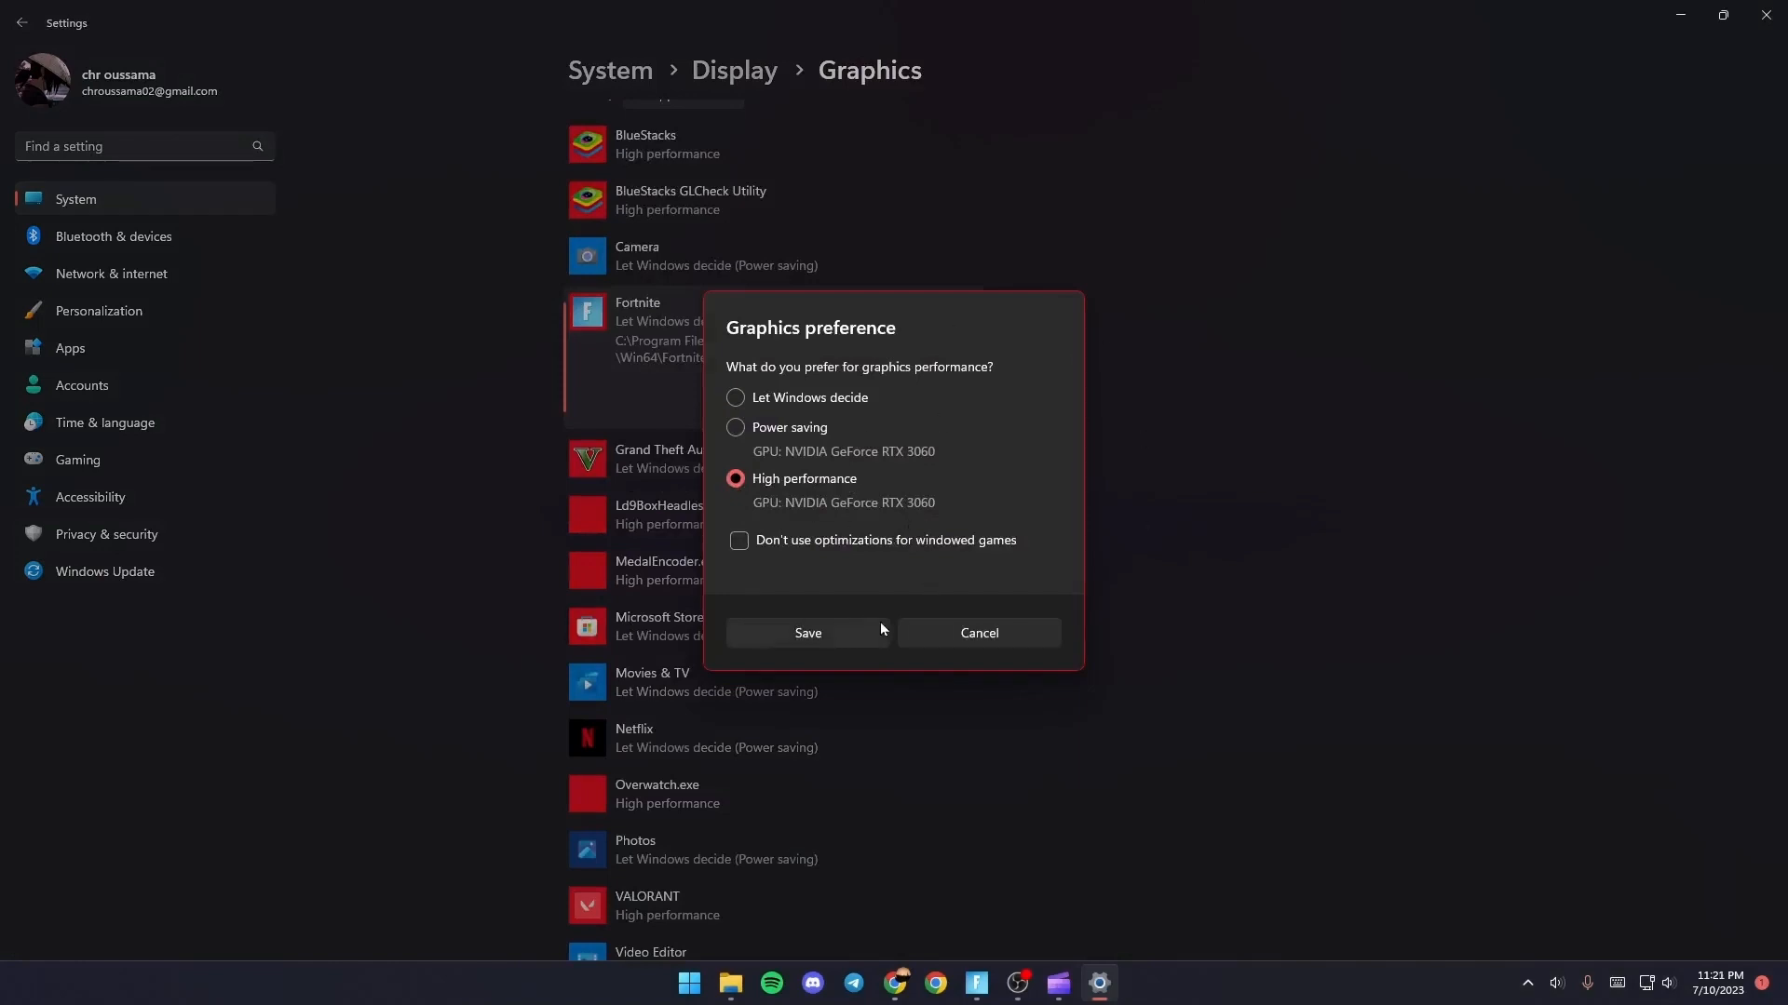
{"action": "left_click", "coordinate": [806, 633]}
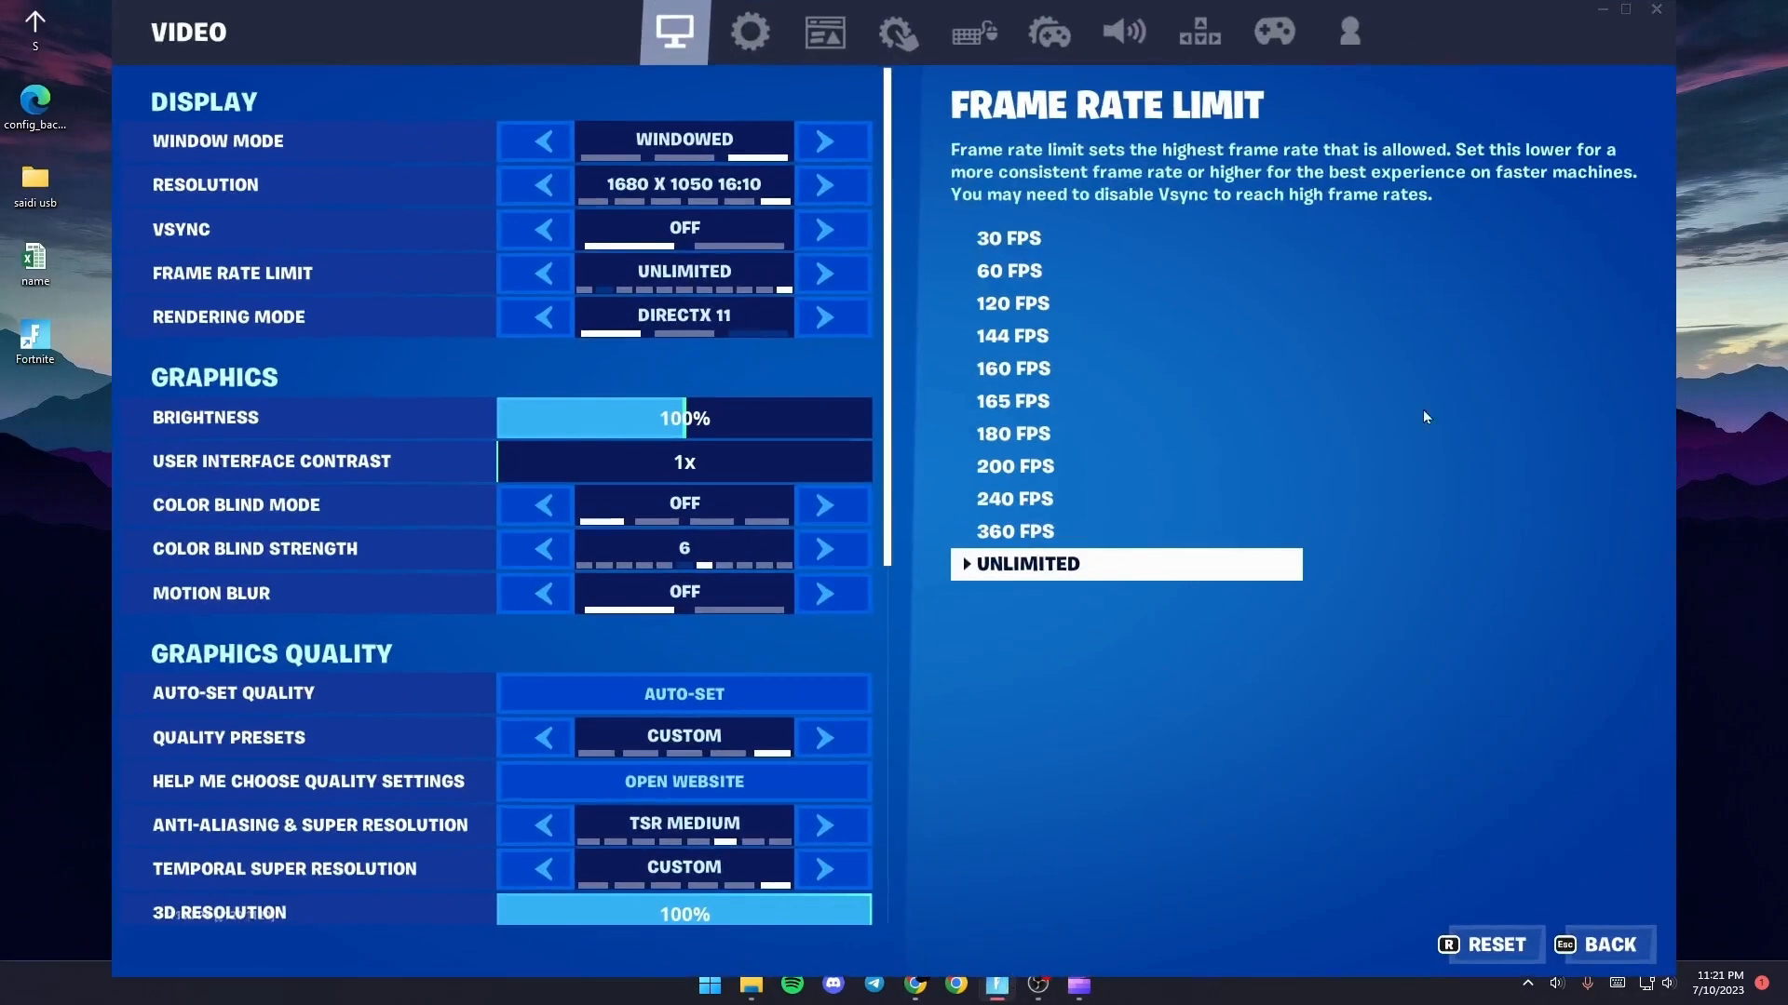
{"action": "left_click", "coordinate": [1605, 944]}
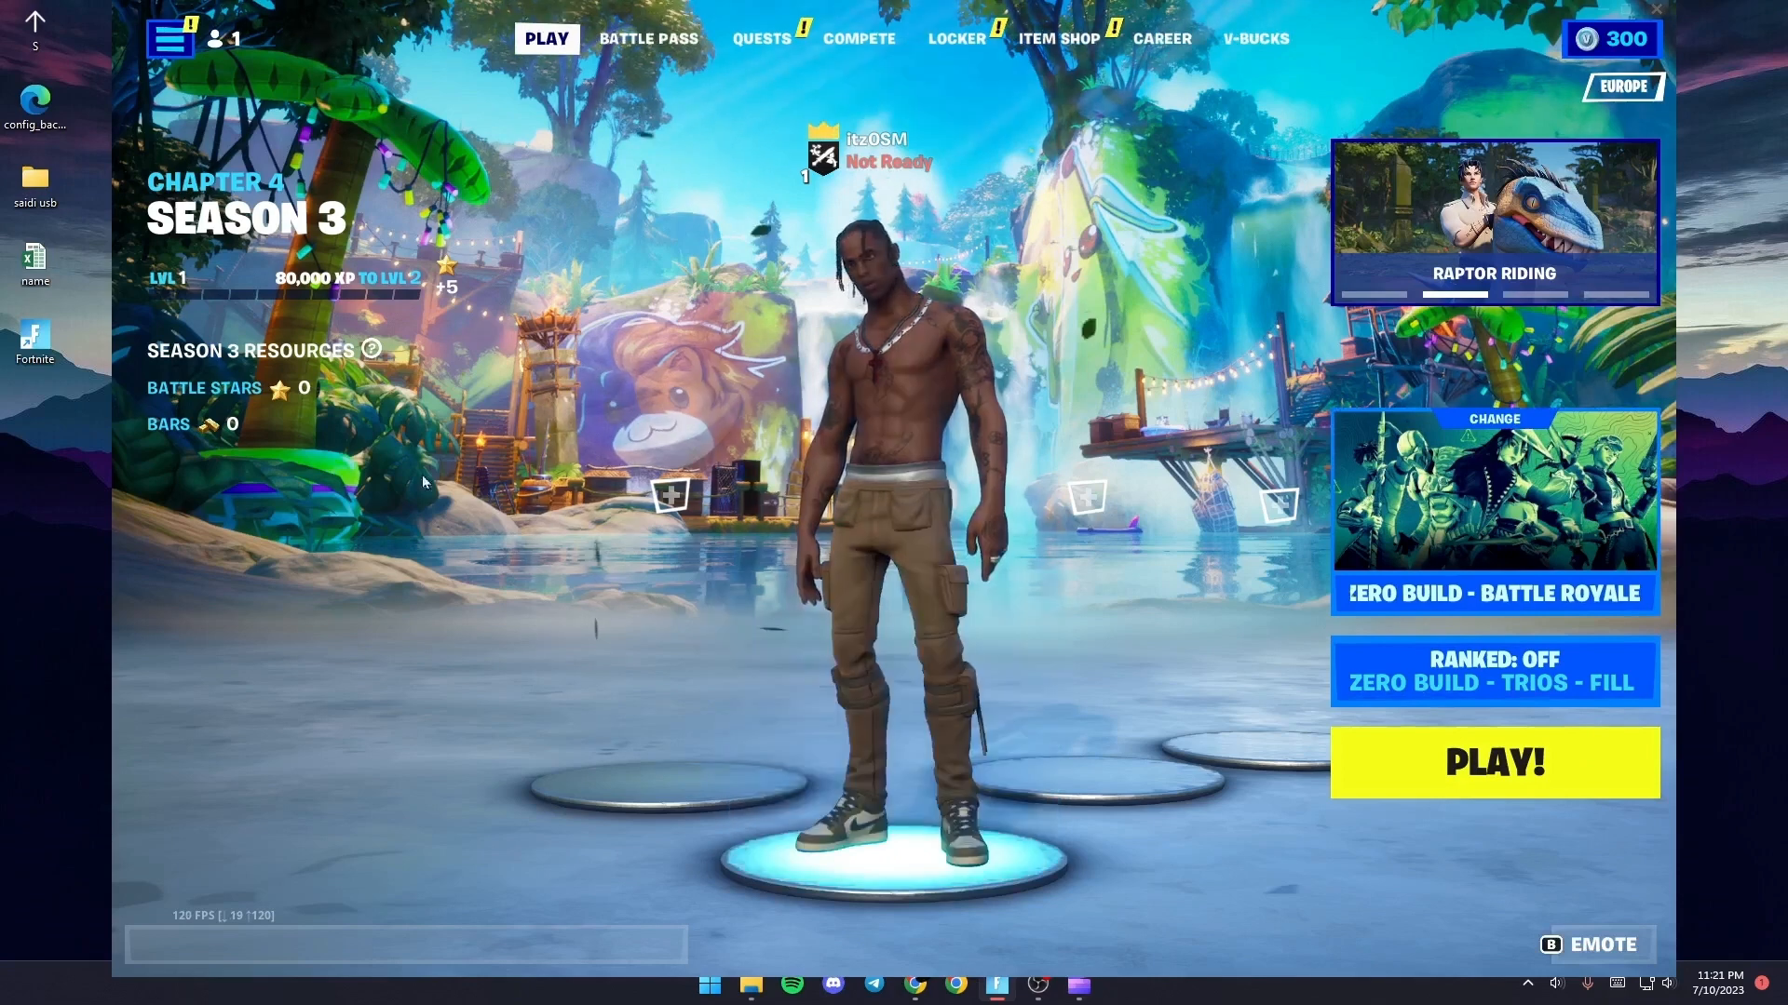